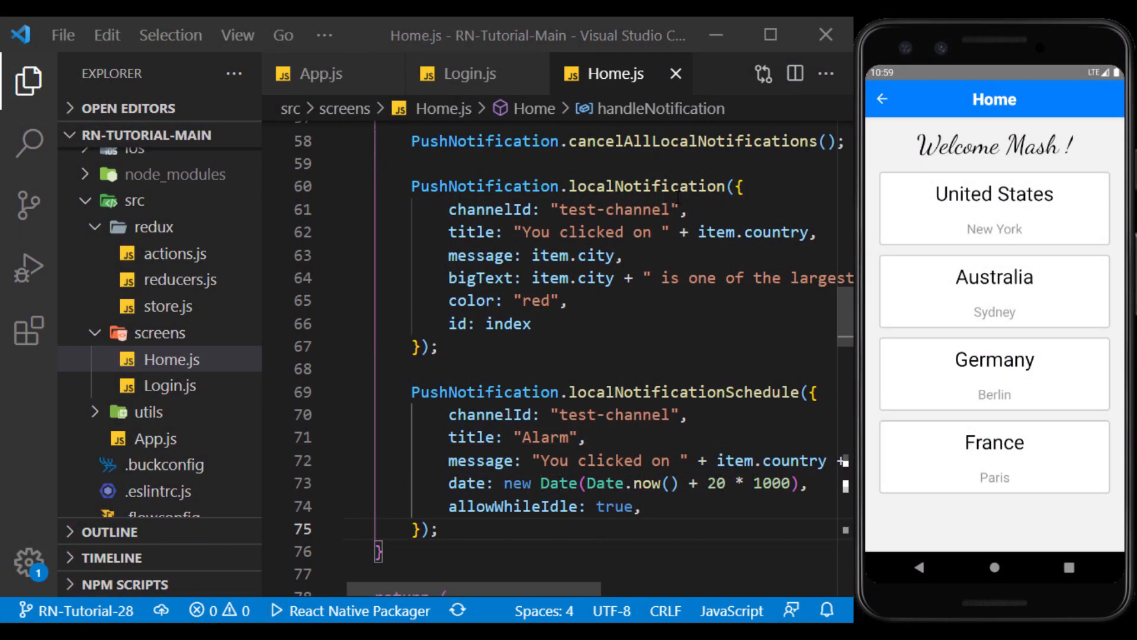
Scroll the README to 'If you use remote notifications' and highlight the google-services classpath line
double_click(683, 391)
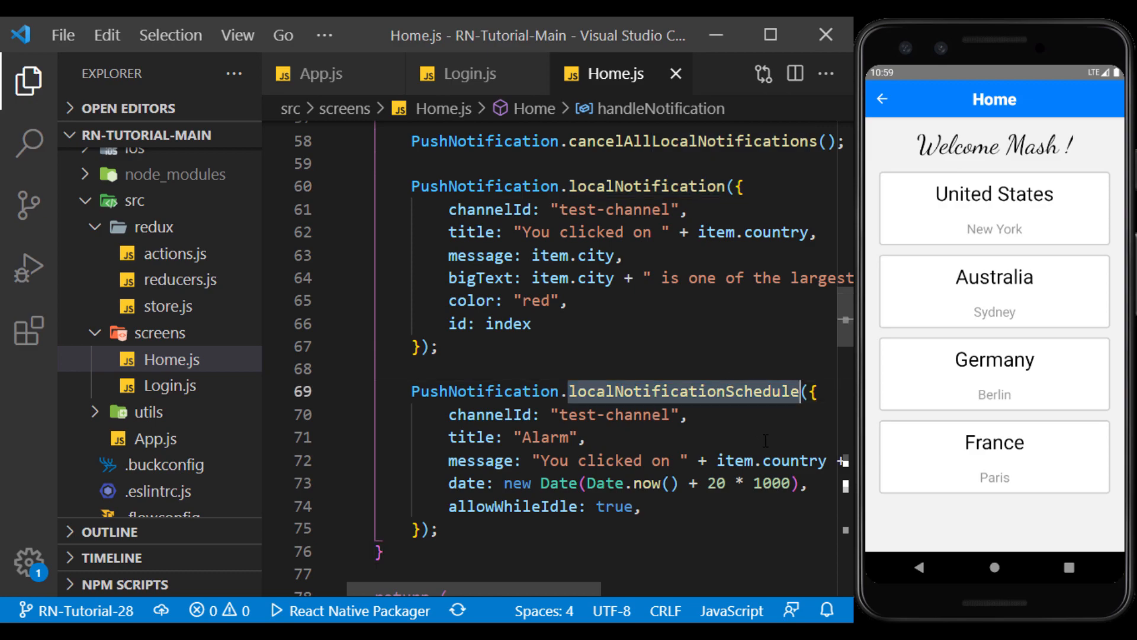
click(994, 208)
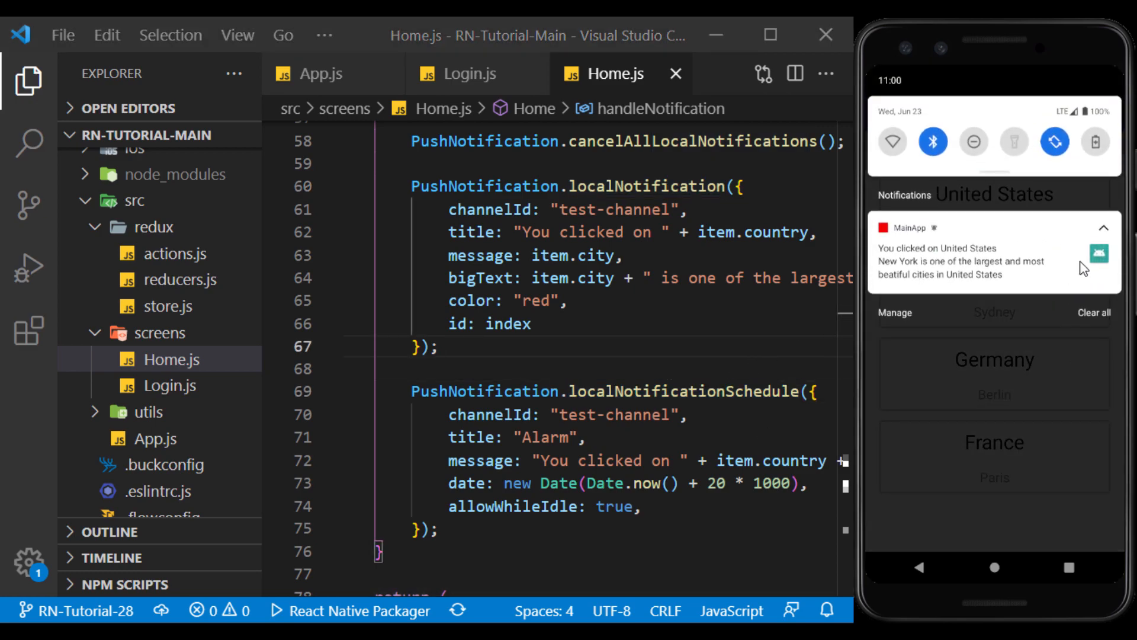
mouse_move(1065, 290)
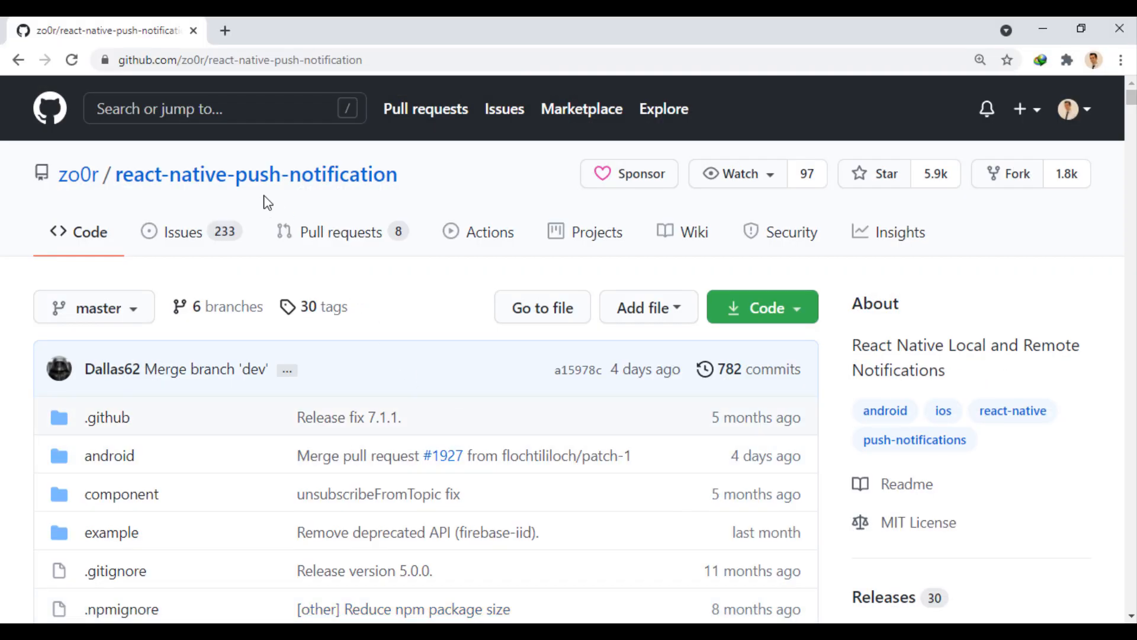
mouse_move(829, 281)
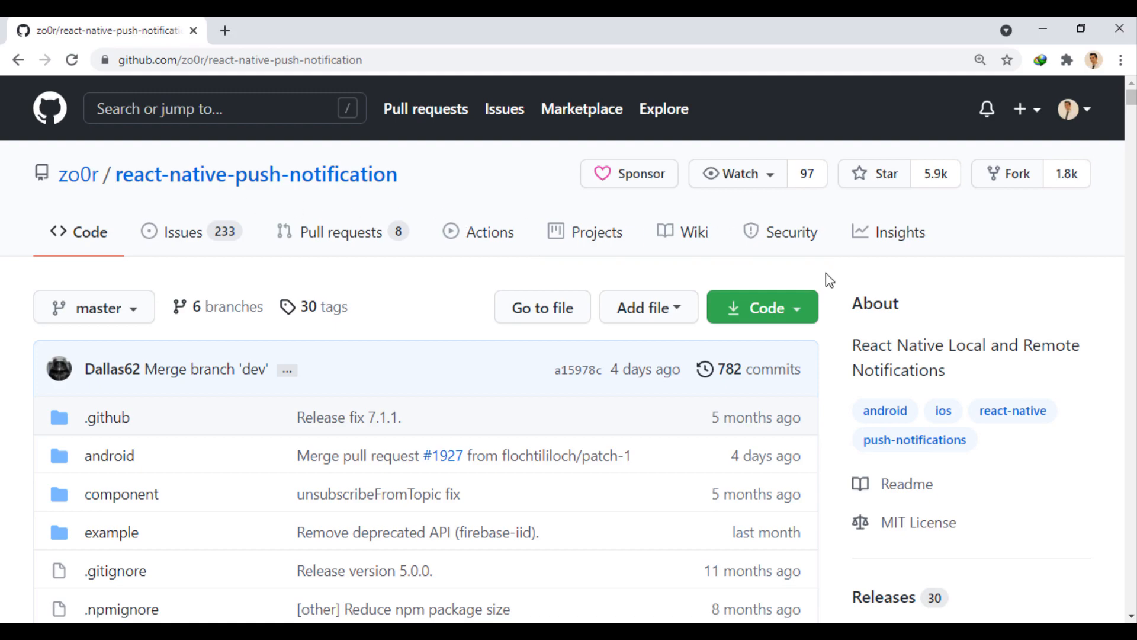
scroll(down, 3)
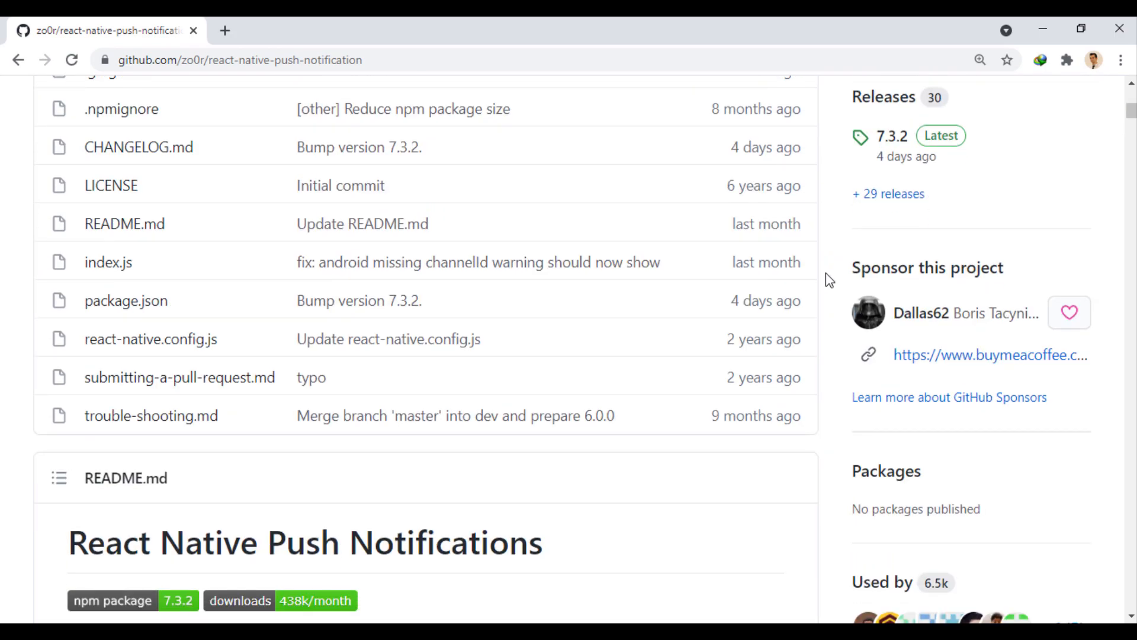
scroll(down, 3)
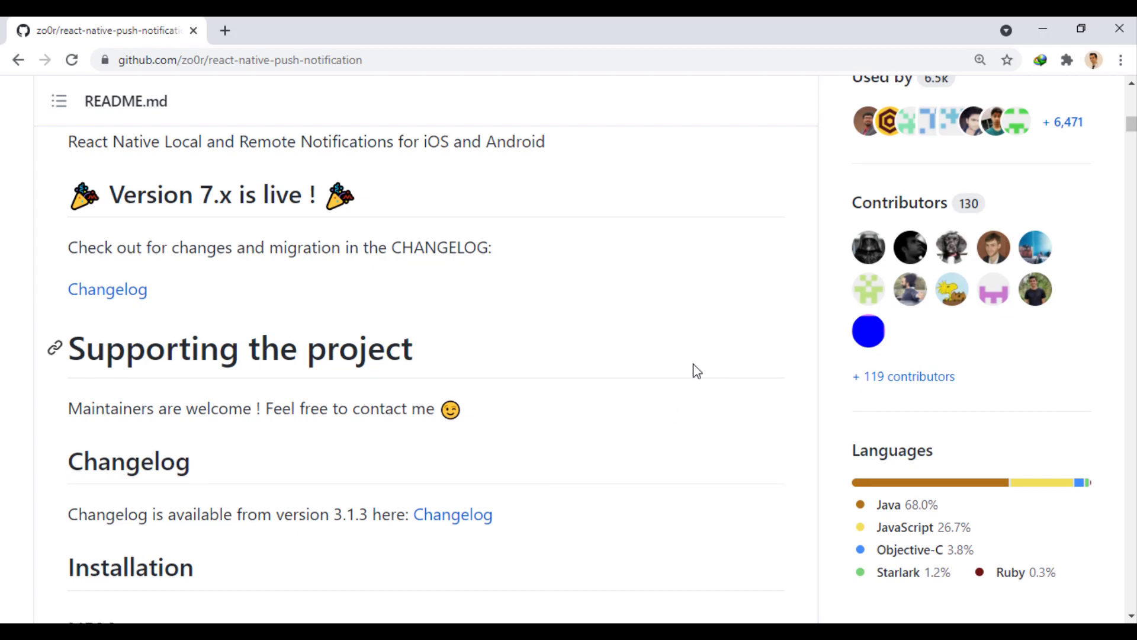
scroll(down, 3)
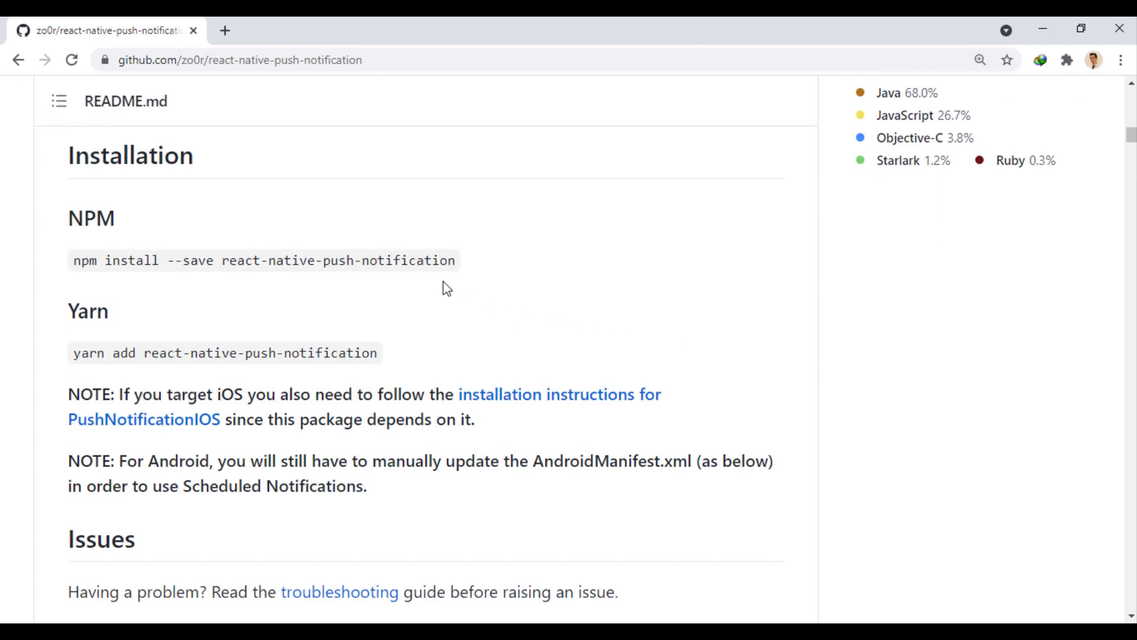
mouse_move(364, 283)
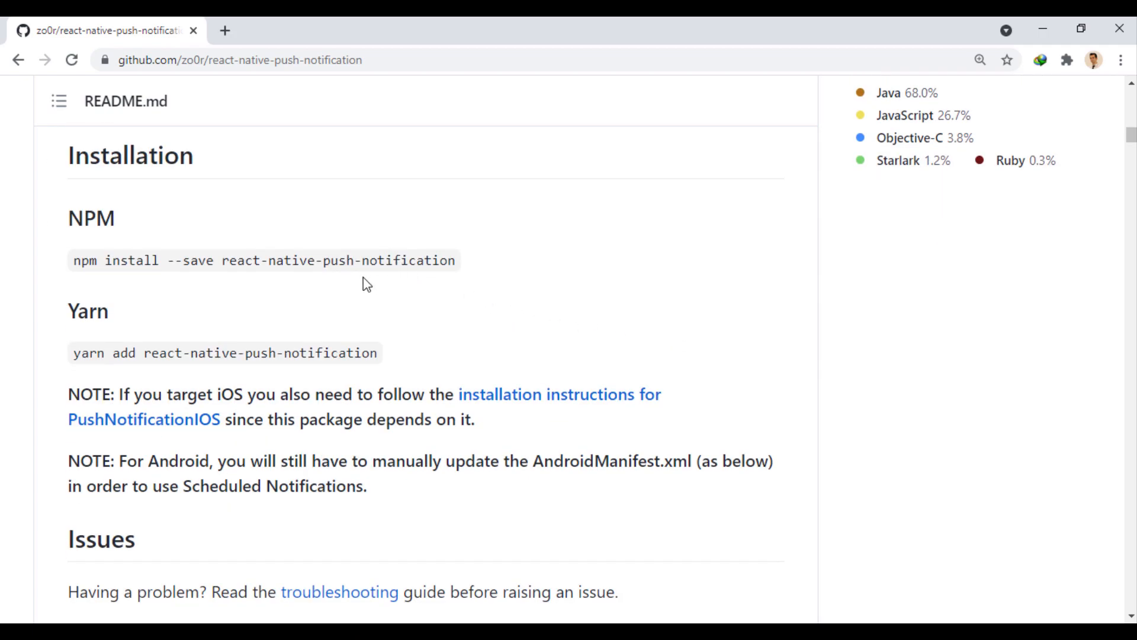
scroll(down, 3)
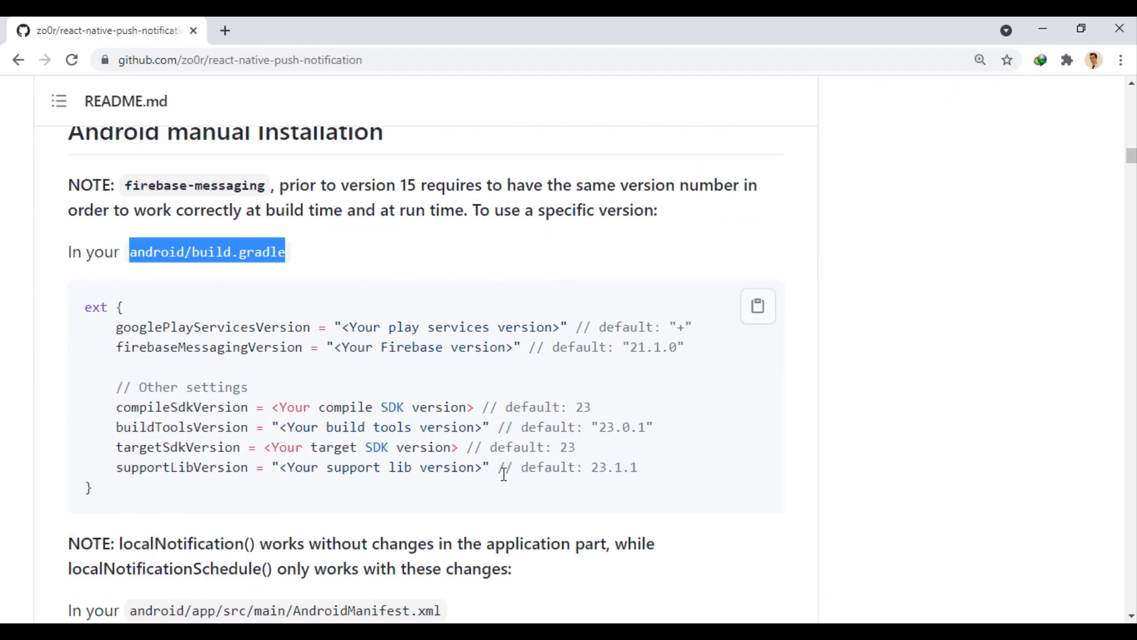
scroll(down, 3)
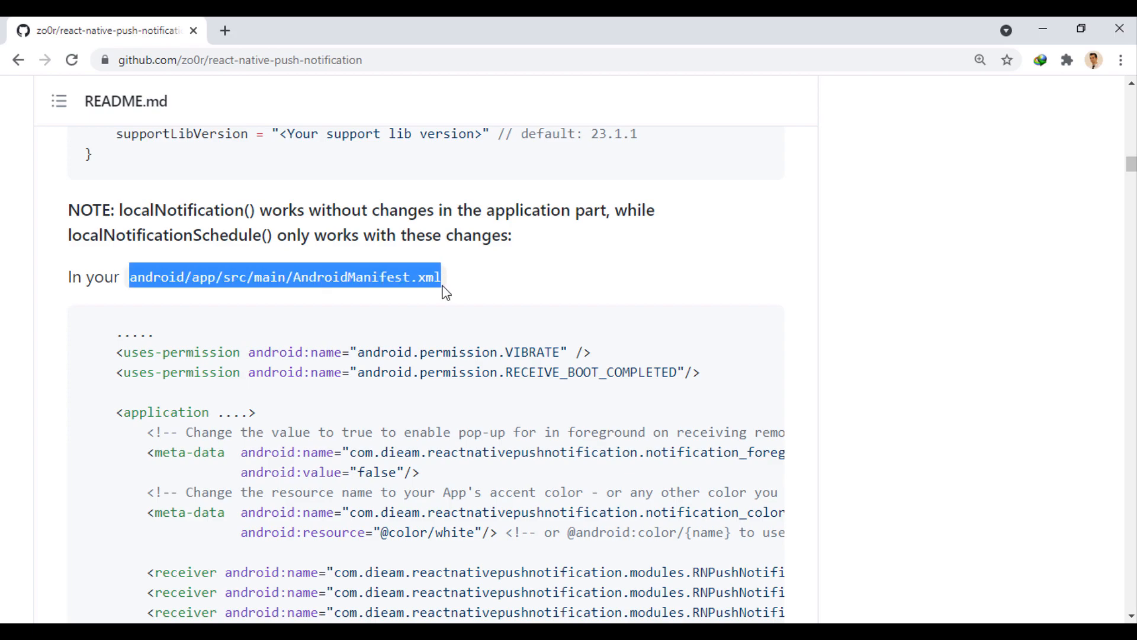
scroll(down, 3)
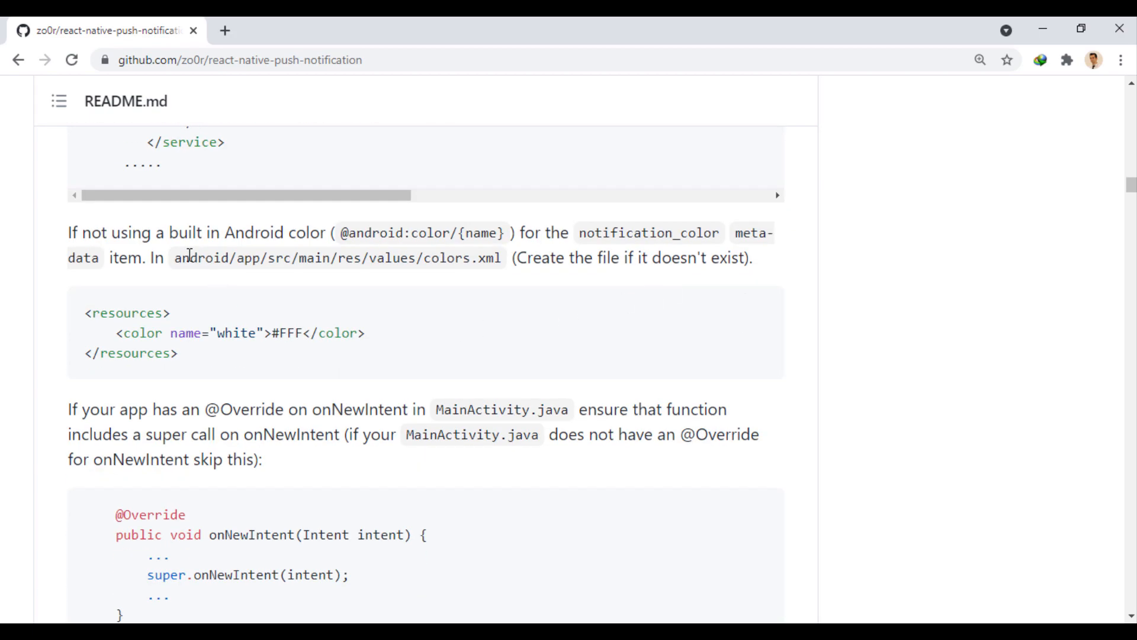
scroll(down, 3)
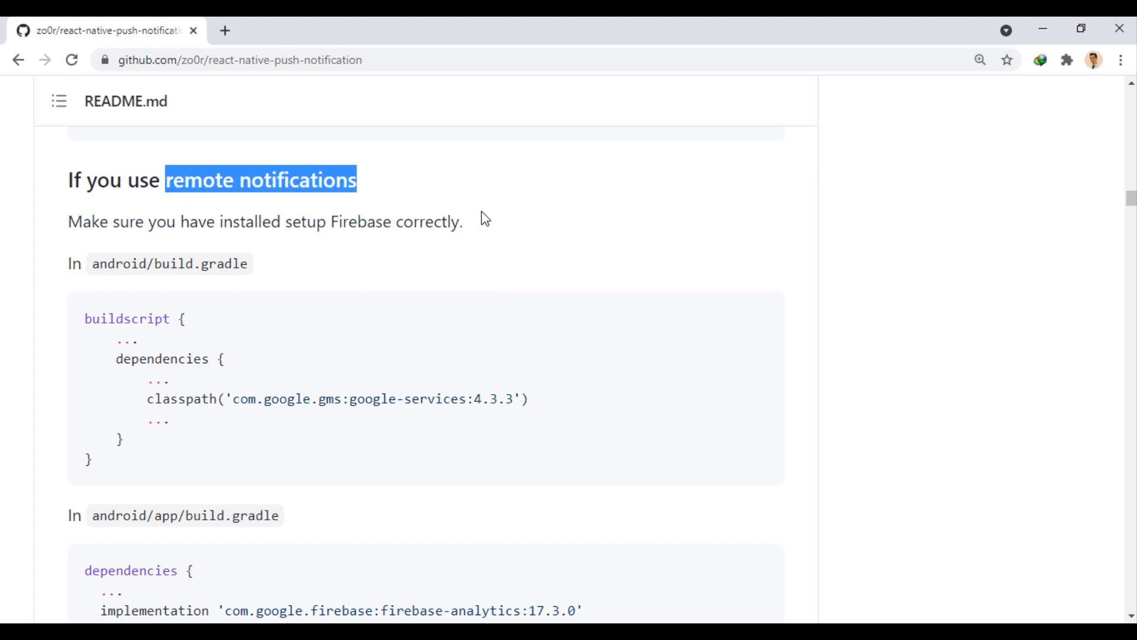
double_click(169, 263)
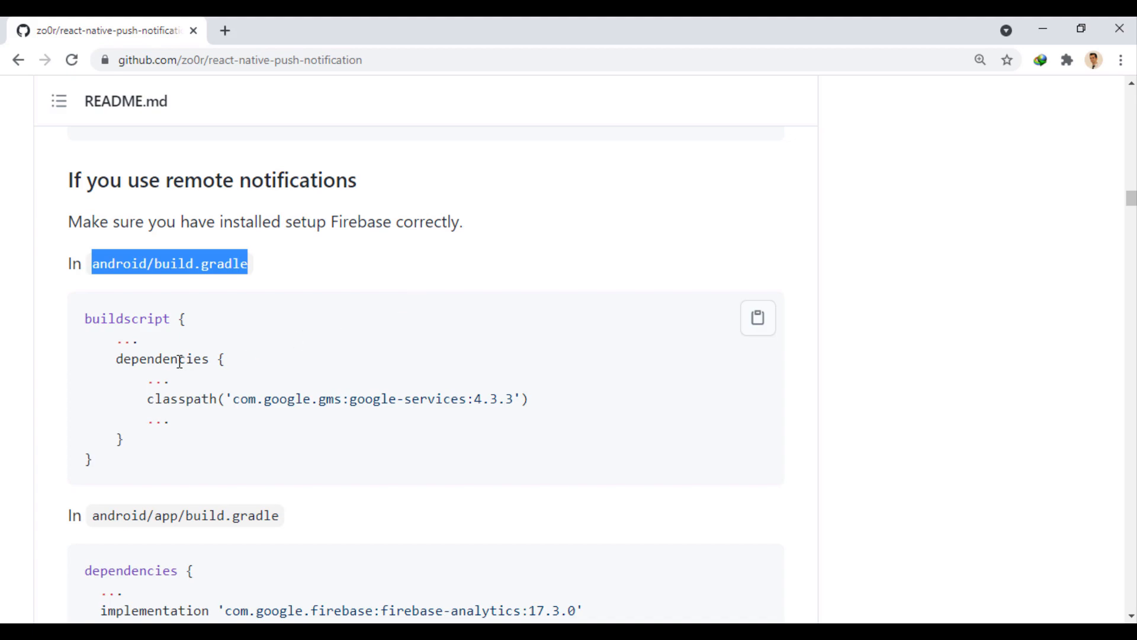
double_click(333, 398)
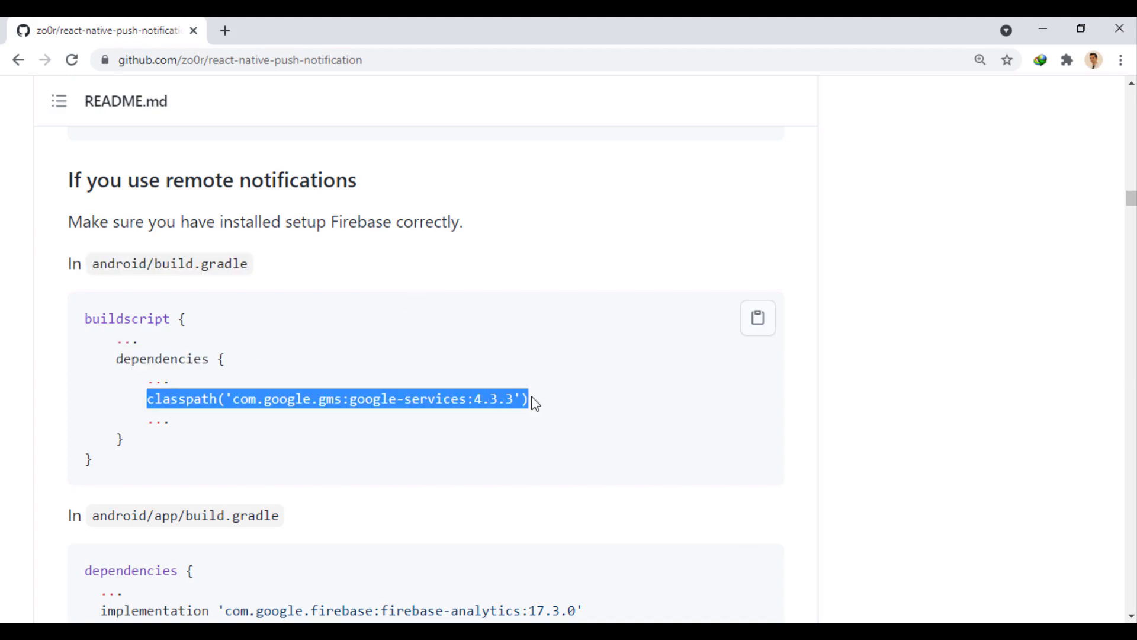
click(616, 401)
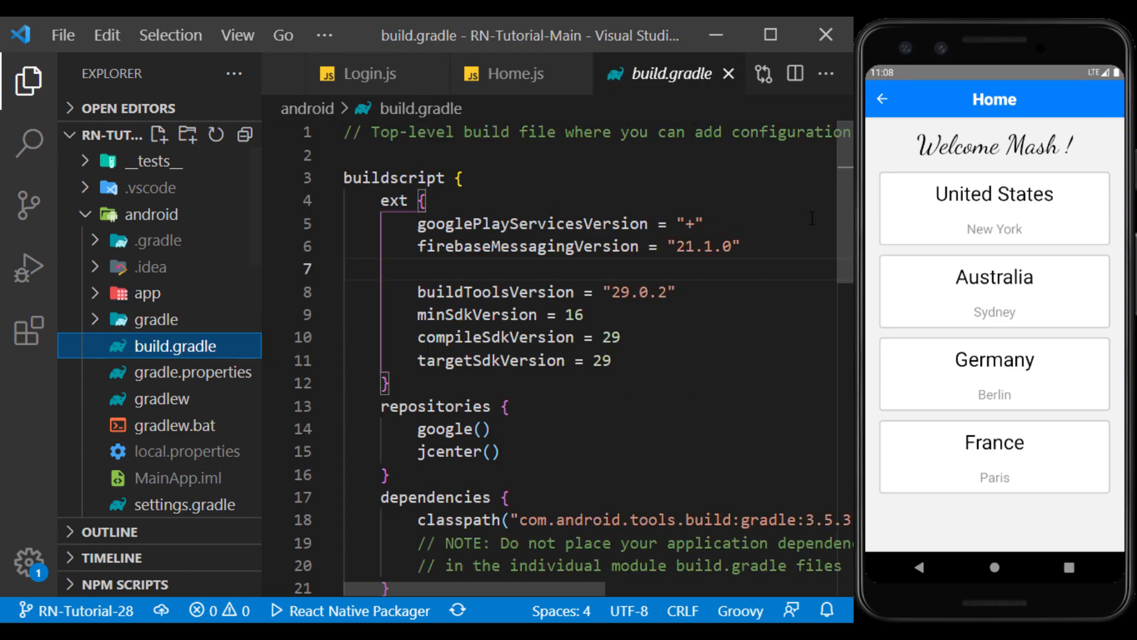
Append apply plugin: 'com.google.gms.google-services' to the end of android/app/build.gradle
scroll(down, 3)
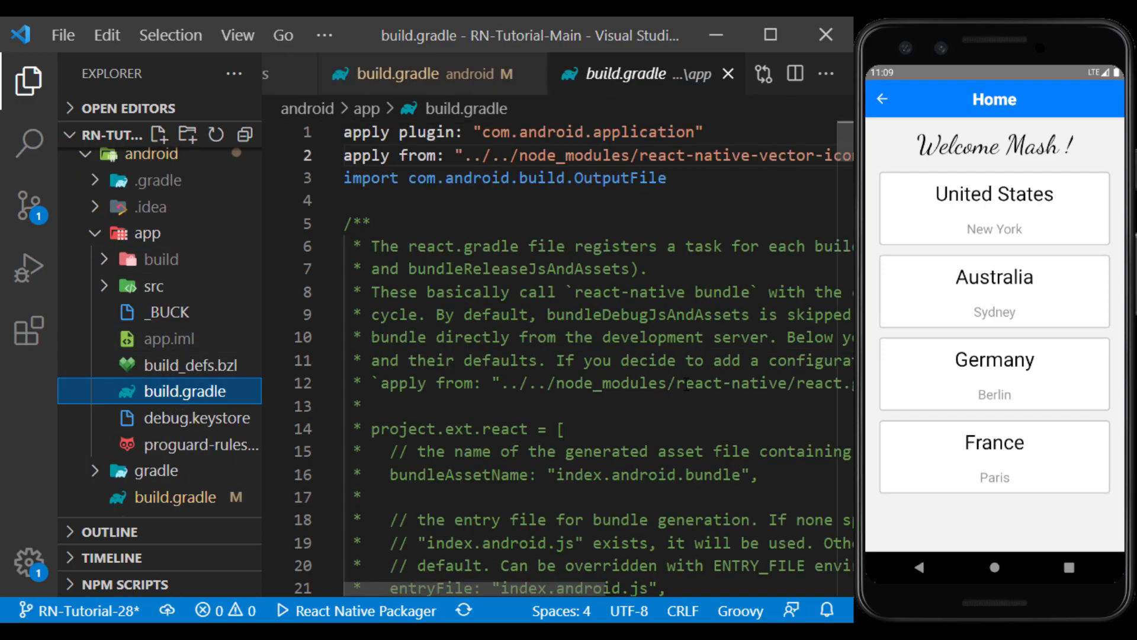
scroll(down, 3)
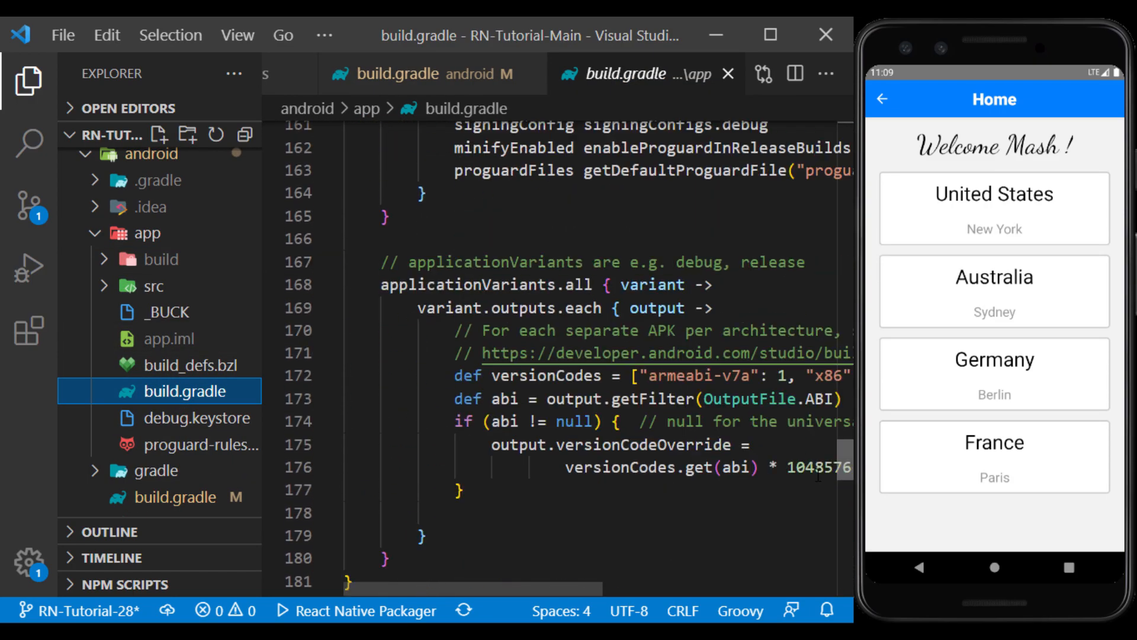
scroll(down, 3)
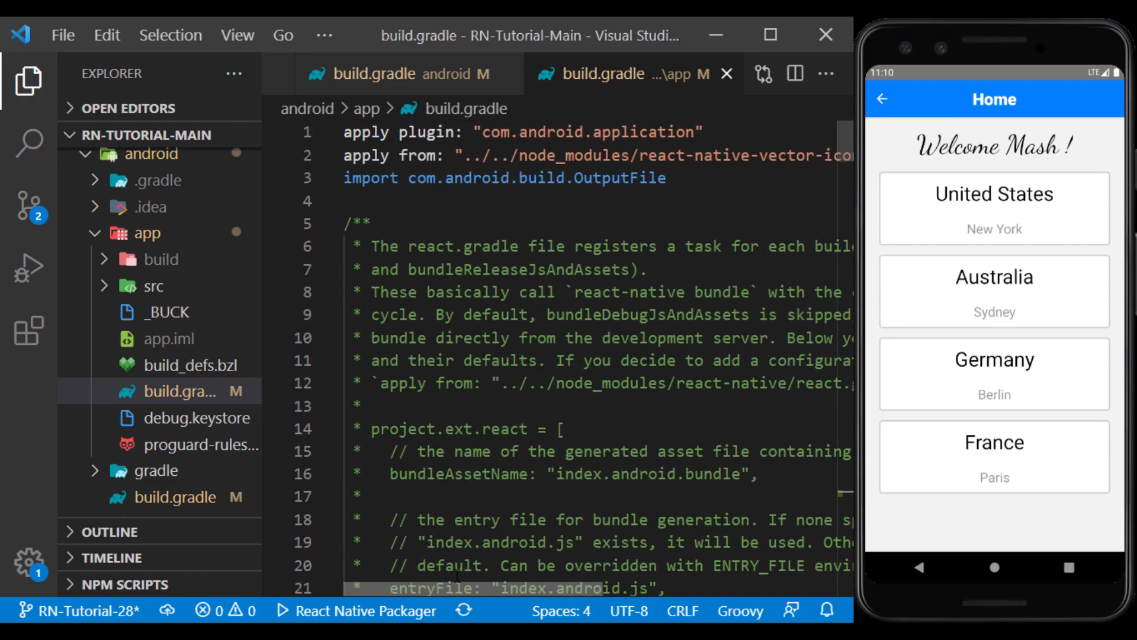
text(apply plugin: 'com.google.gms.google-services')
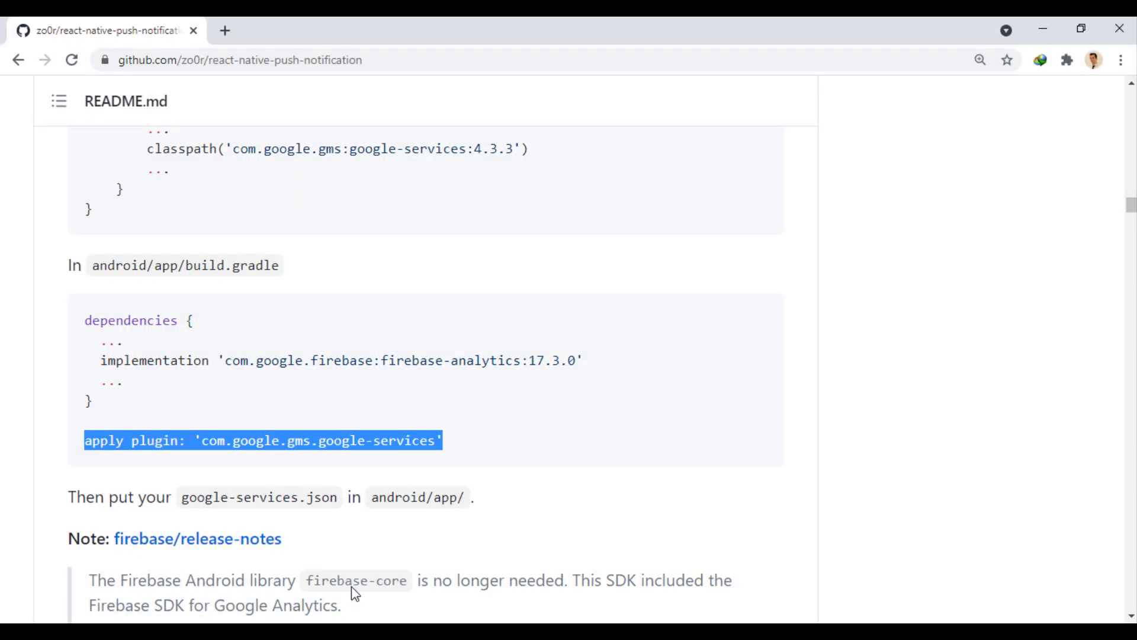
Scroll the README down to the google-services.json note and clear the selection
scroll(down, 3)
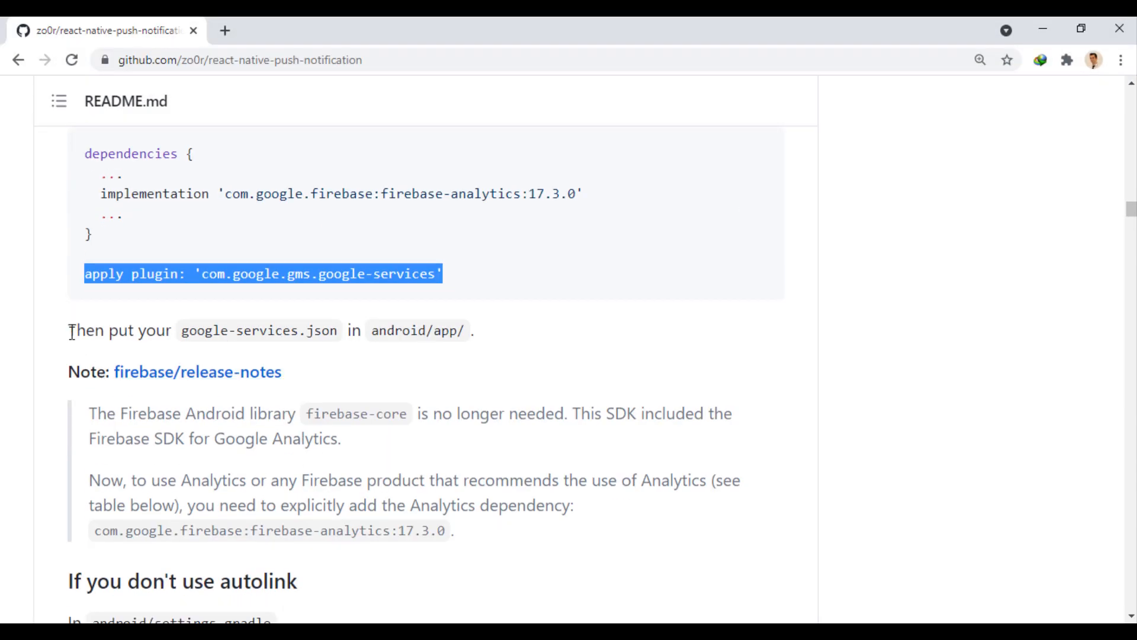
click(491, 350)
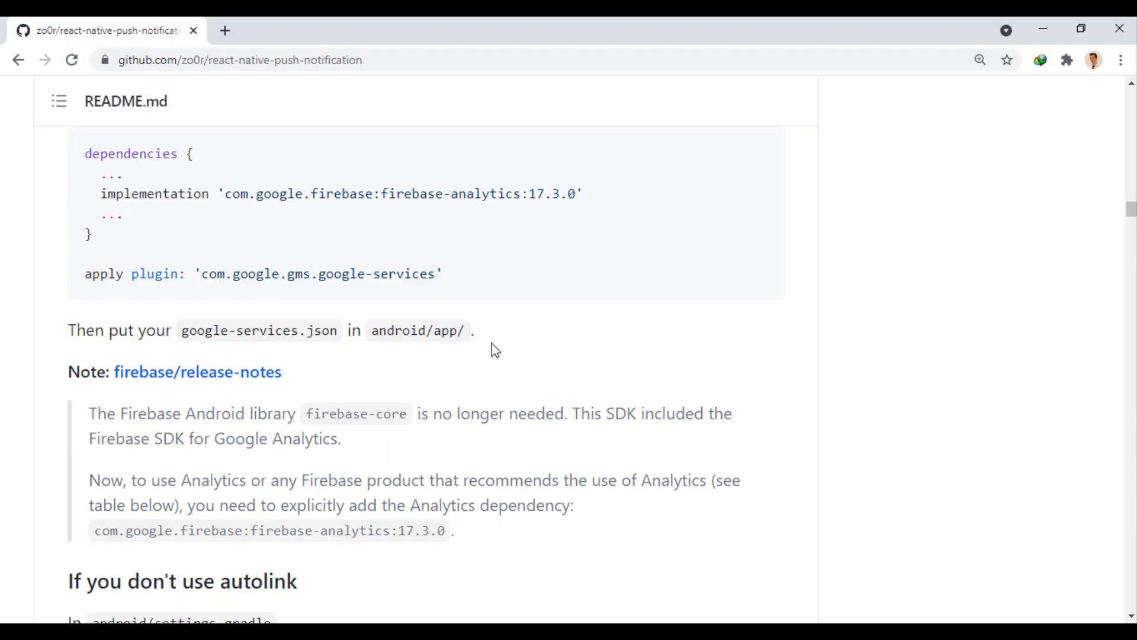
mouse_move(281, 347)
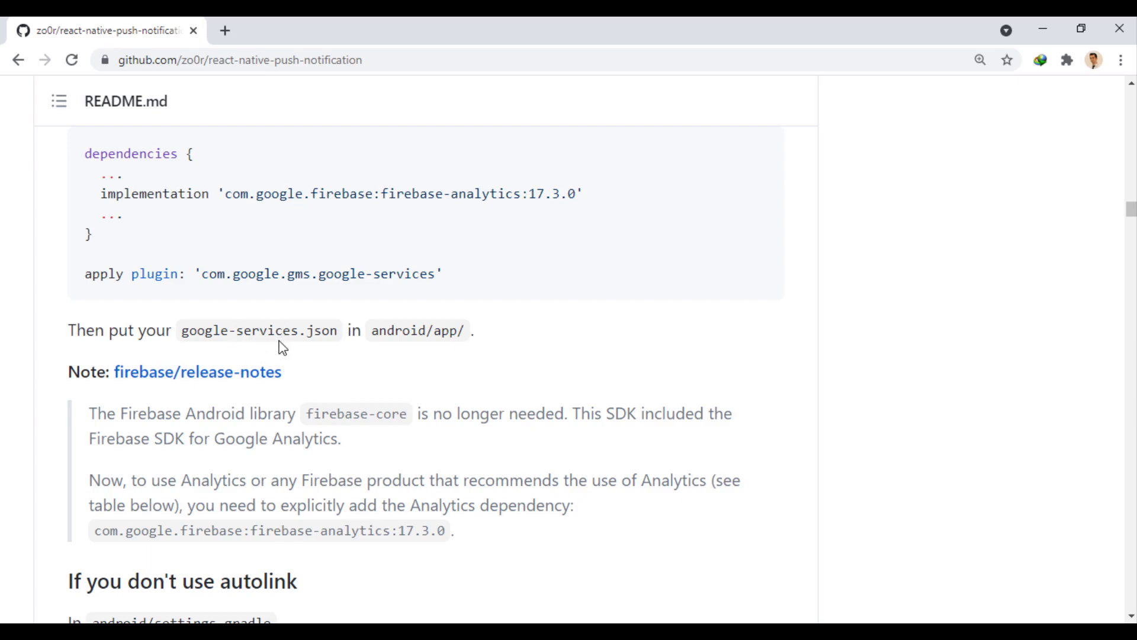
mouse_move(430, 352)
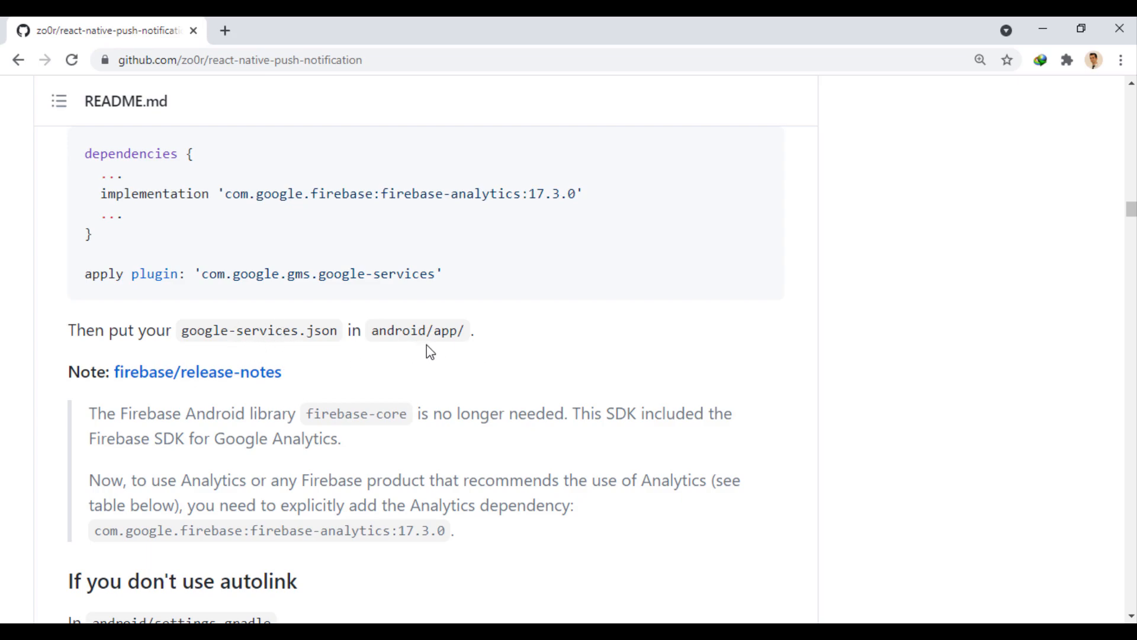
mouse_move(593, 371)
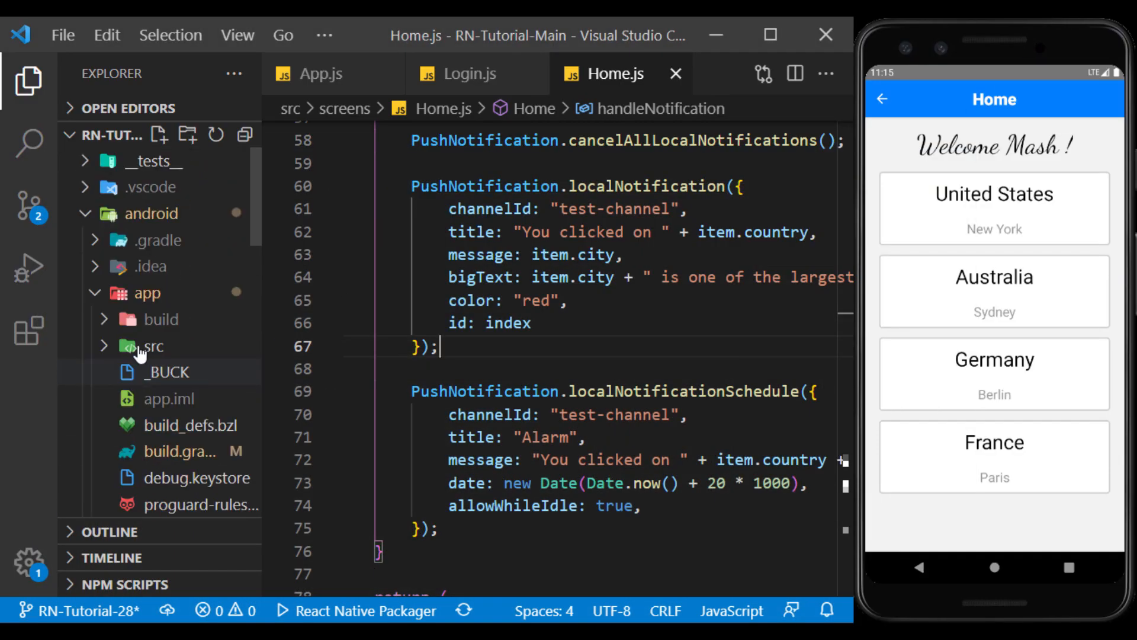
Start a new Firebase project named Test and move to the Analytics step
key(alt+tab)
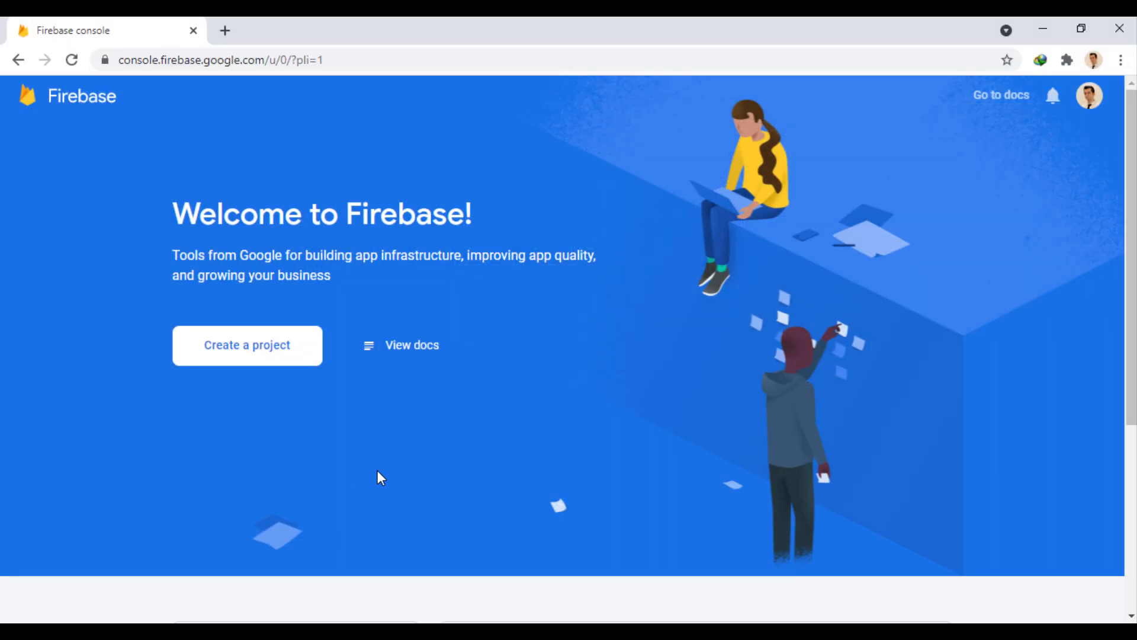
mouse_move(200, 341)
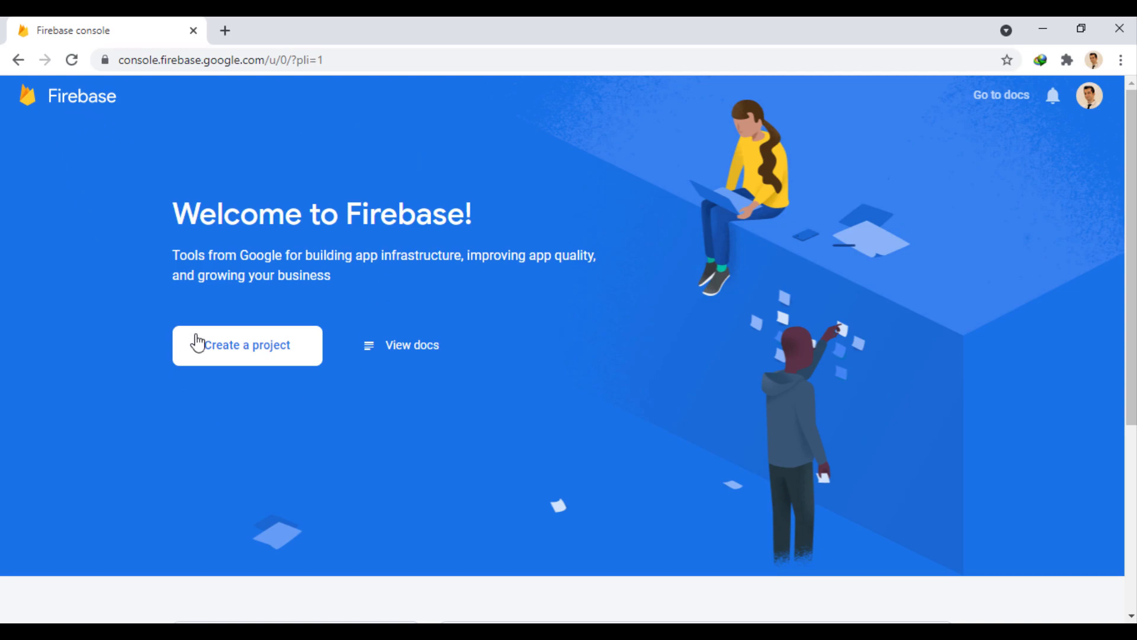
click(247, 345)
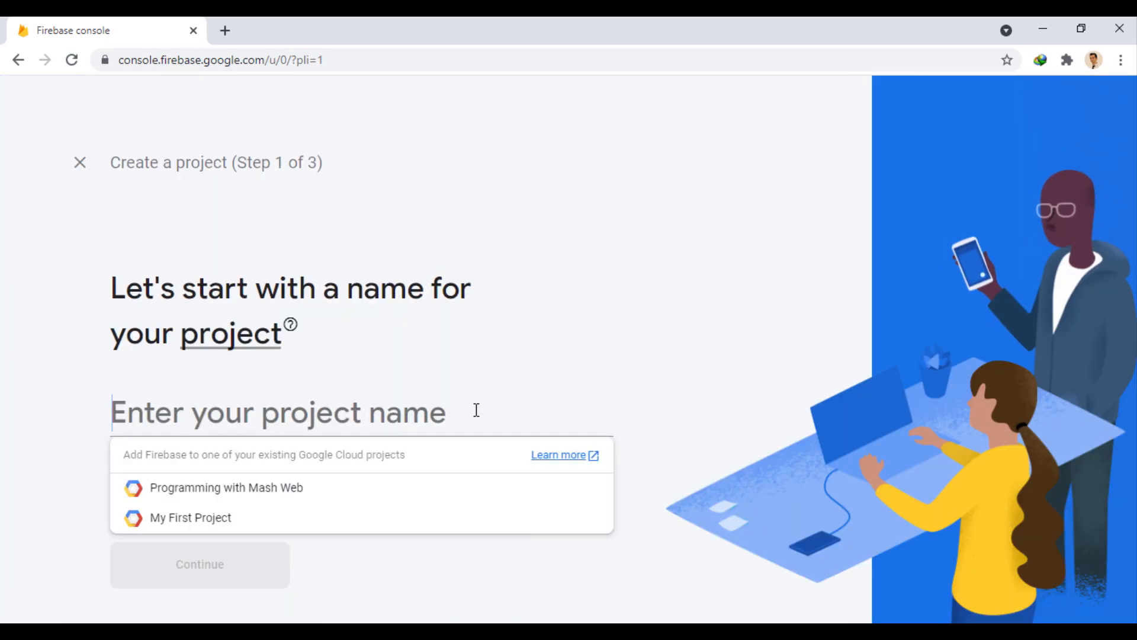
text(Test)
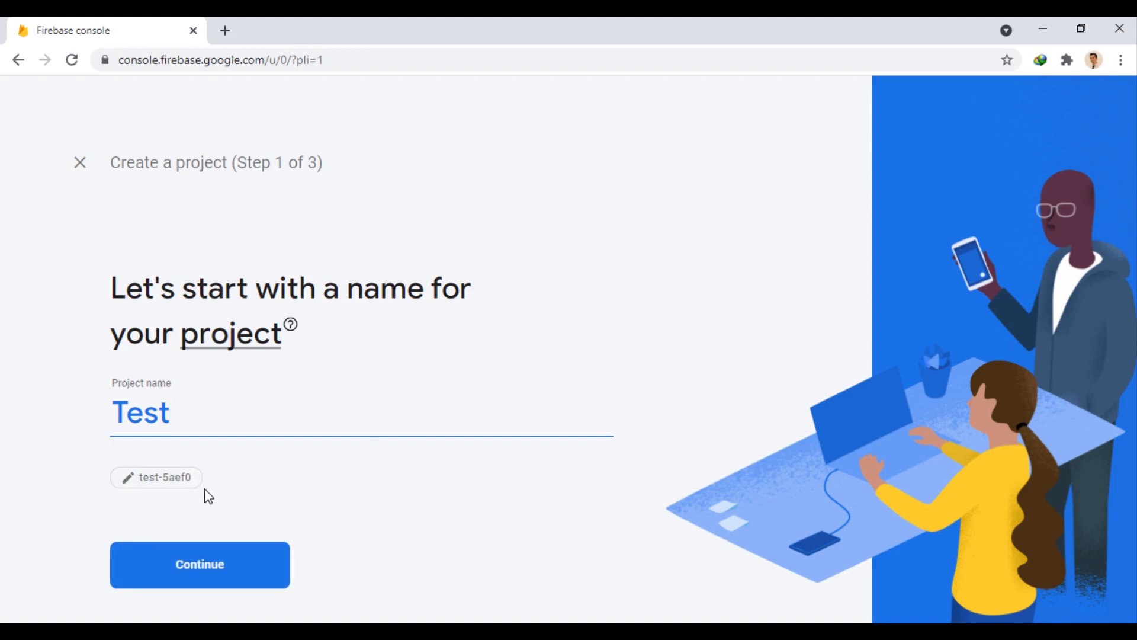
click(200, 564)
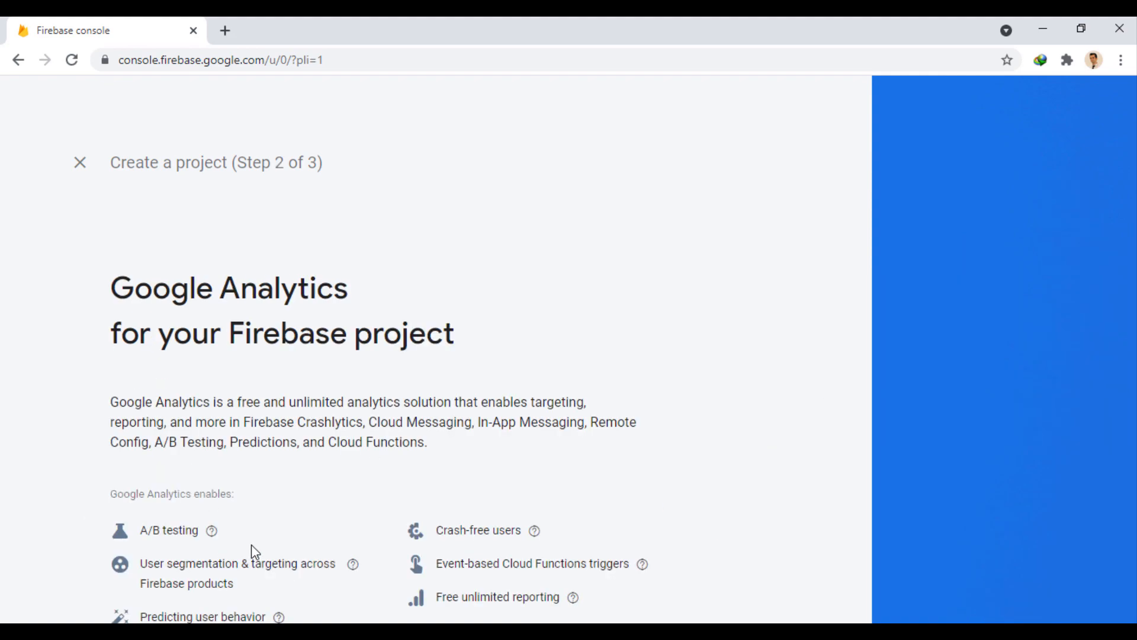
Turn off Google Analytics, create the project, and continue into it
scroll(down, 3)
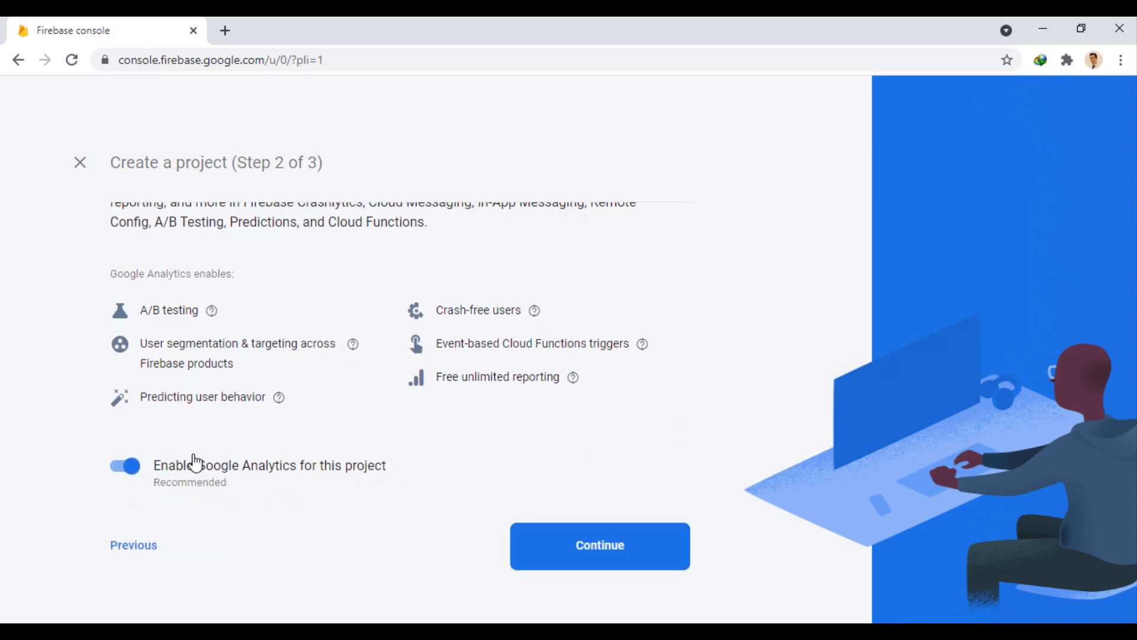
click(124, 465)
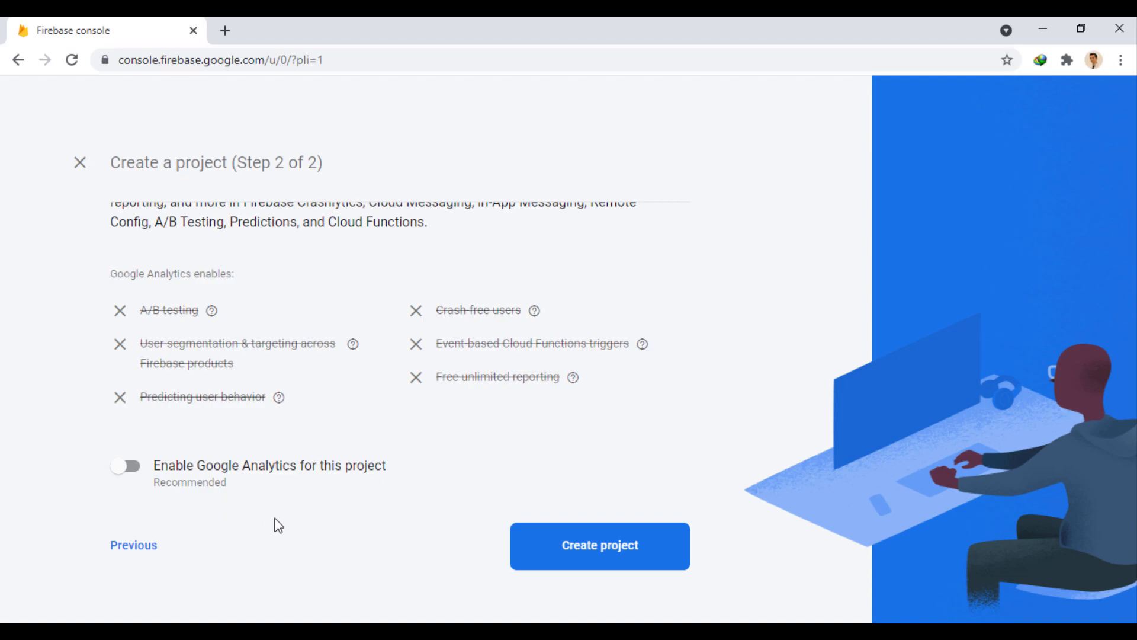
mouse_move(485, 547)
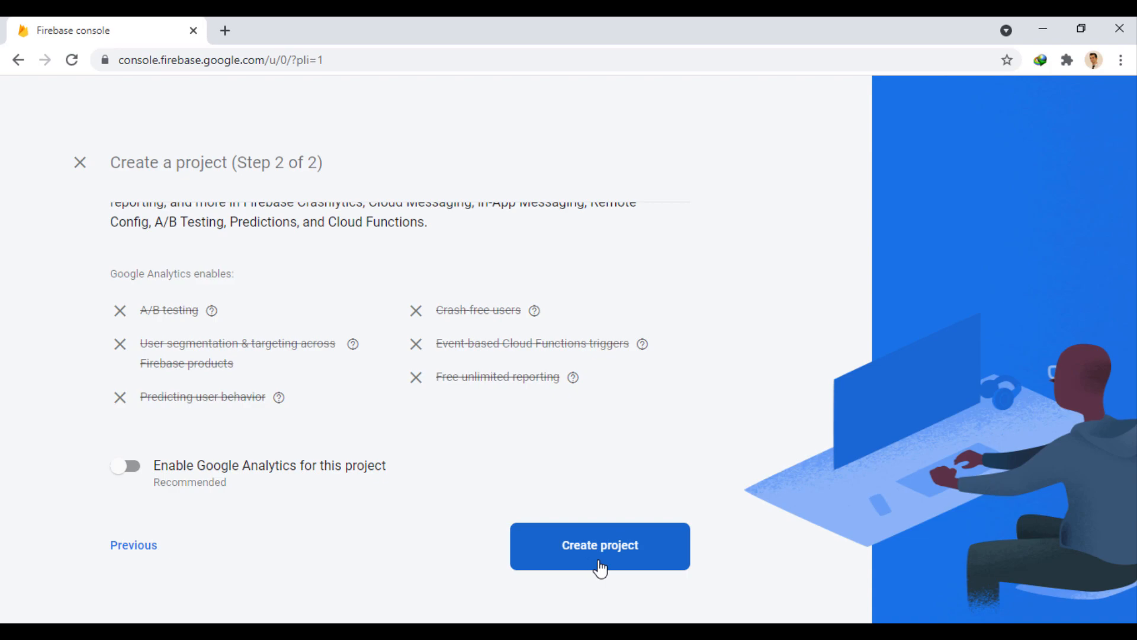
click(599, 545)
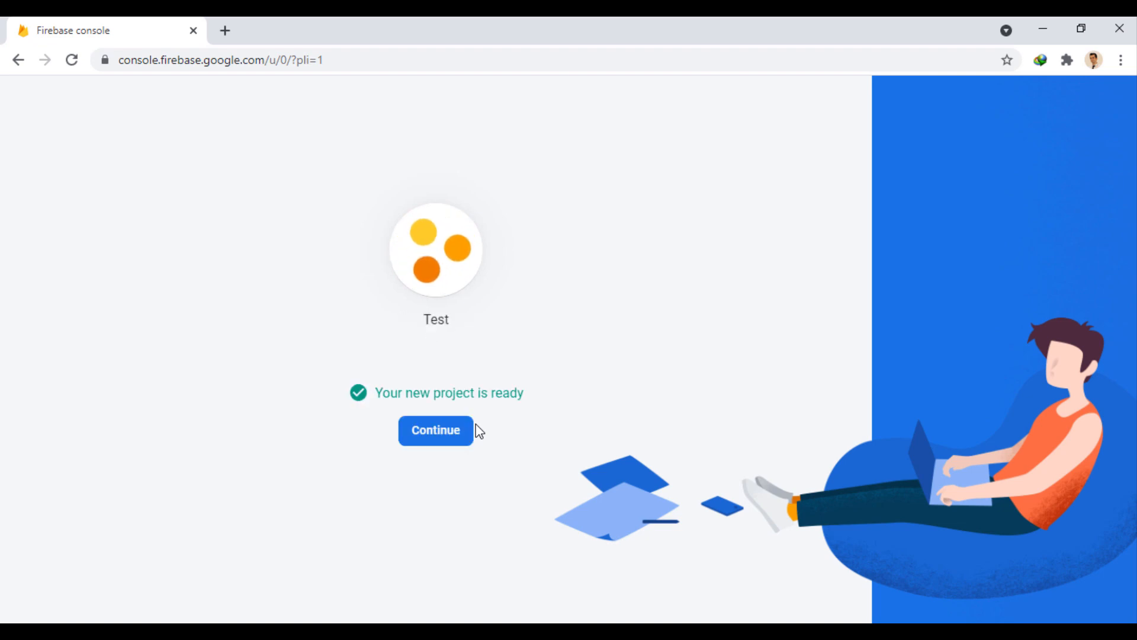
click(435, 429)
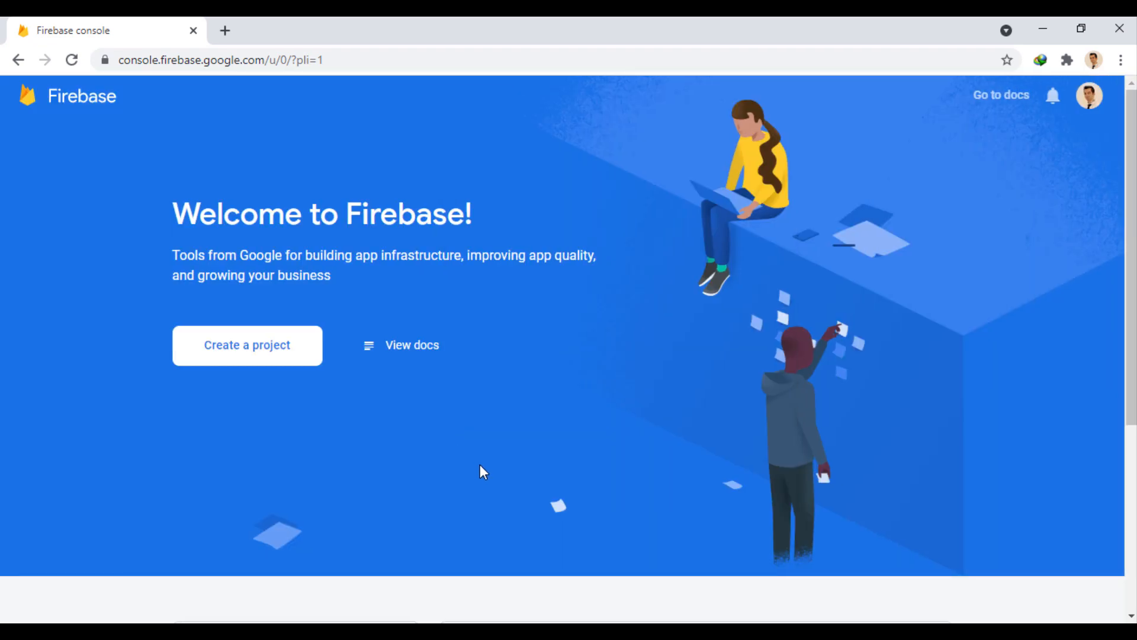
Open Cloud Messaging under Engage and choose to add an Android app
click(246, 345)
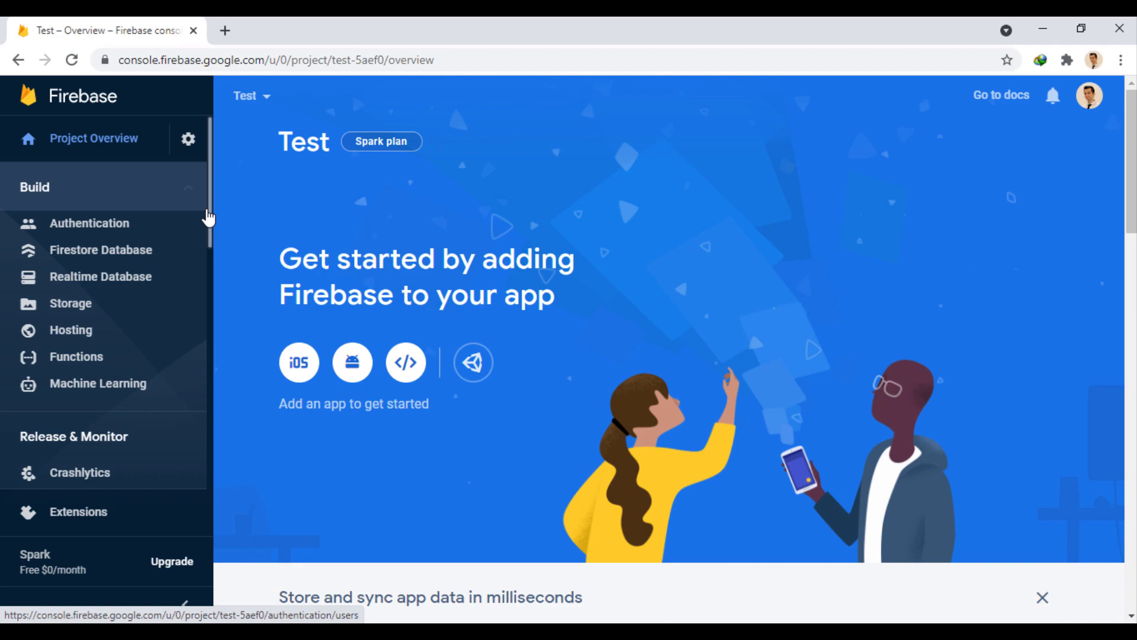
scroll(down, 3)
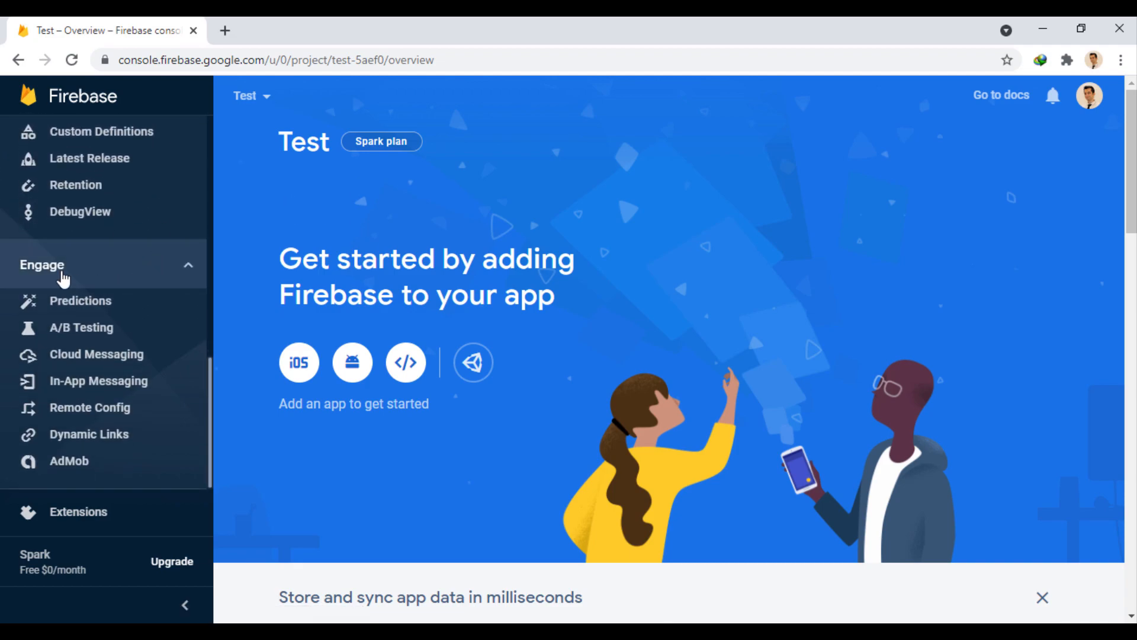
mouse_move(81, 359)
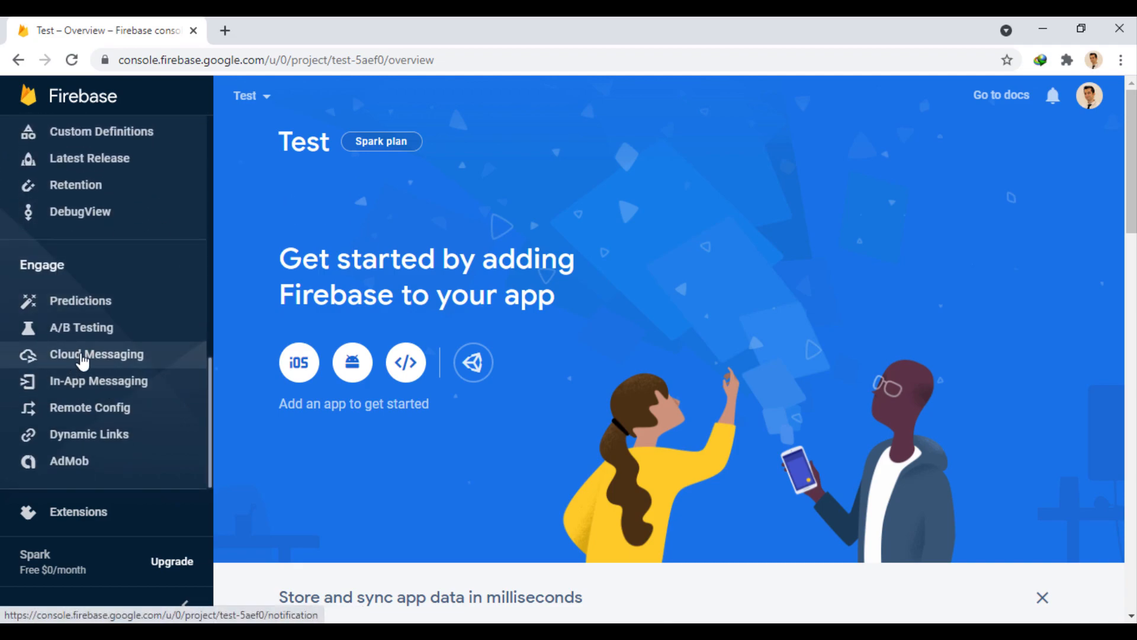
click(97, 354)
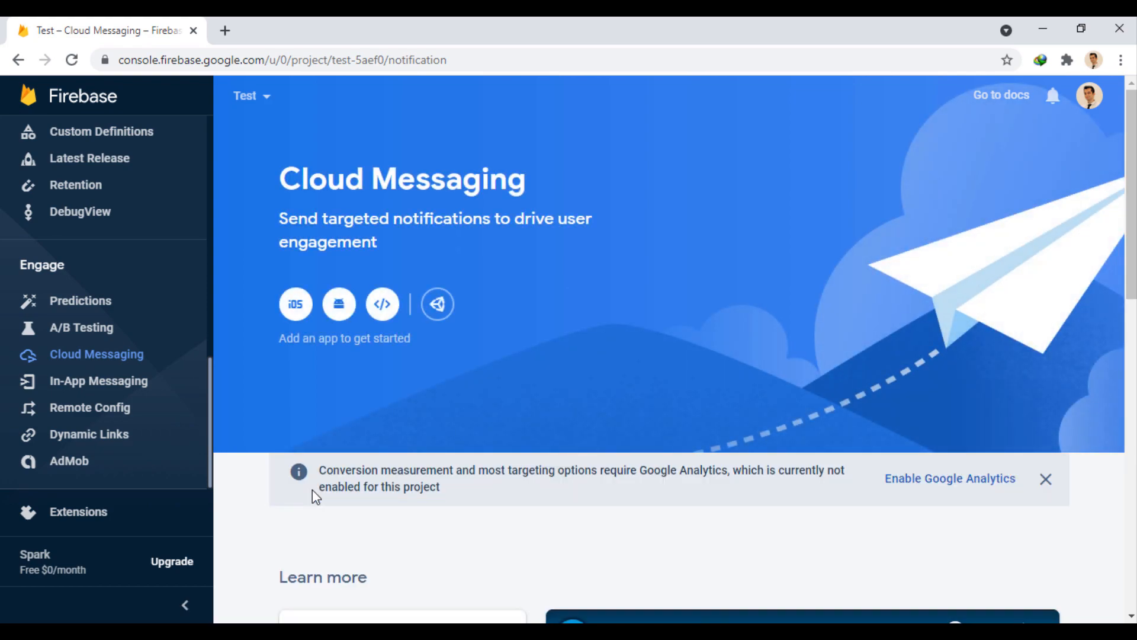
mouse_move(338, 304)
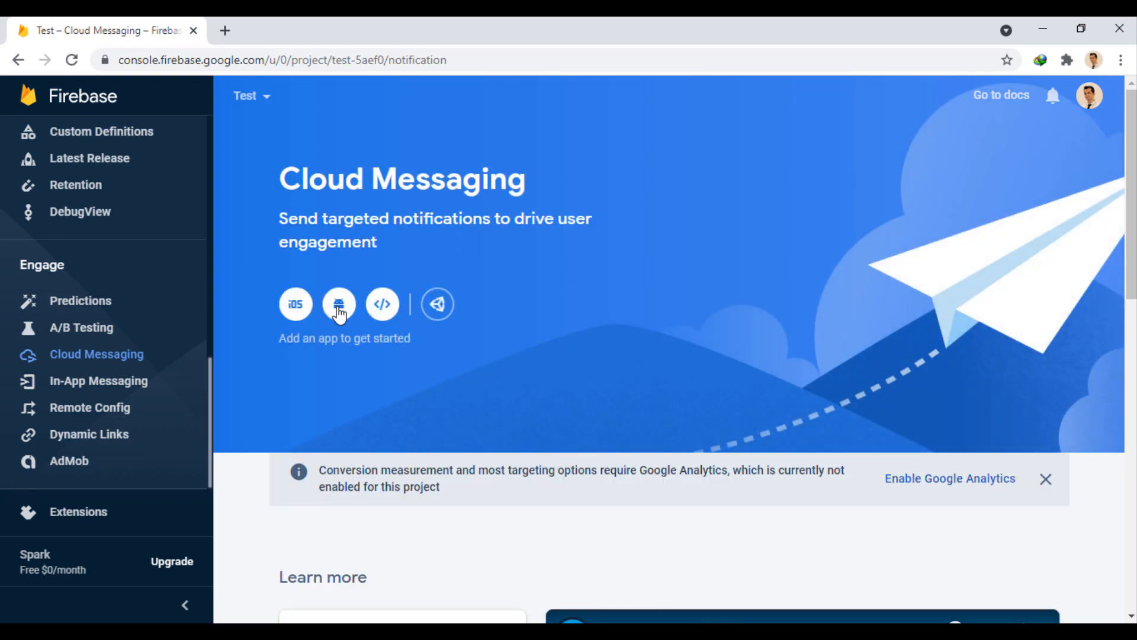
click(338, 304)
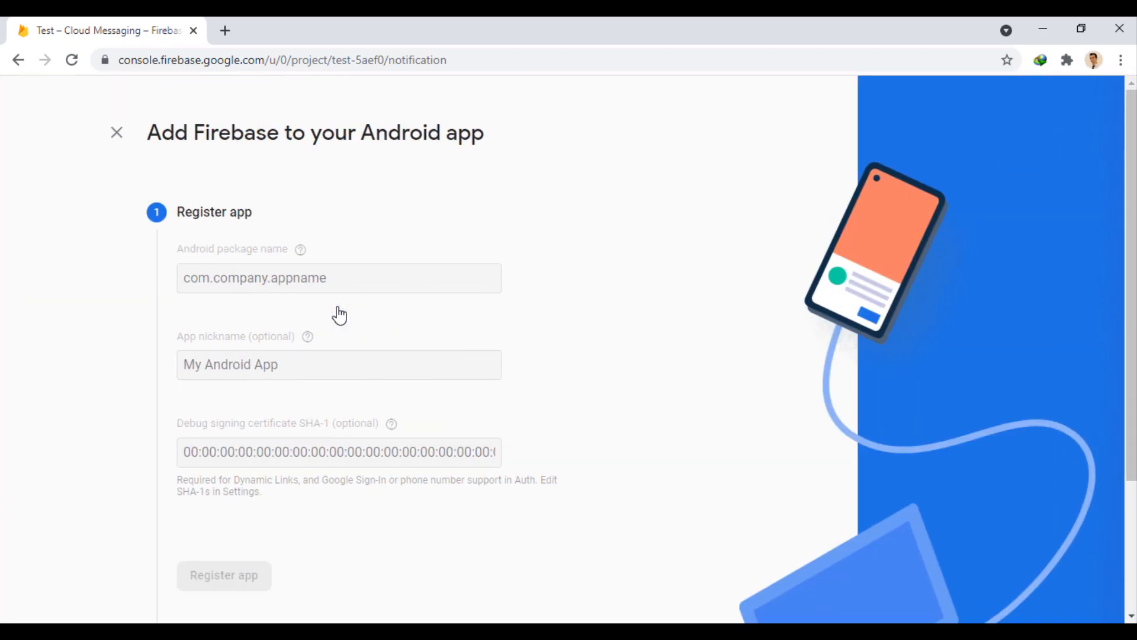
Enter package name com.mainapp and nickname My Test App, then register the app
click(283, 278)
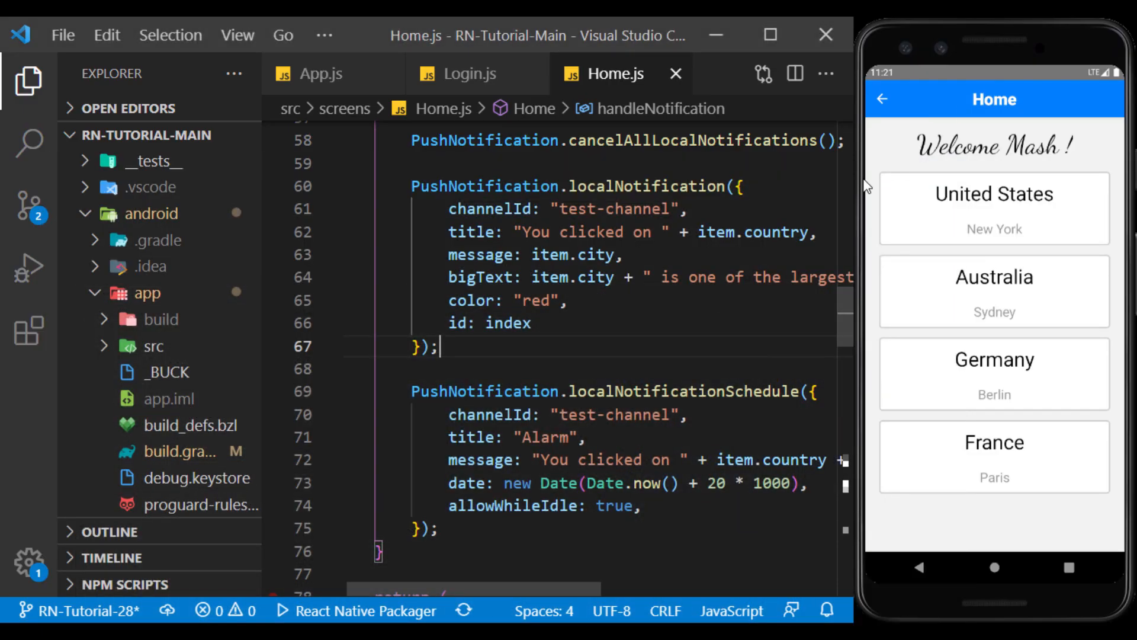
click(152, 345)
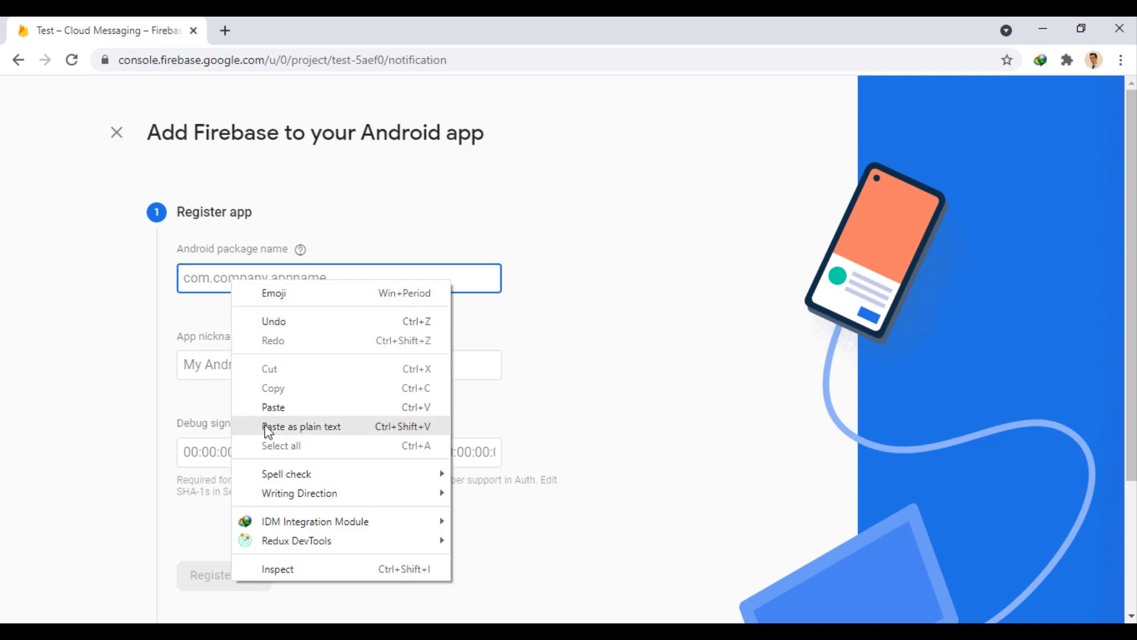
click(272, 407)
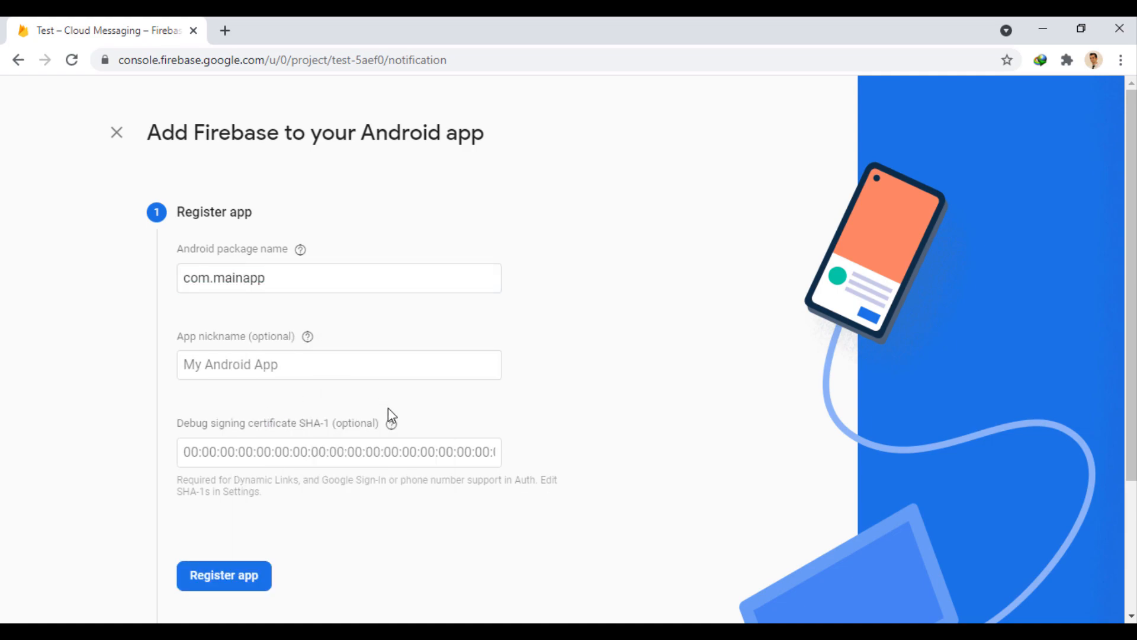
click(338, 364)
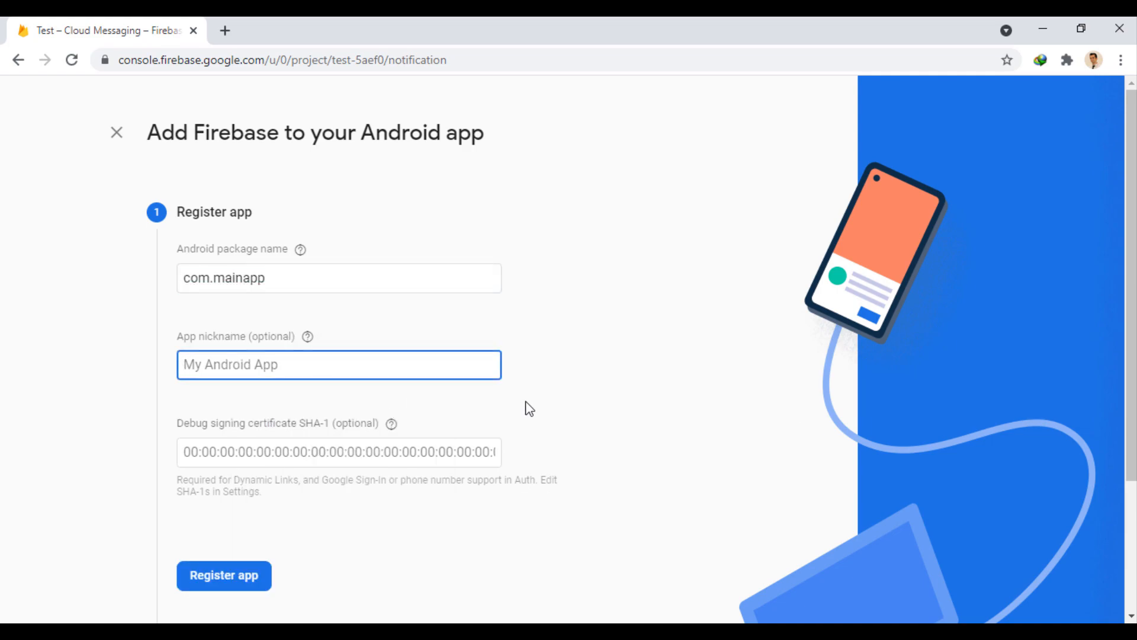
text(My Test)
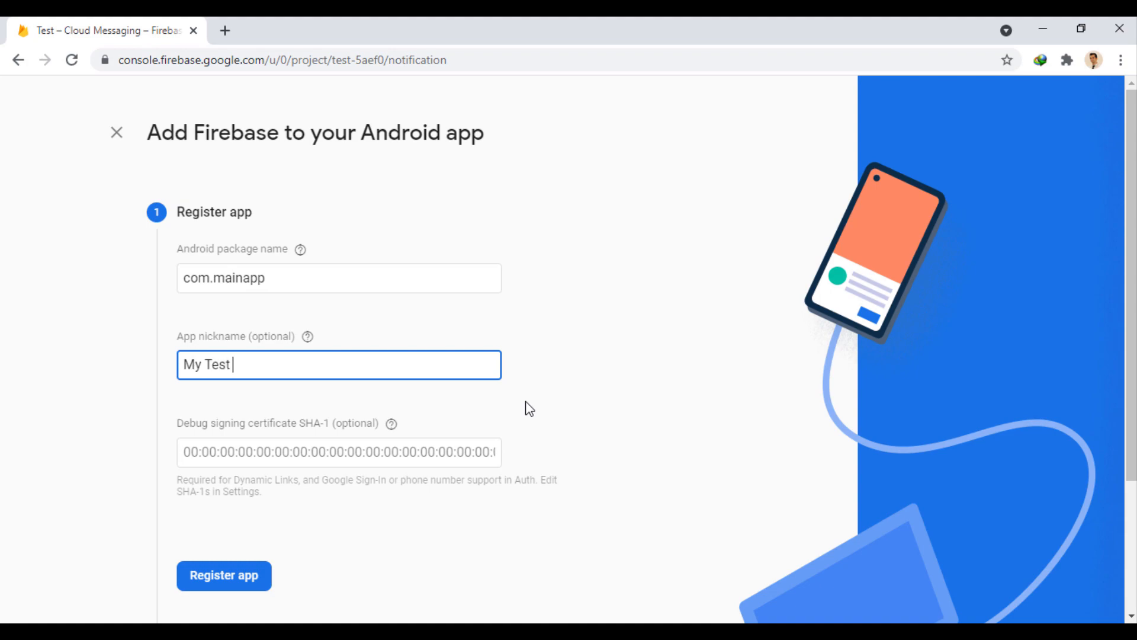
text(App)
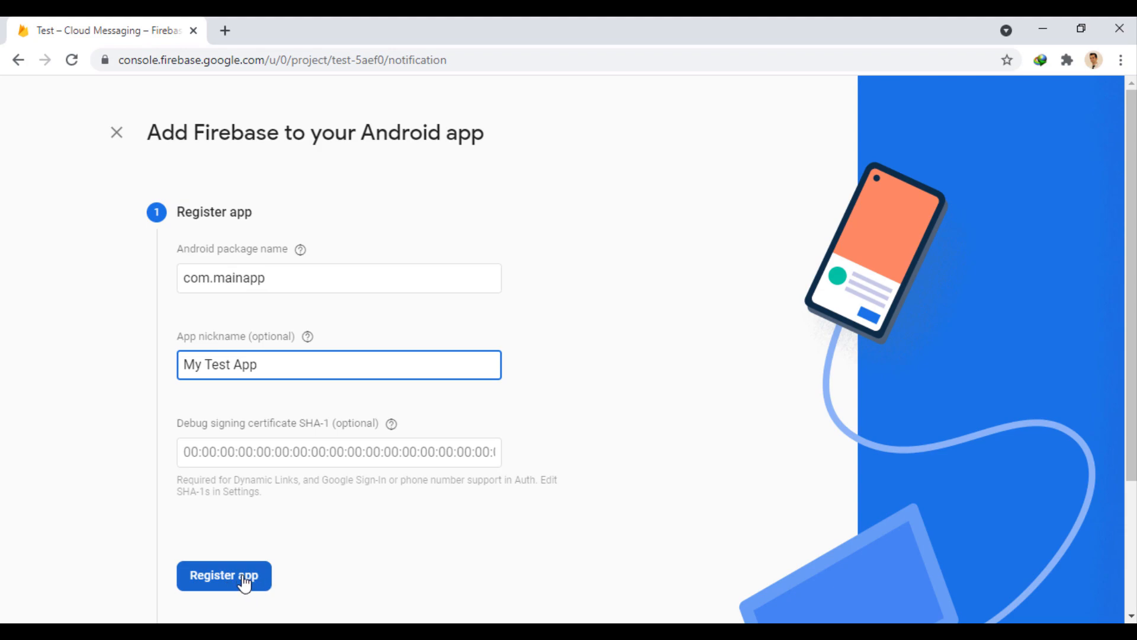
click(224, 575)
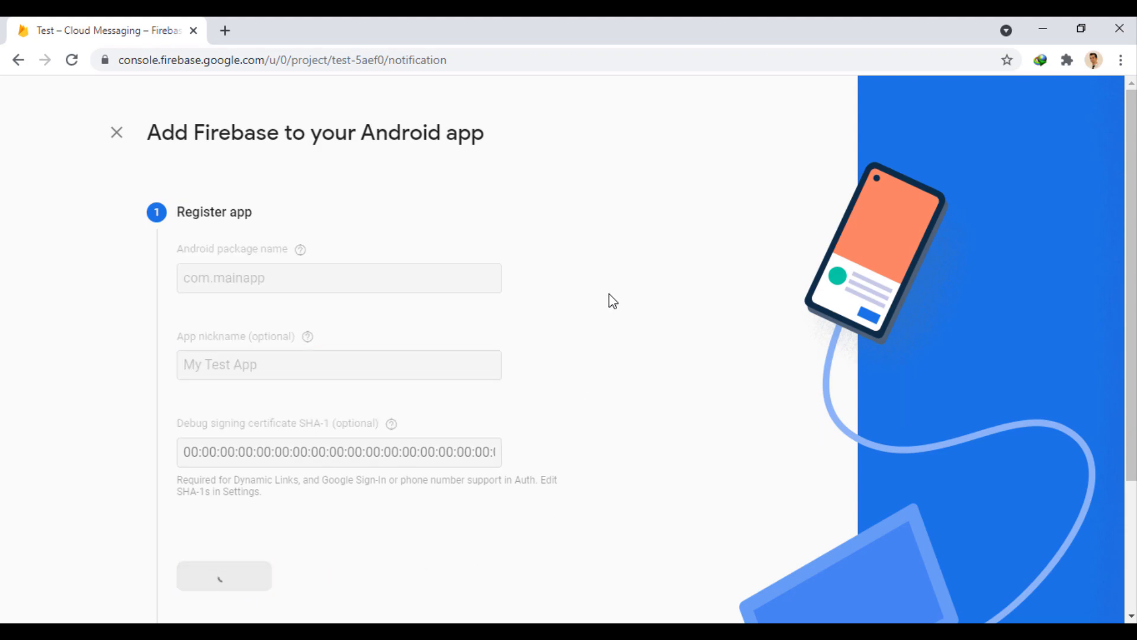
Download google-services.json and move it into the project's android/app folder
click(223, 575)
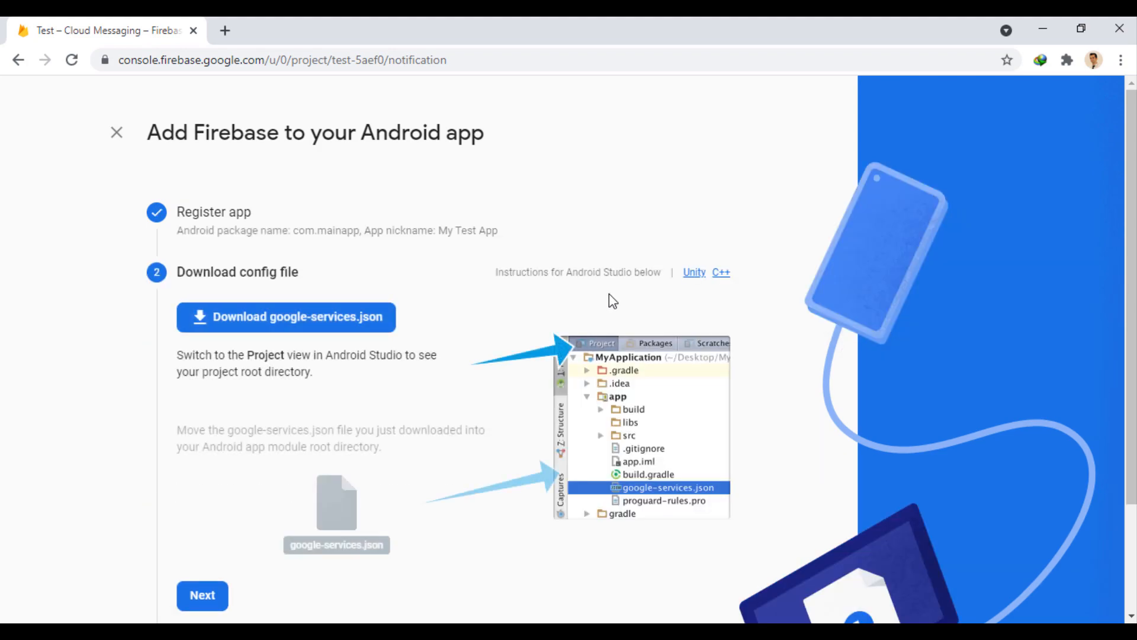
mouse_move(351, 543)
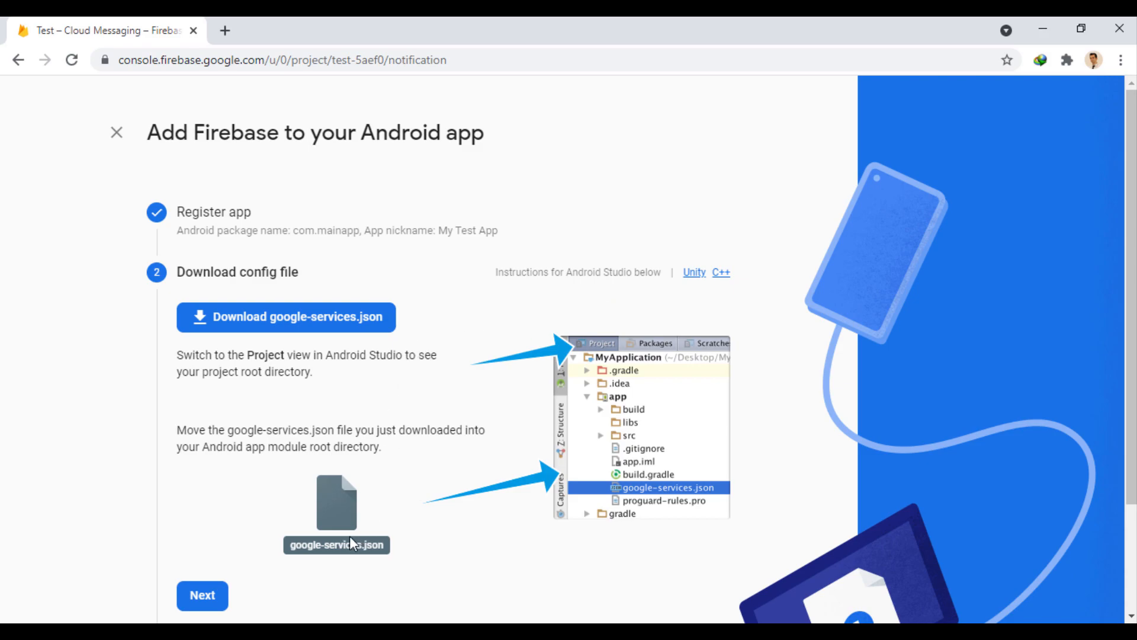
mouse_move(409, 516)
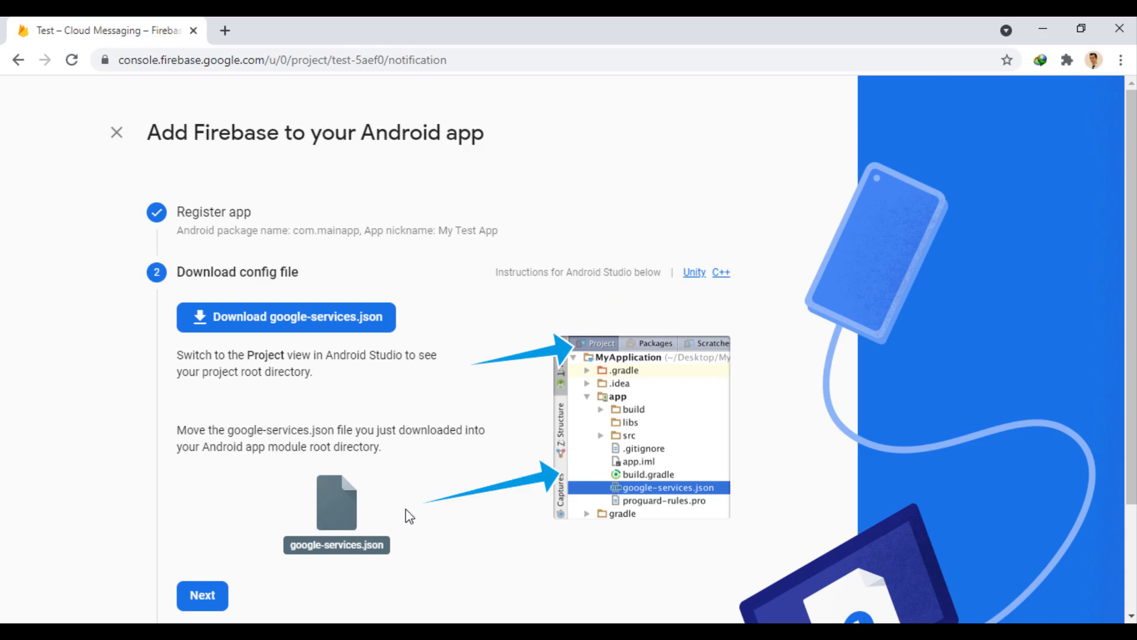
mouse_move(620, 404)
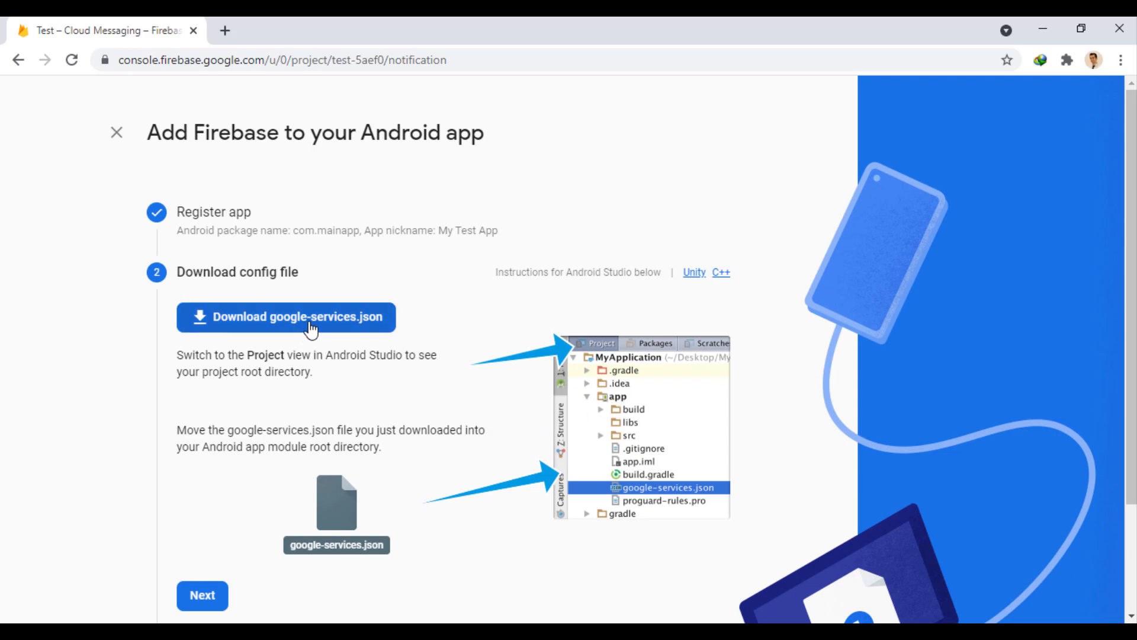
click(285, 317)
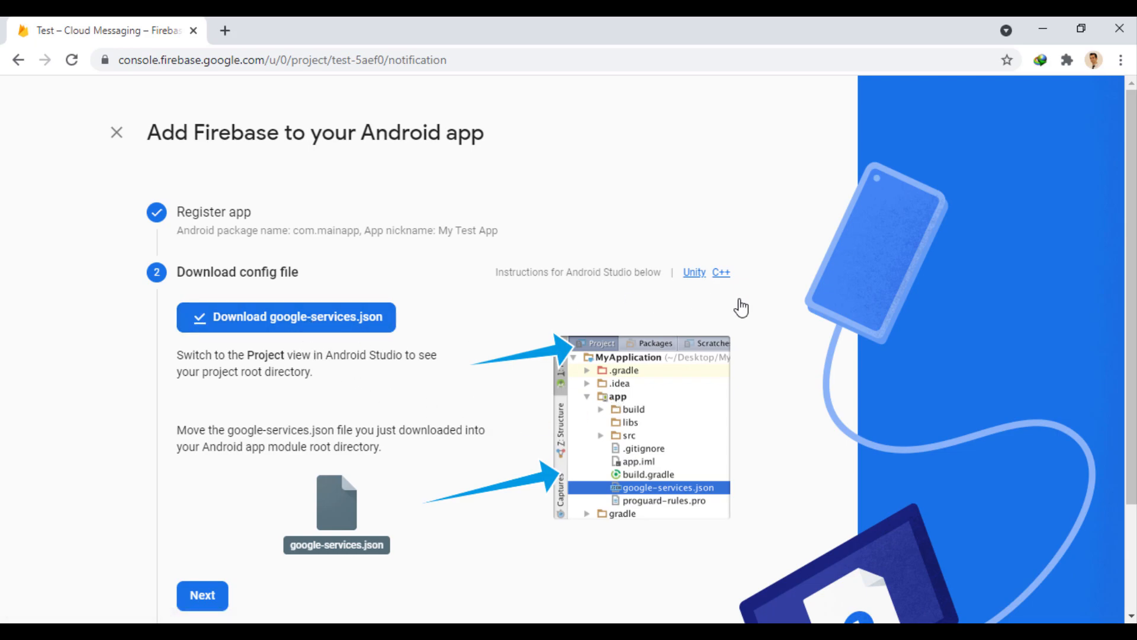
click(285, 317)
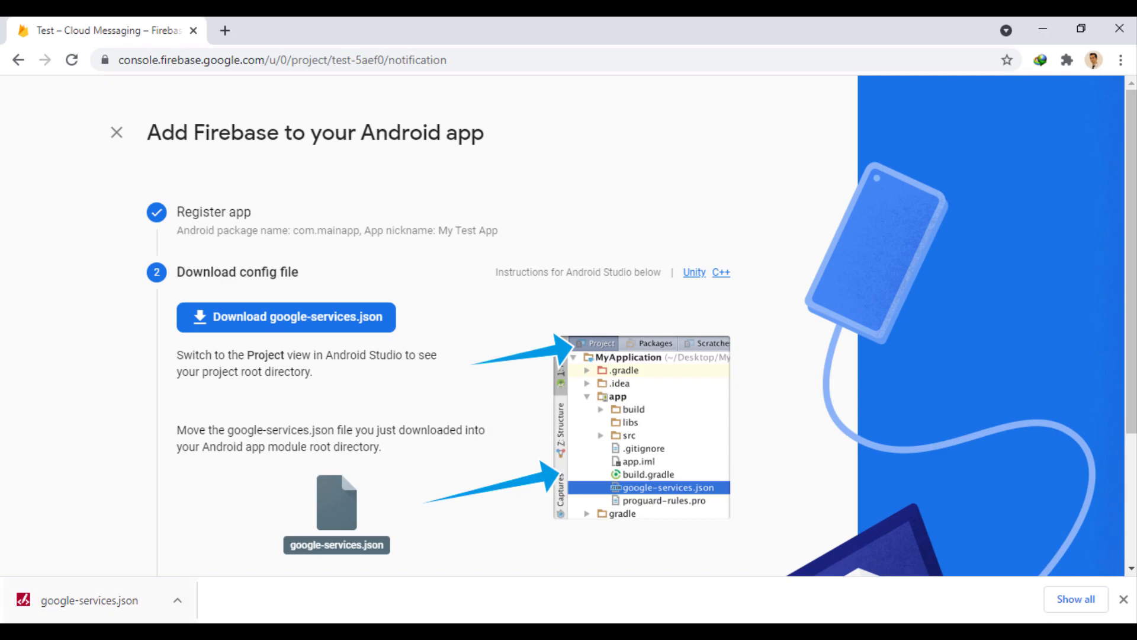
right_click(468, 312)
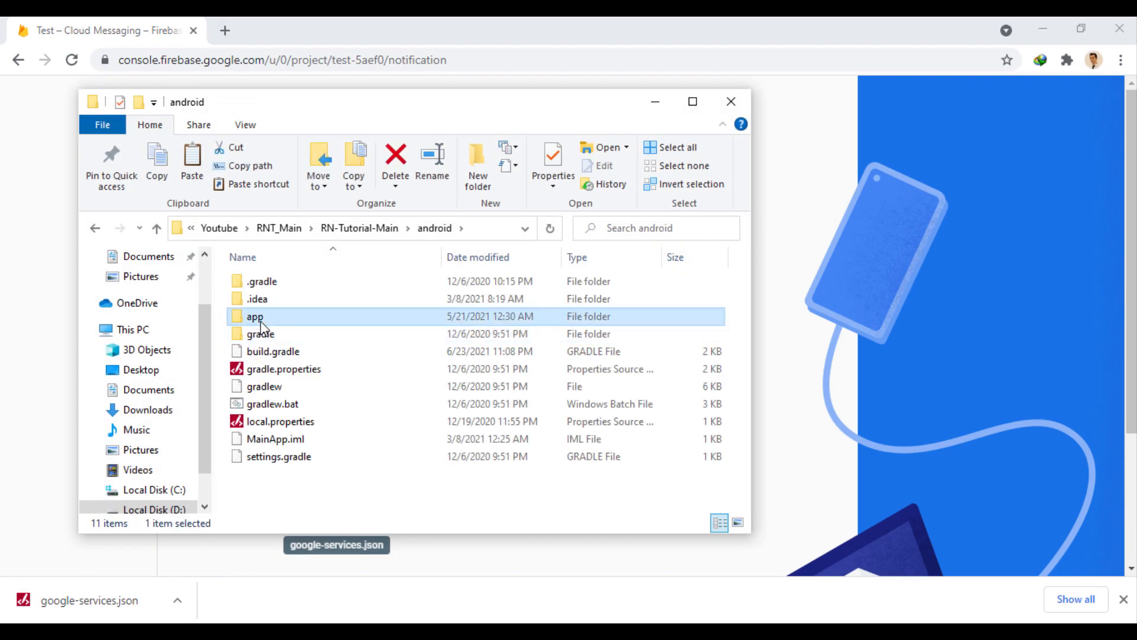
double_click(255, 316)
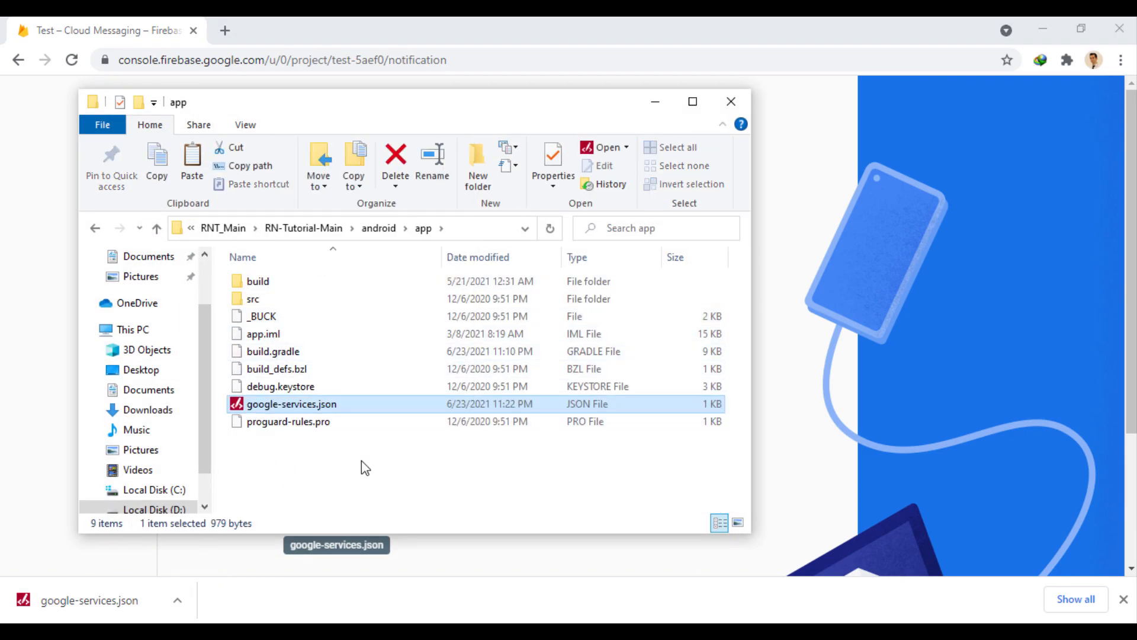
click(655, 101)
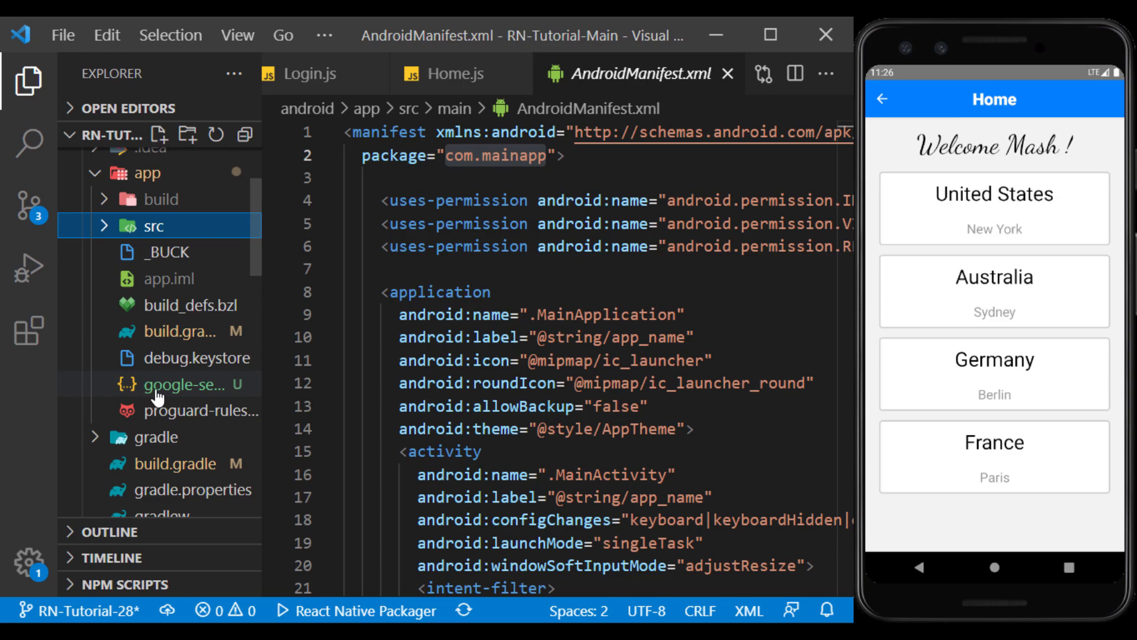
mouse_move(329, 443)
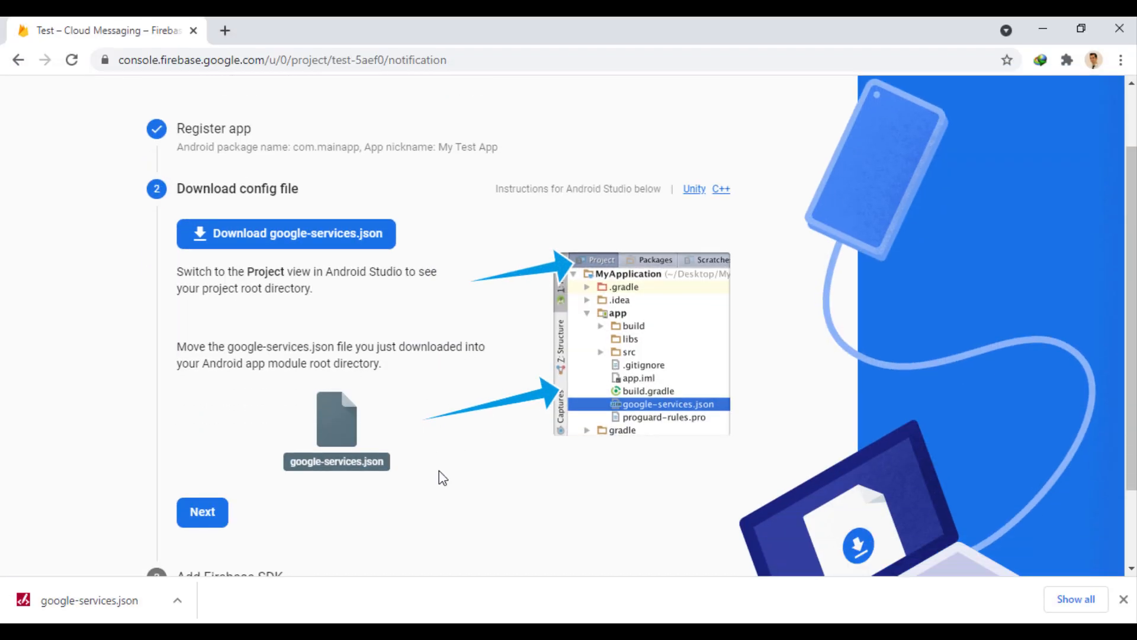
Step through the config file and Add Firebase SDK pages, then dismiss the download bar
click(202, 511)
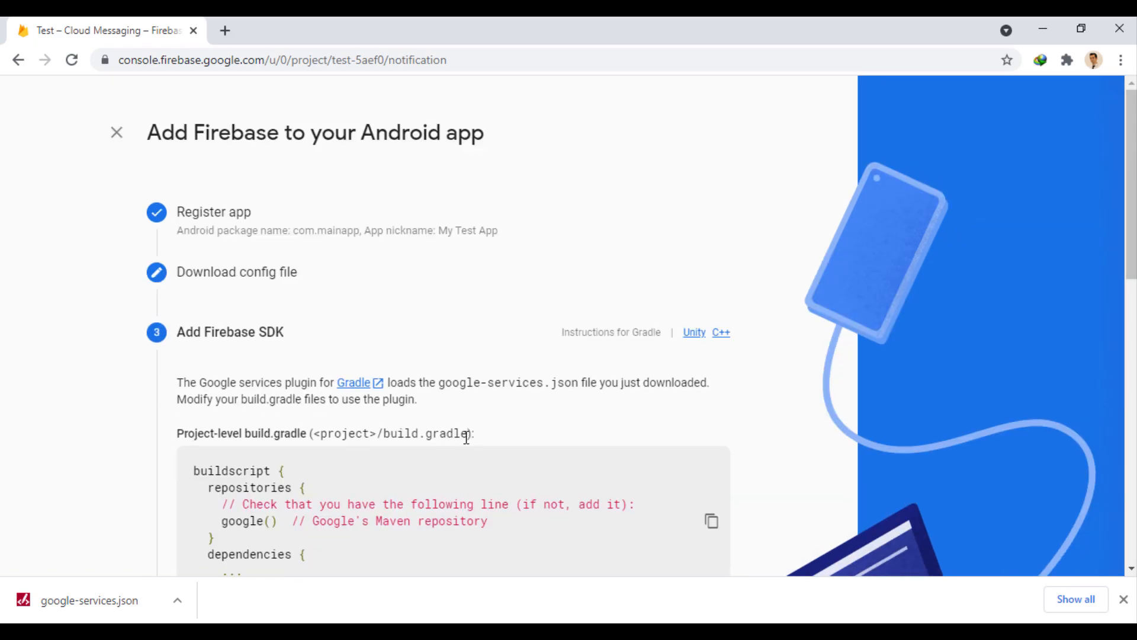
scroll(down, 3)
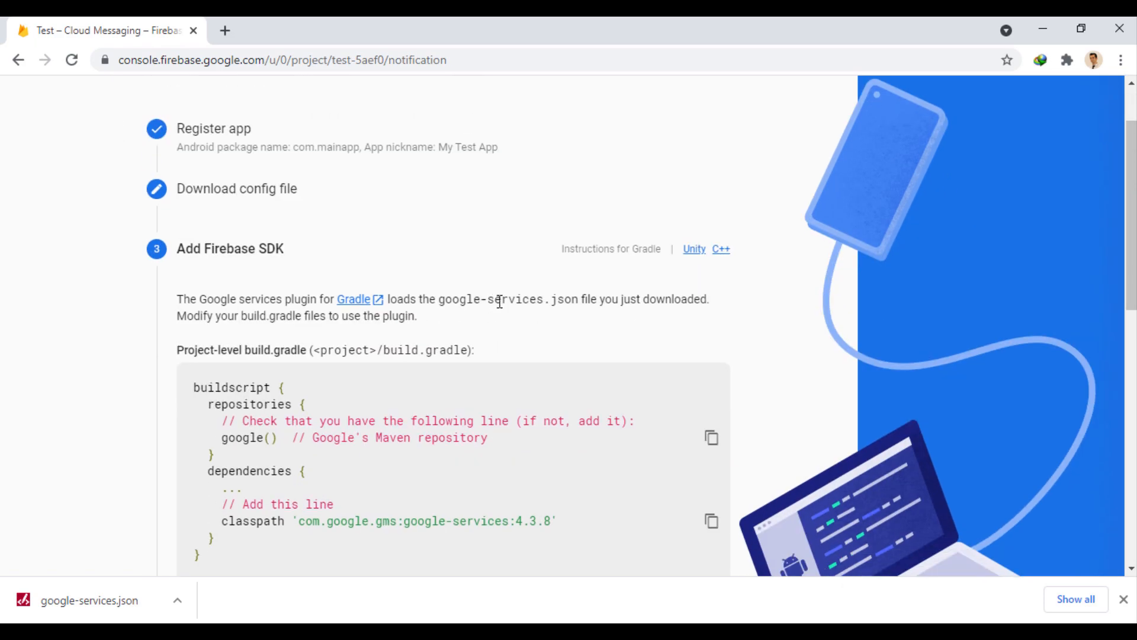
scroll(down, 3)
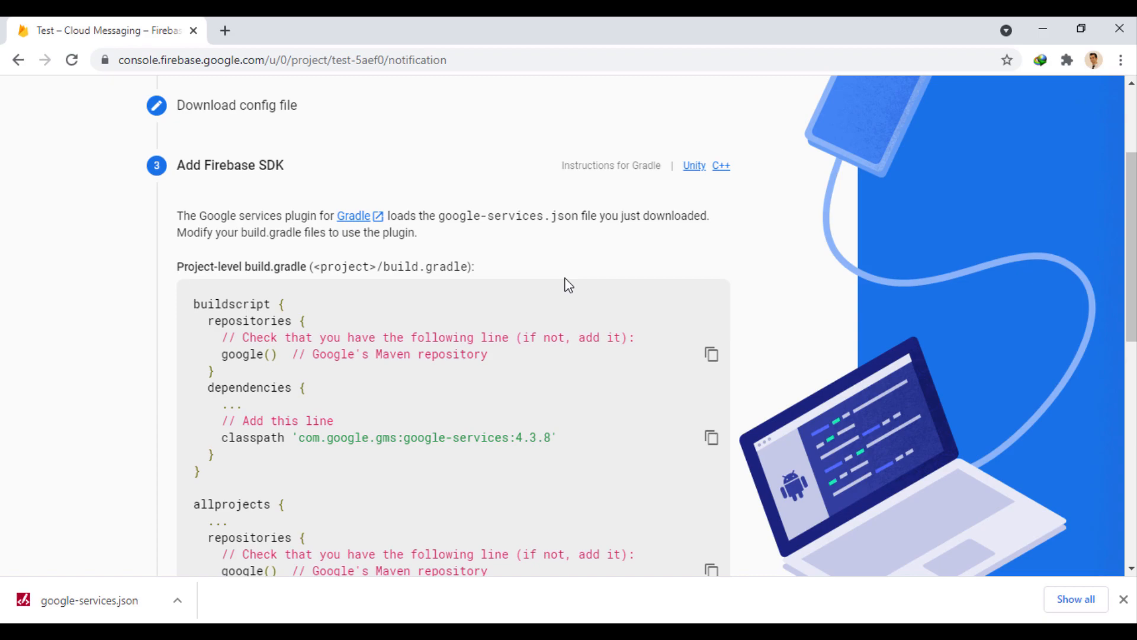
scroll(down, 3)
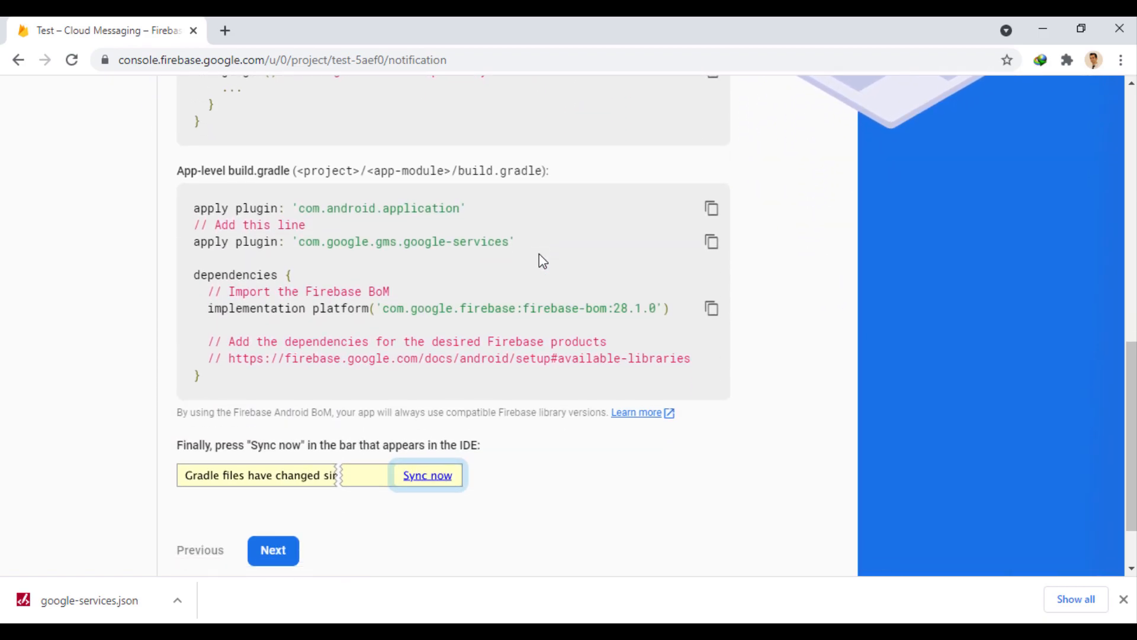
scroll(down, 3)
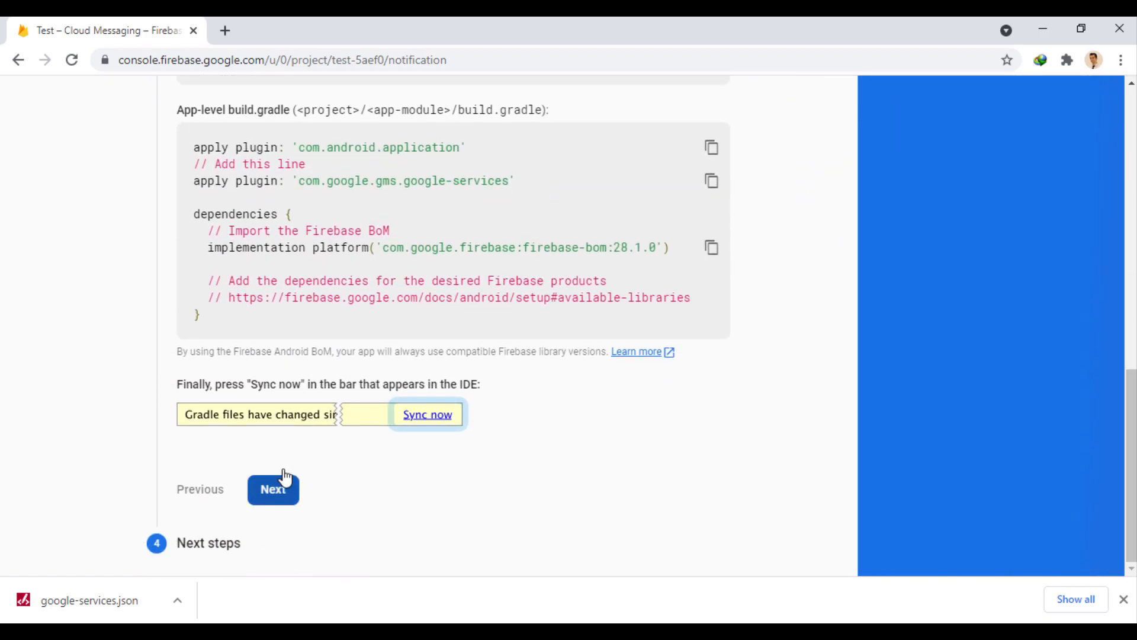
click(272, 489)
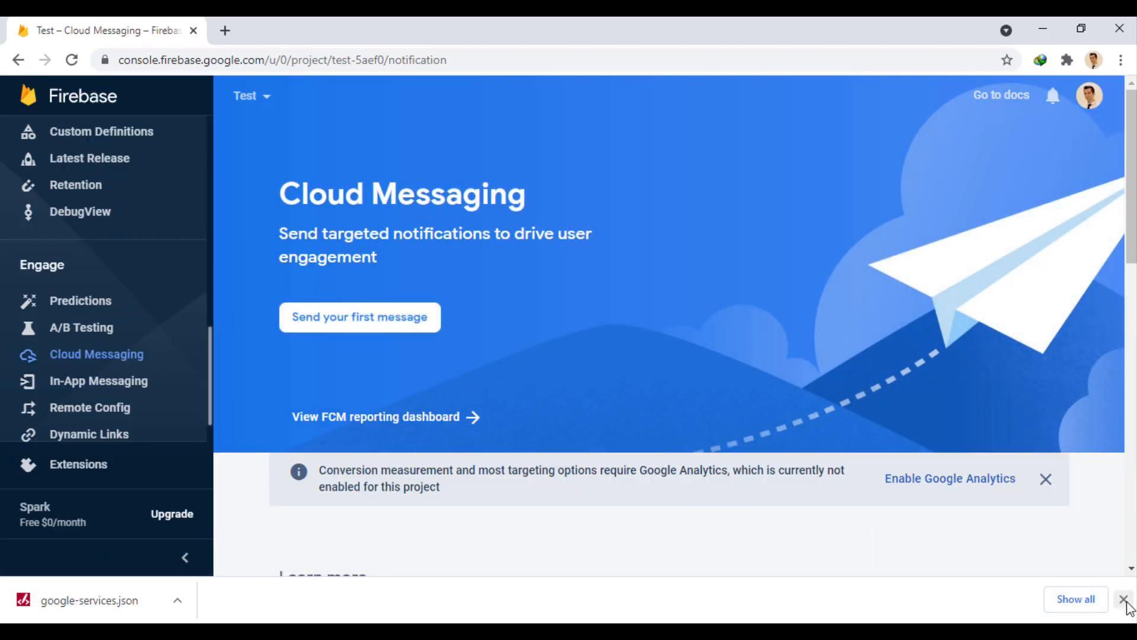
click(1129, 599)
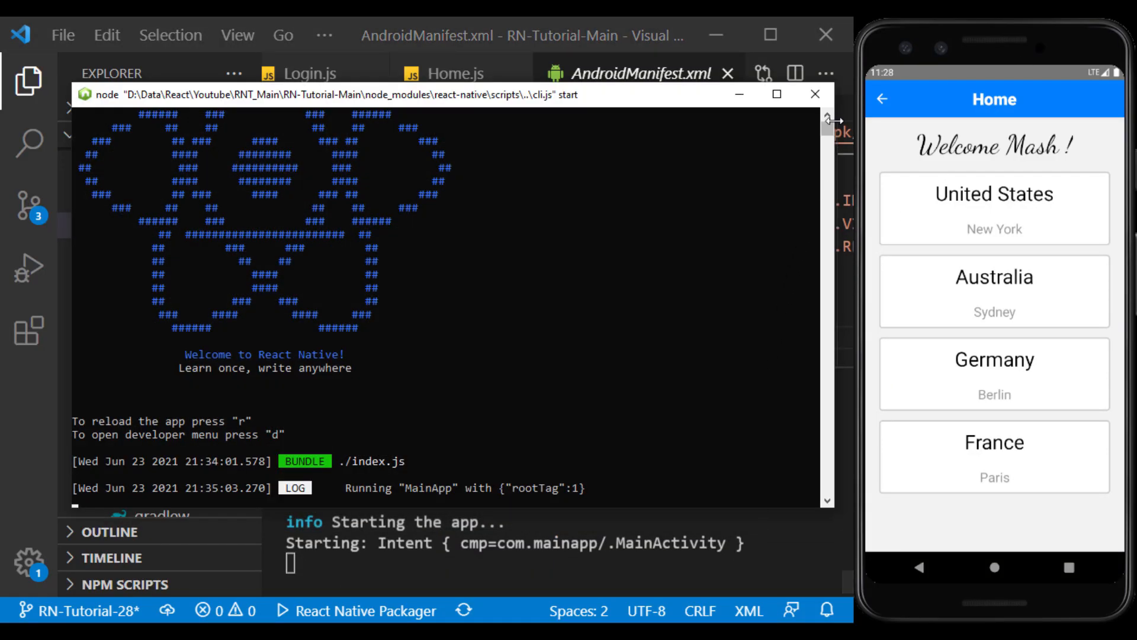
Close Metro, run ./gradlew clean in the android folder, and restart the packager
click(814, 94)
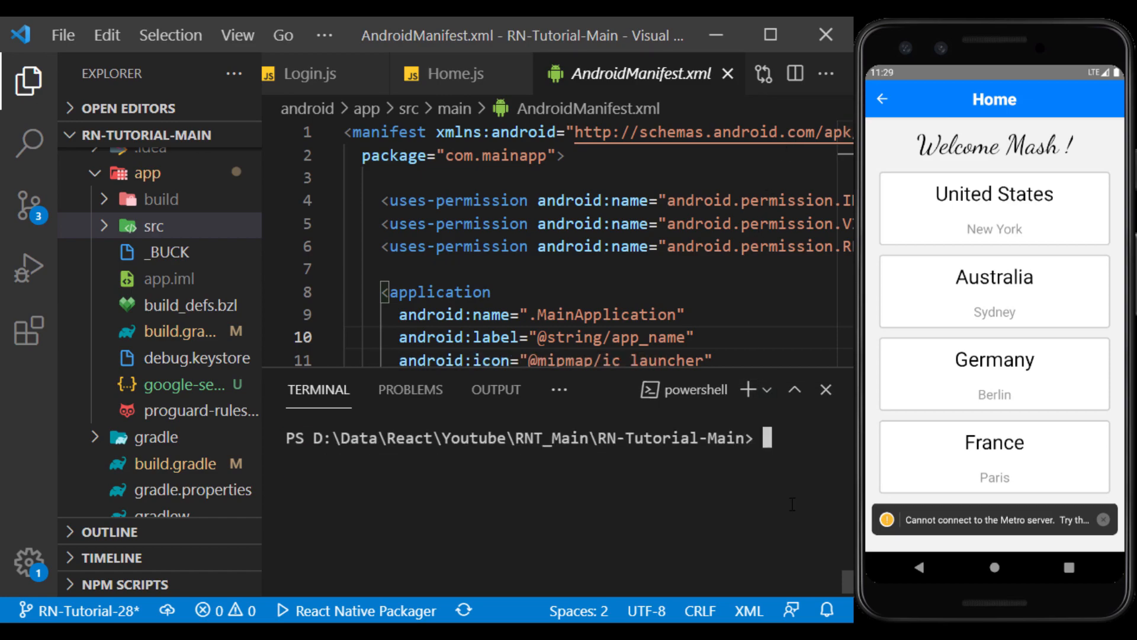
text(cd andr)
text(./gr)
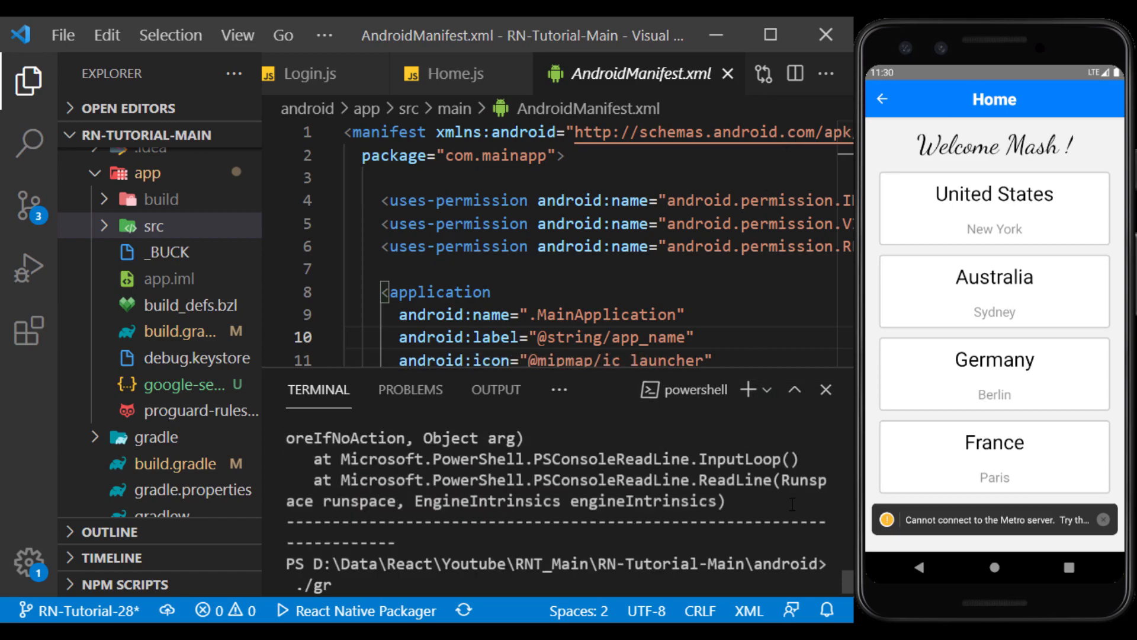
text(adlew clean)
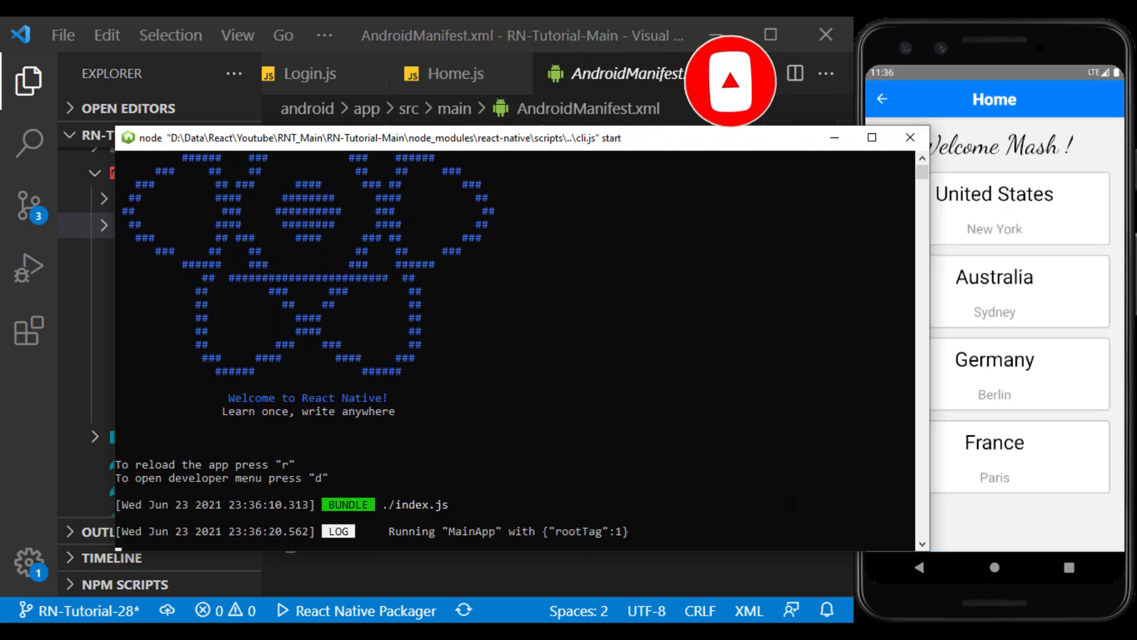
click(910, 136)
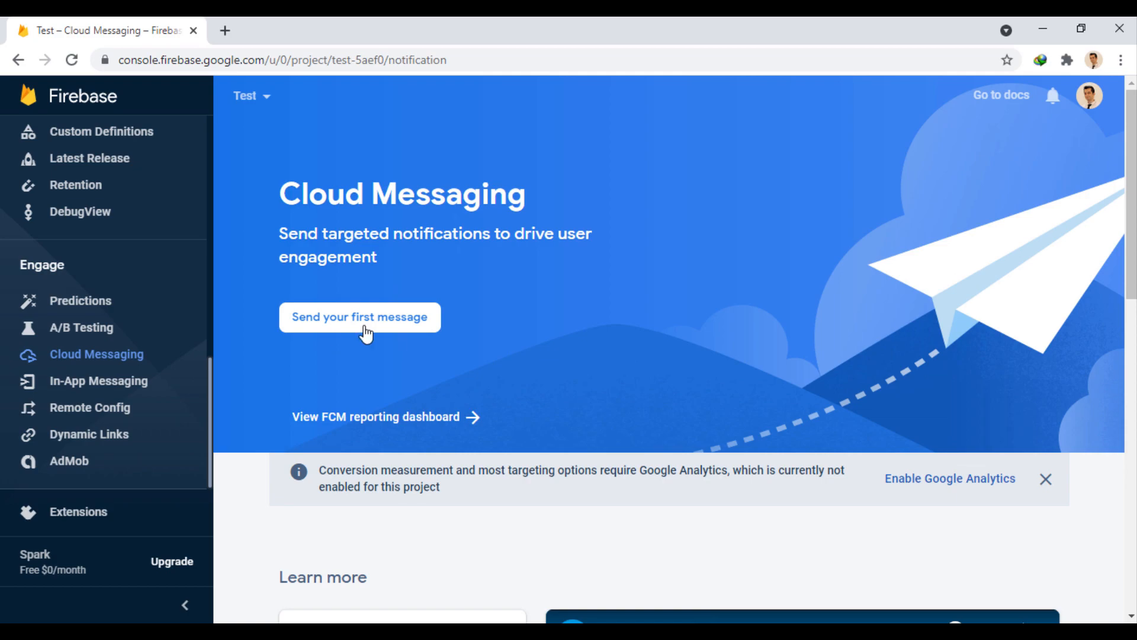
Start the first message, dismiss the Analytics warning, and enter the title 'Hello!'
click(358, 317)
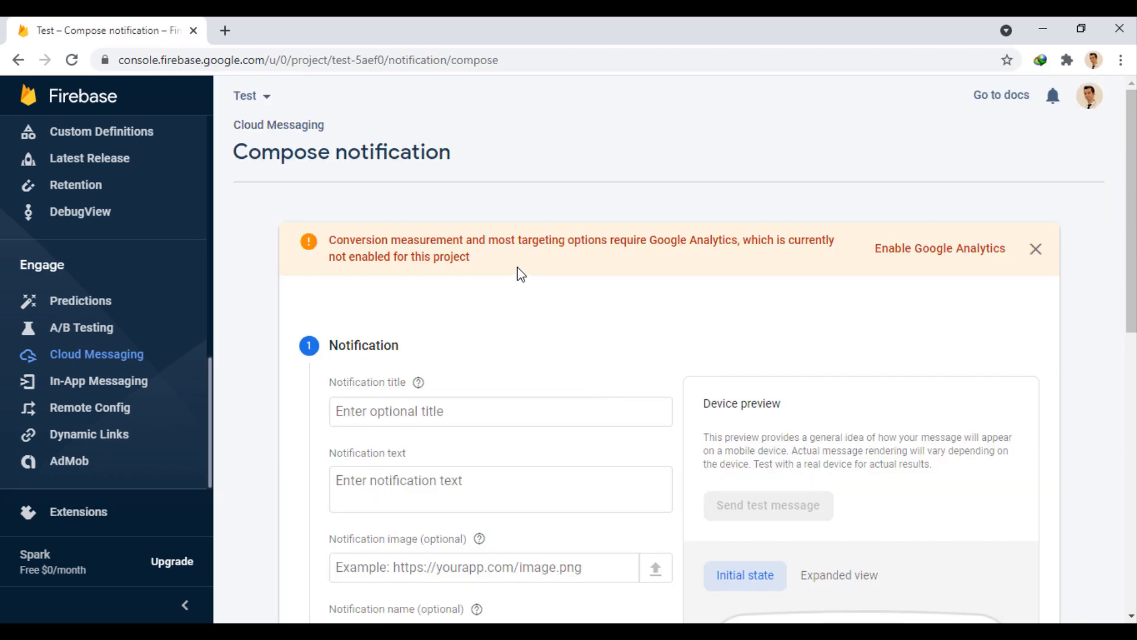
mouse_move(1024, 262)
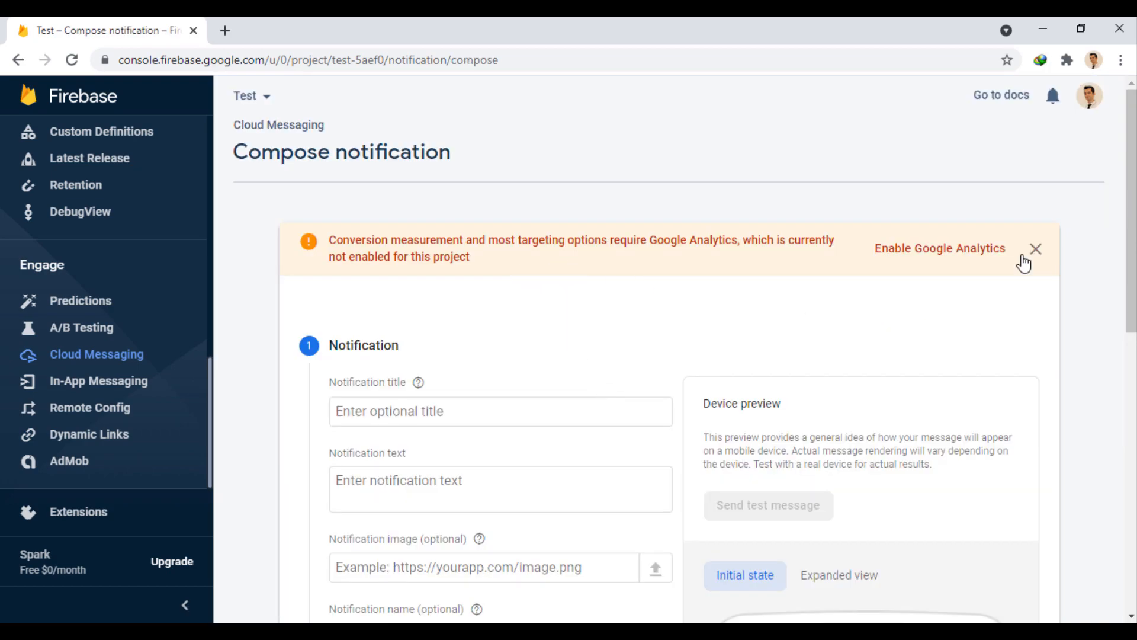
click(1035, 249)
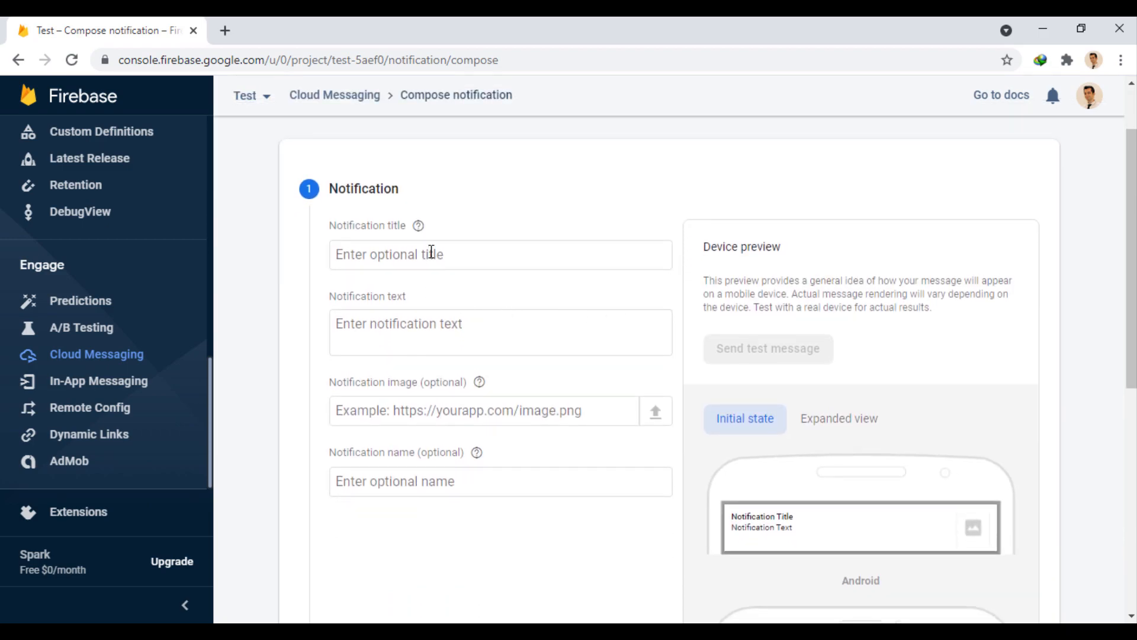
text(Hello)
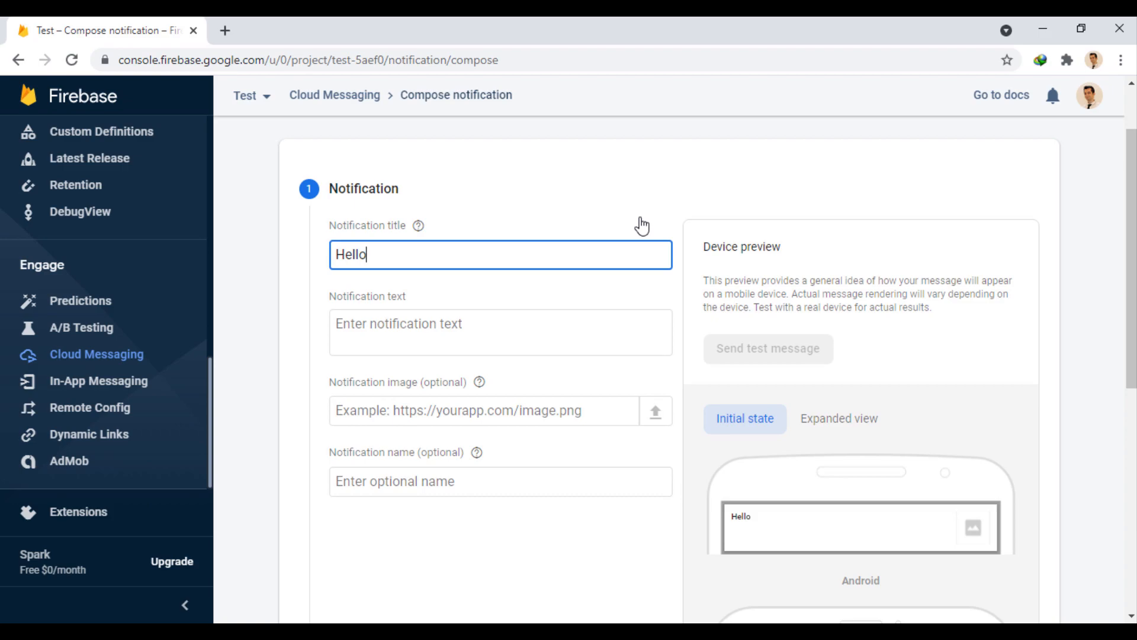
text(!)
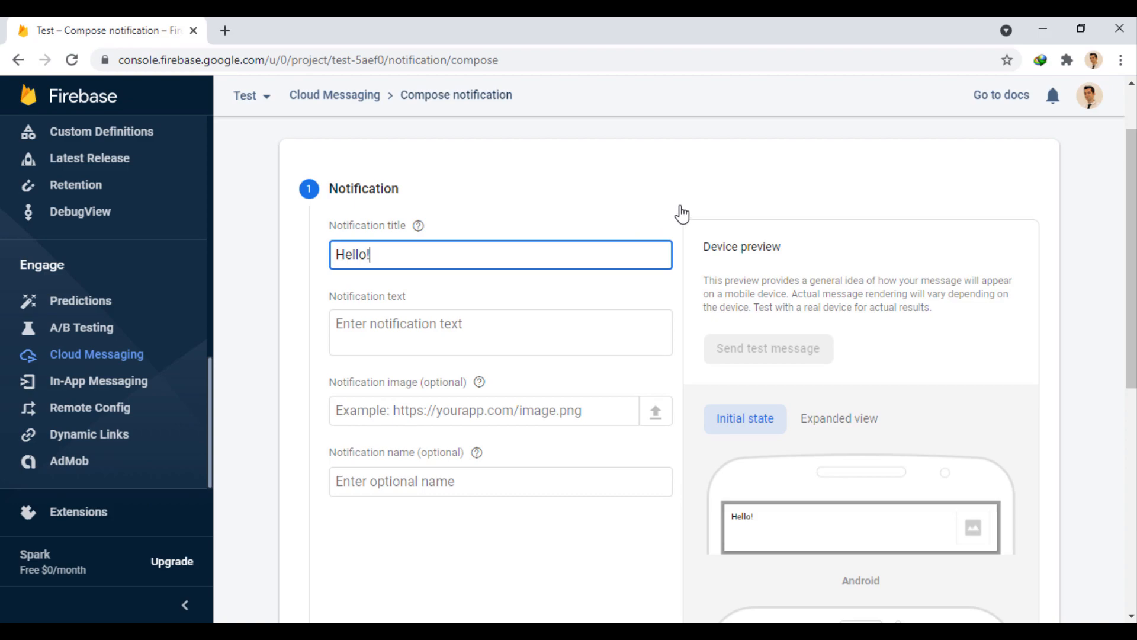
Toggle the notification preview to the expanded view and back to the initial view
scroll(down, 3)
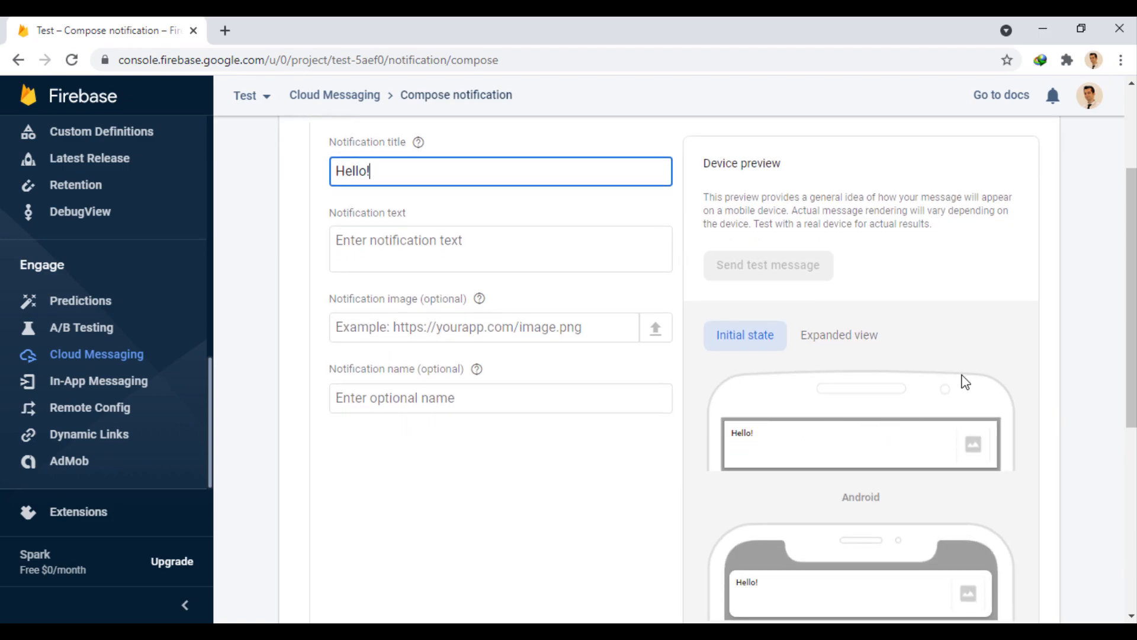
scroll(down, 3)
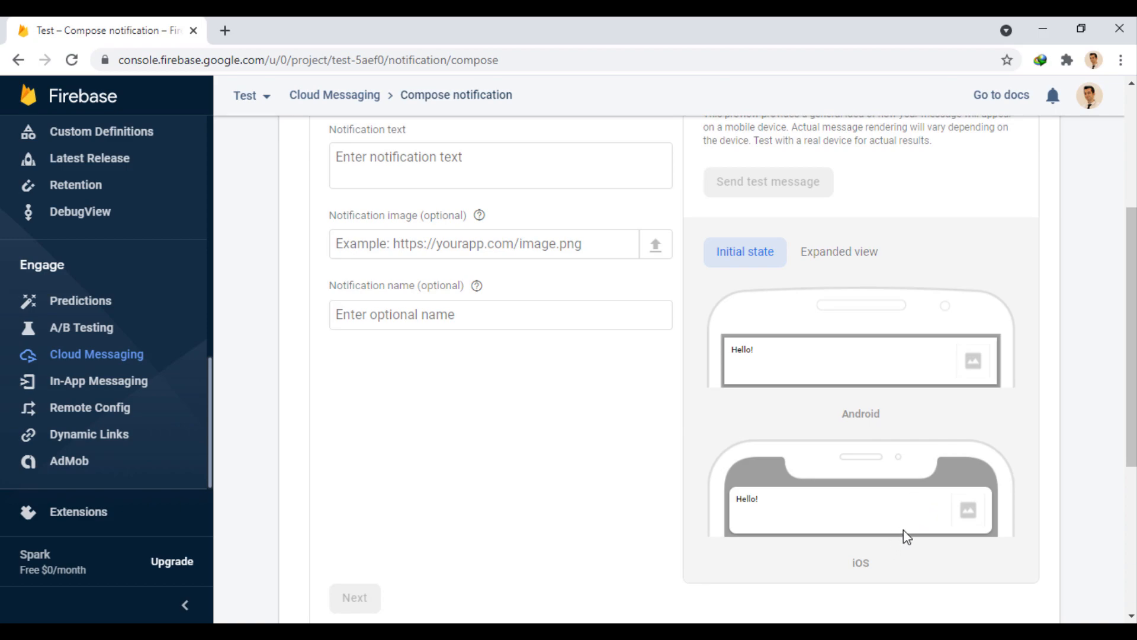
click(839, 252)
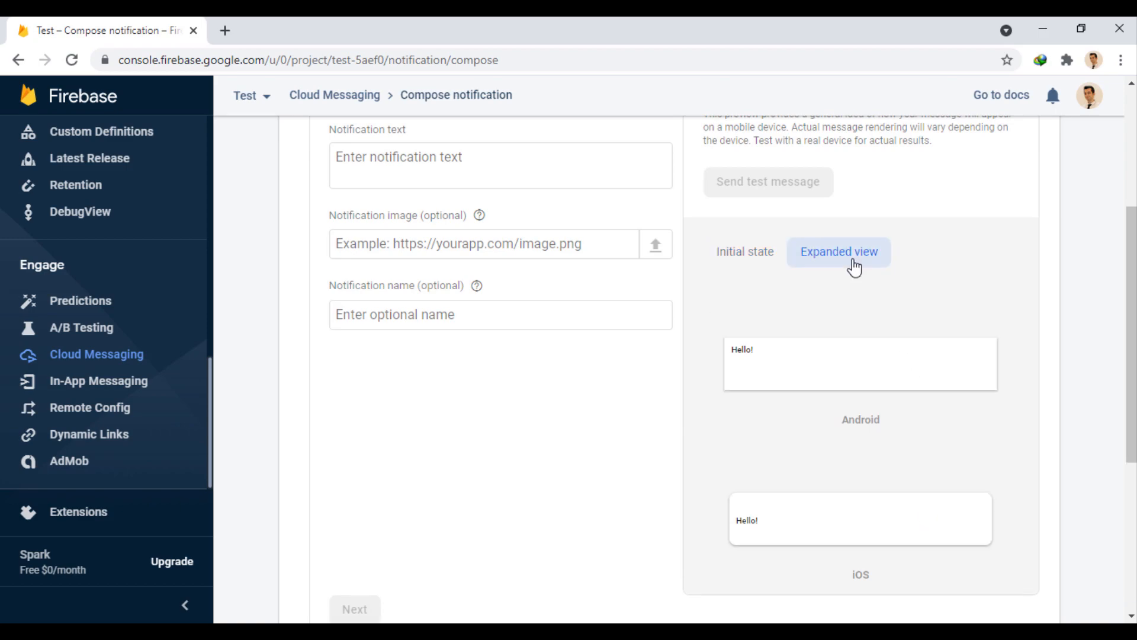
click(744, 252)
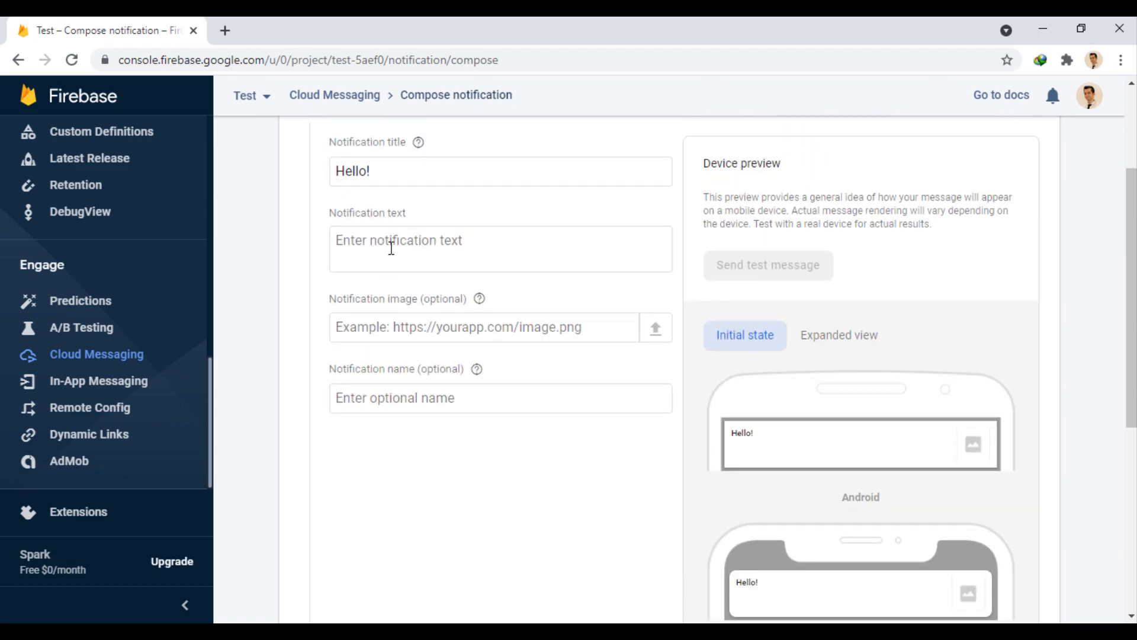
Enter the notification text 'I'm a remote notification from Firebase console.'
text(I'm a remo)
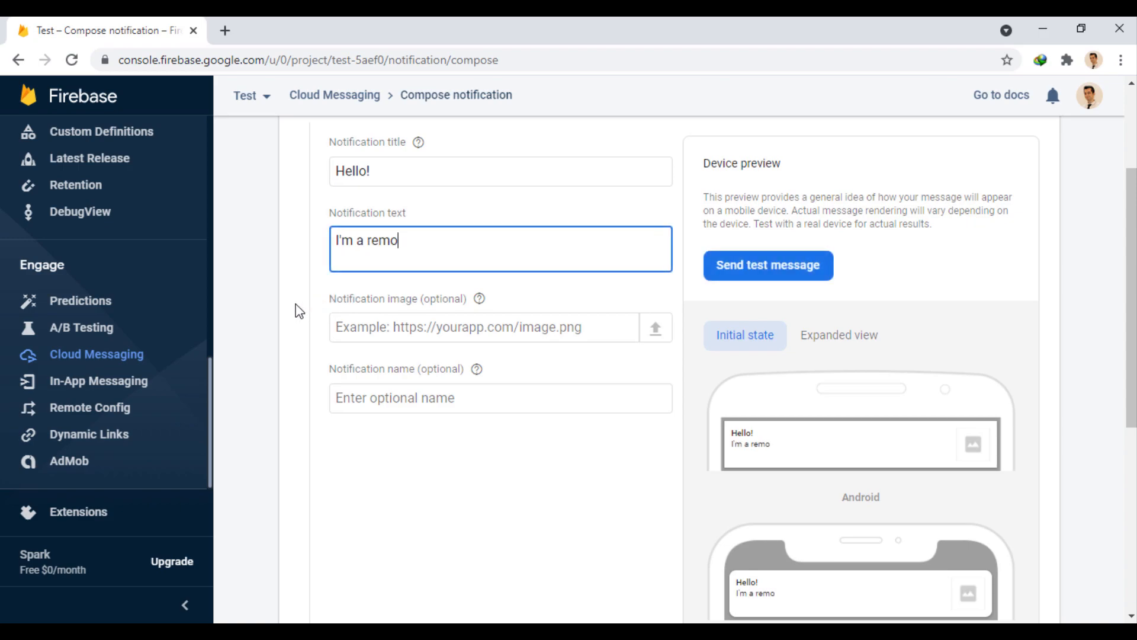
text(te notification)
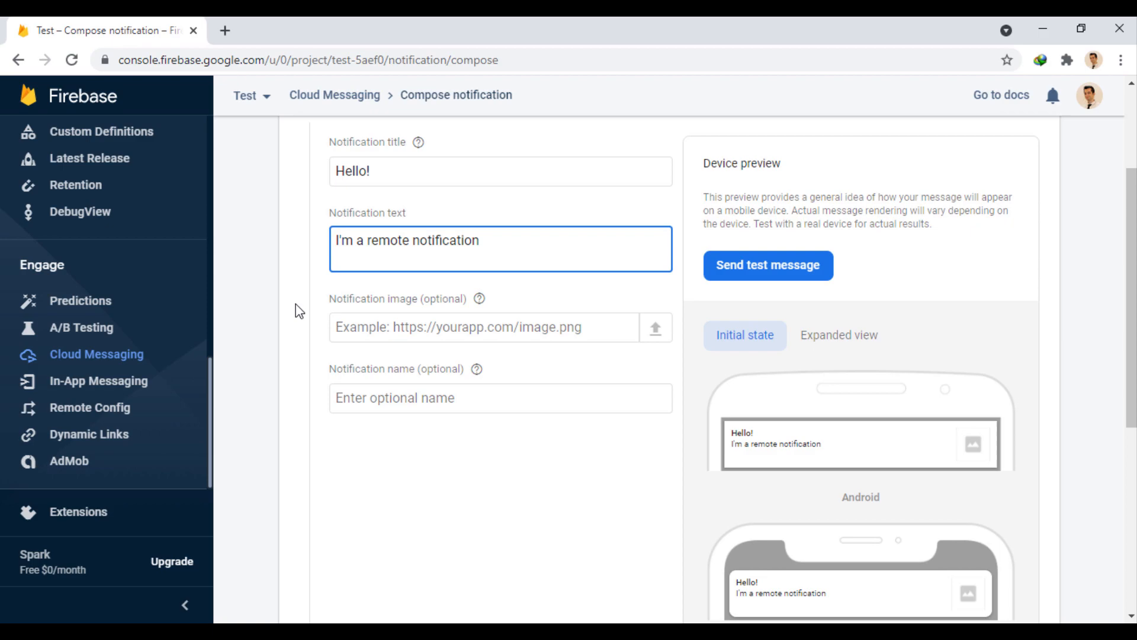
text(from Firebase c)
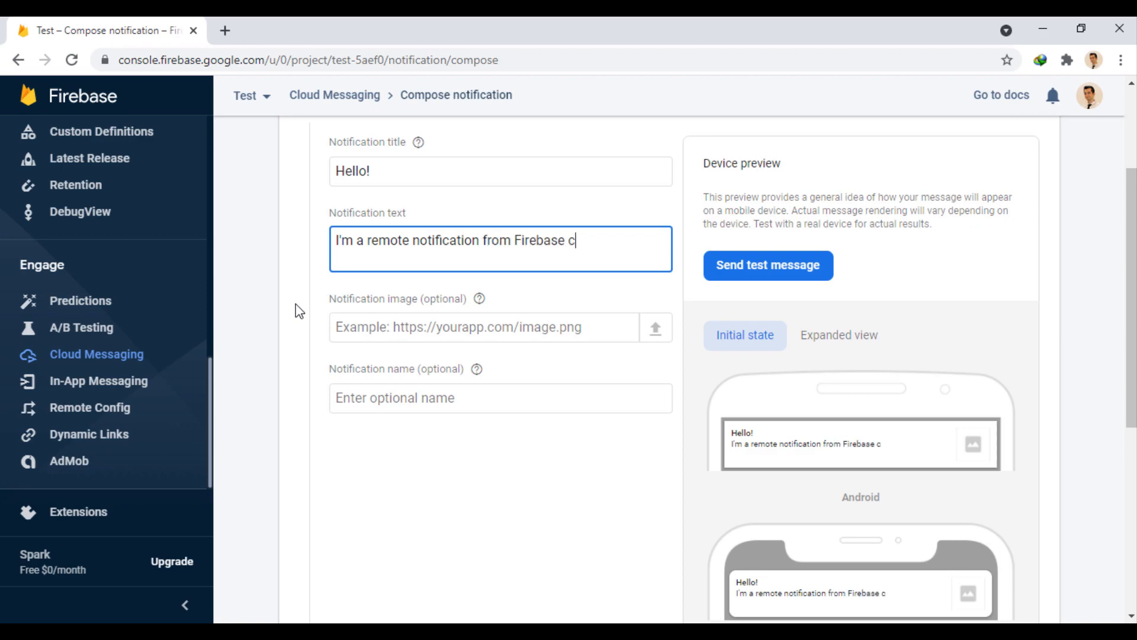
text(onsole.)
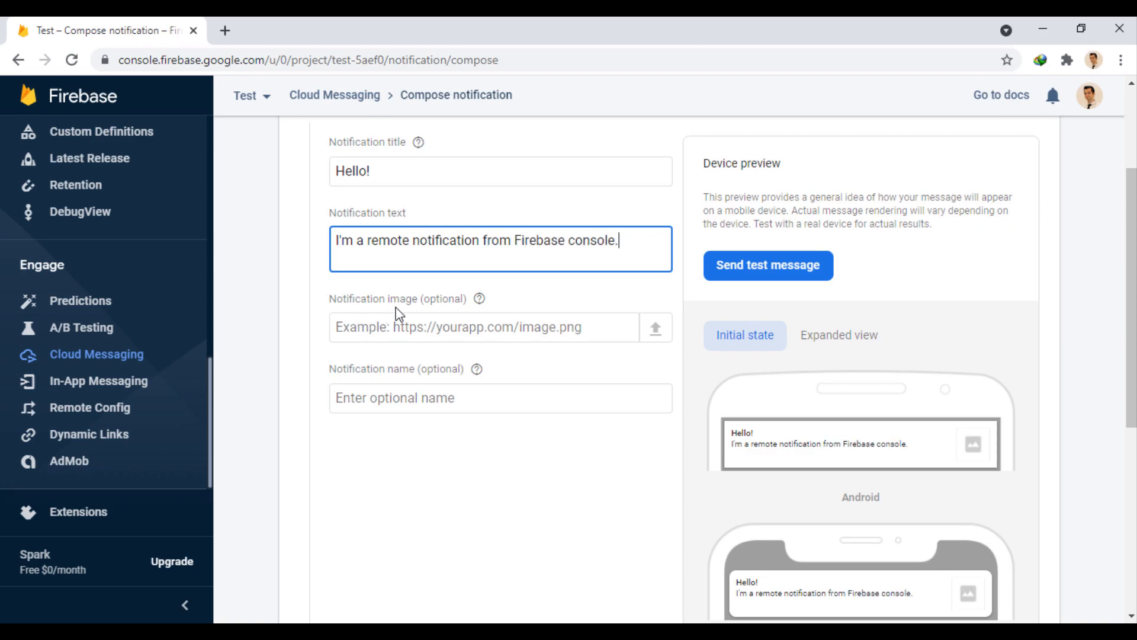
mouse_move(622, 373)
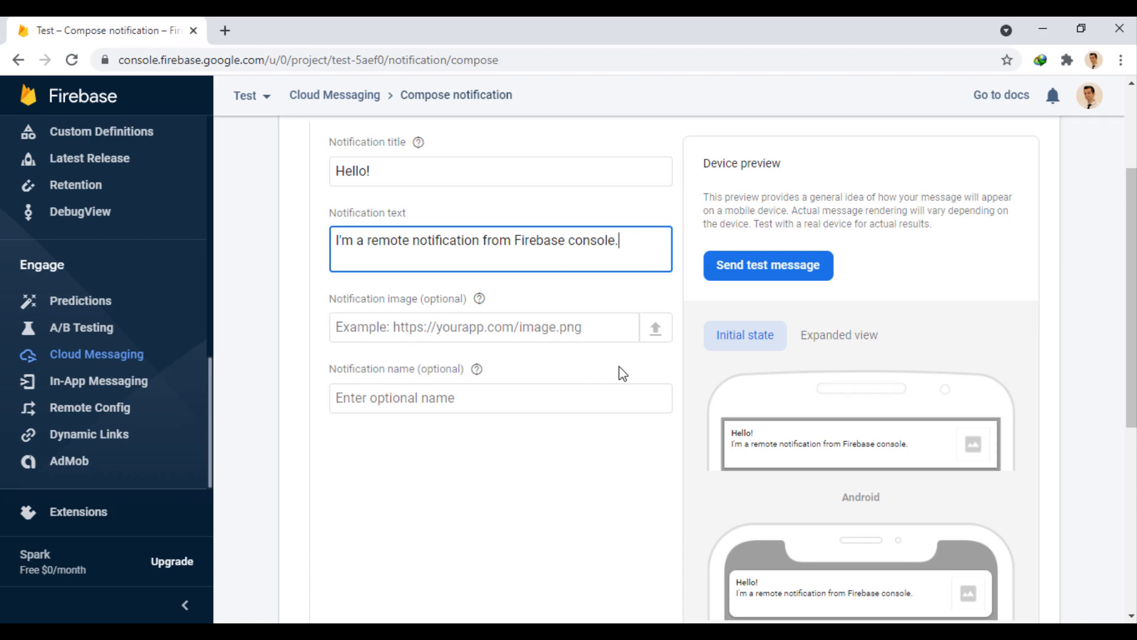
mouse_move(976, 462)
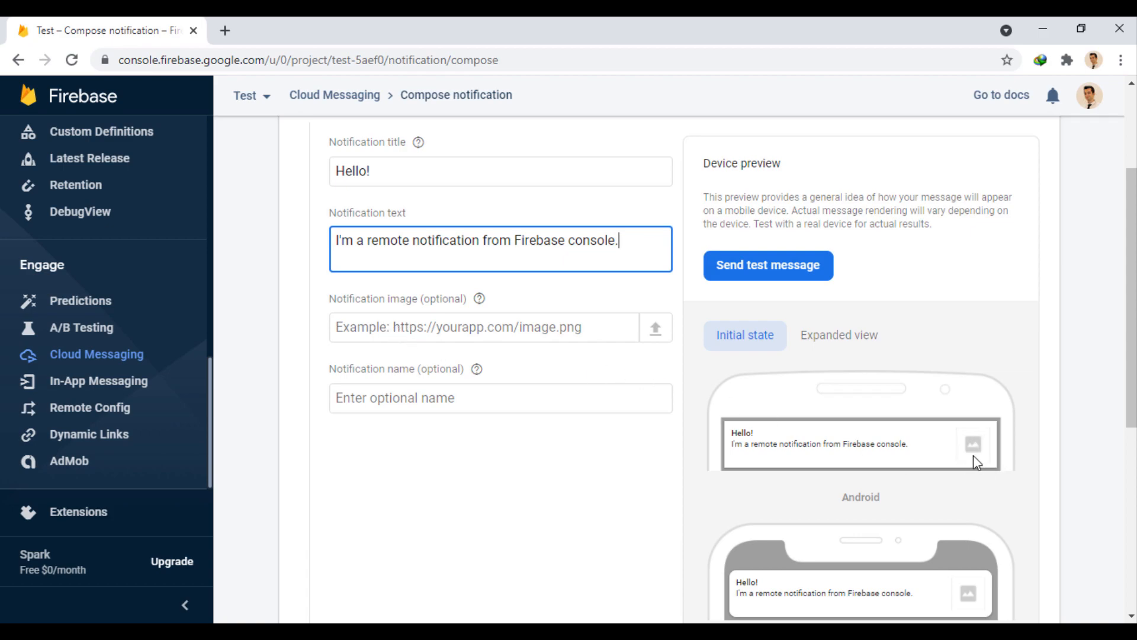
mouse_move(502, 382)
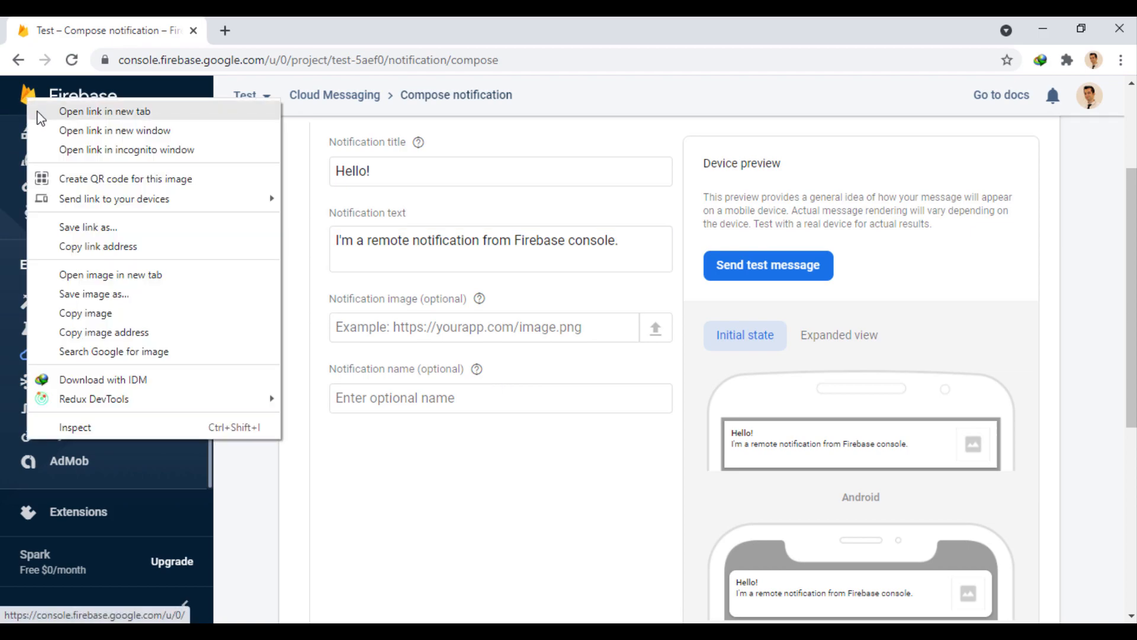
Paste the Firebase logo URL (firebase_28dp.png) as the image and check the expanded preview
click(262, 371)
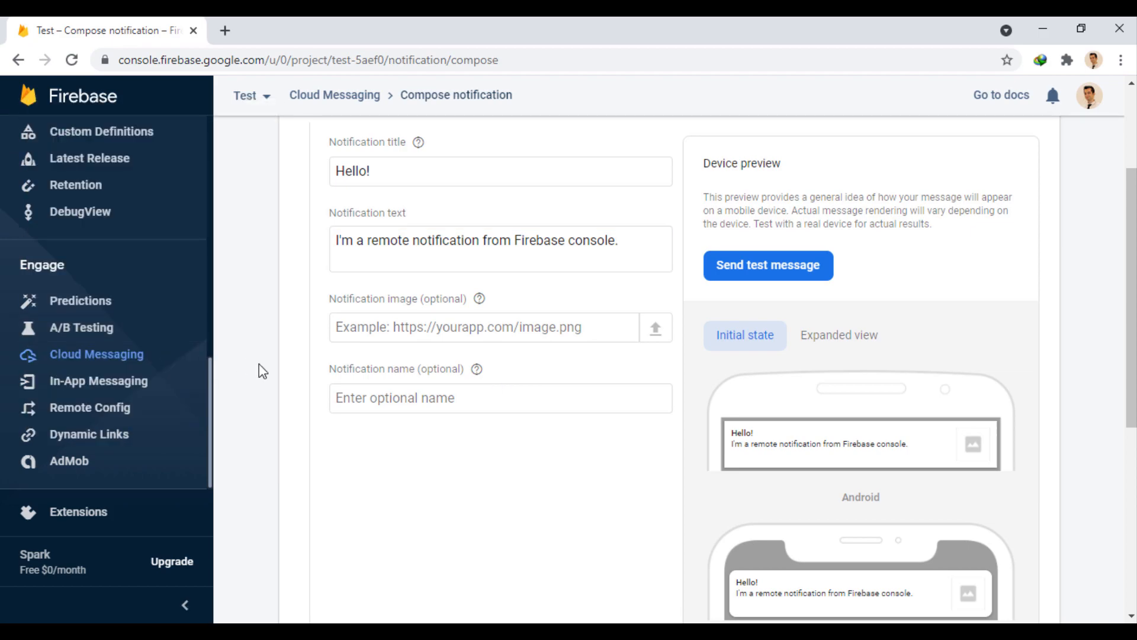
text(dk/160503_mobilesdk/logo/2x/firebase_28dp.png)
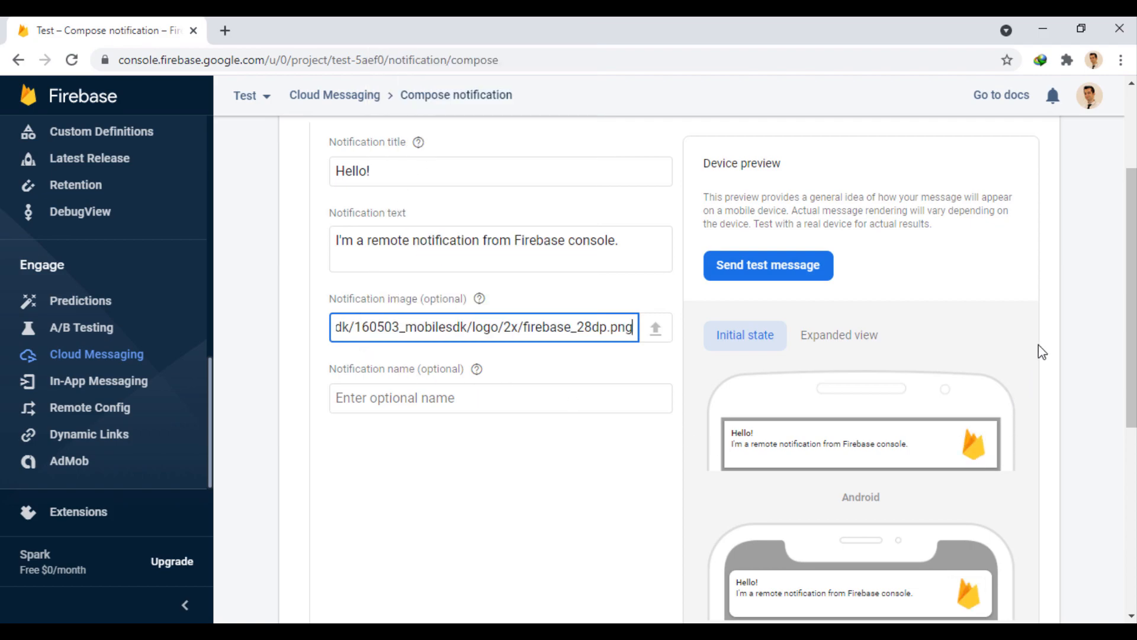
click(837, 335)
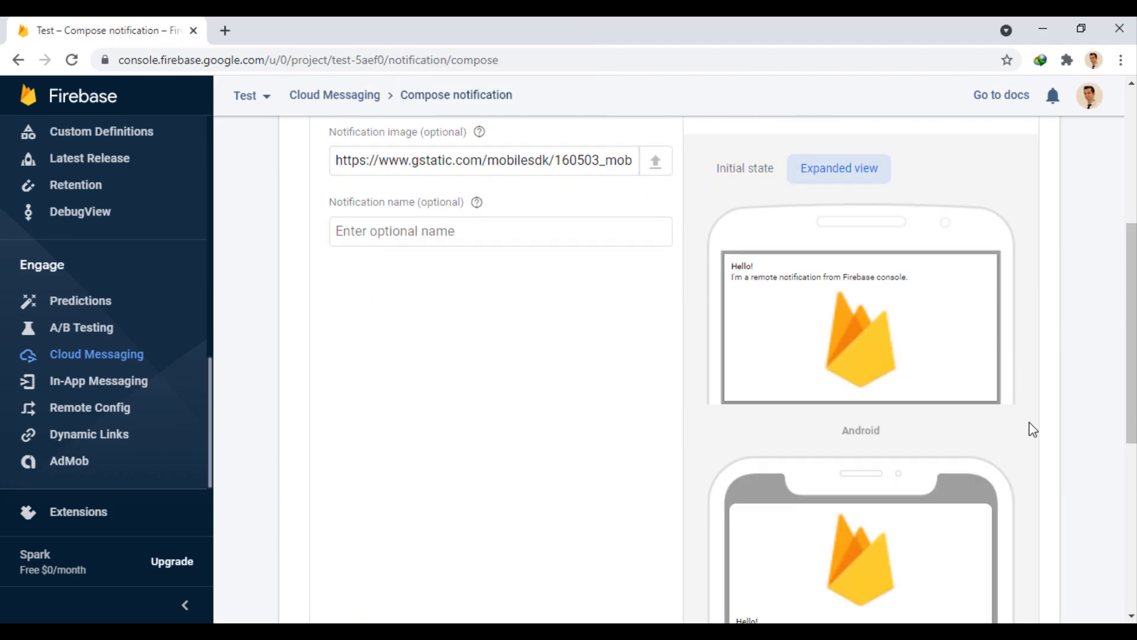
click(744, 168)
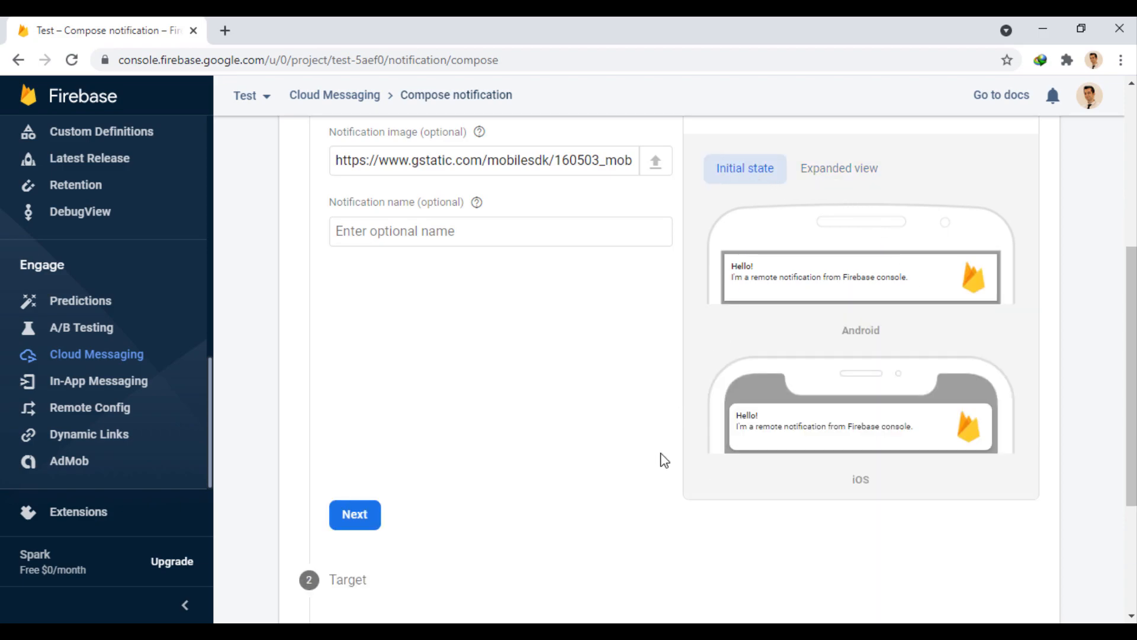
Name the notification 'Test #1'
scroll(up, 3)
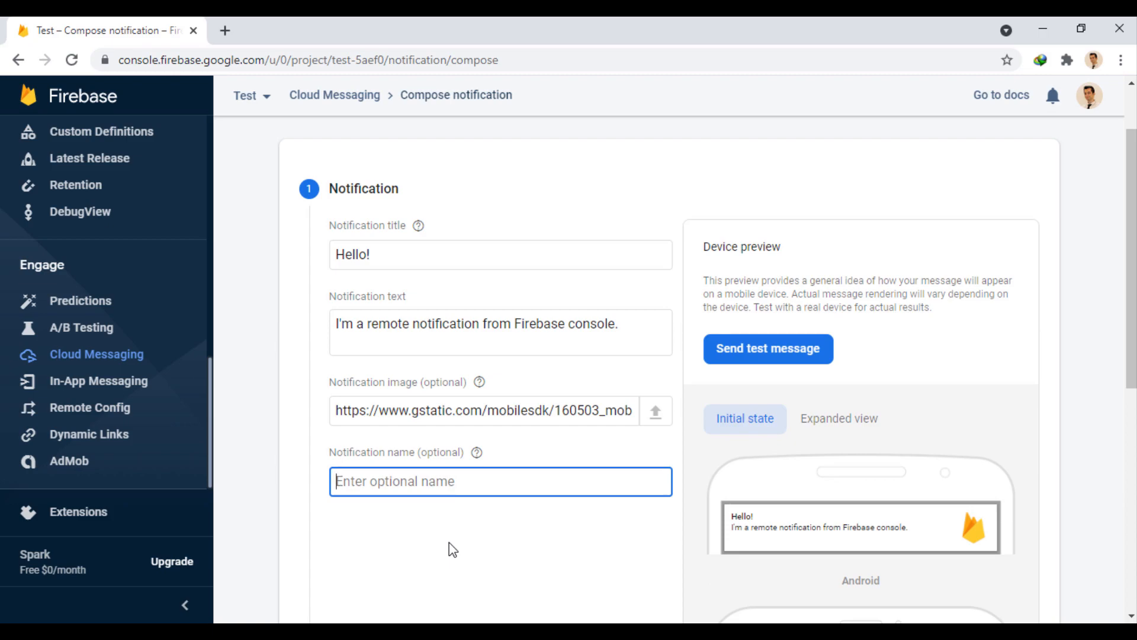
text(Test)
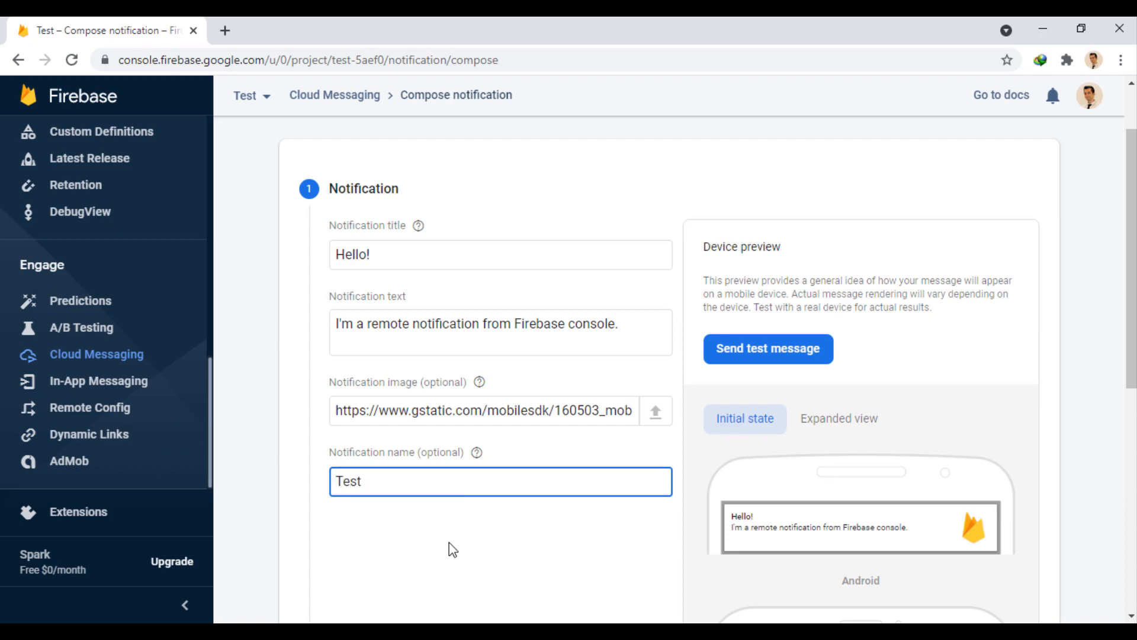
text(#1)
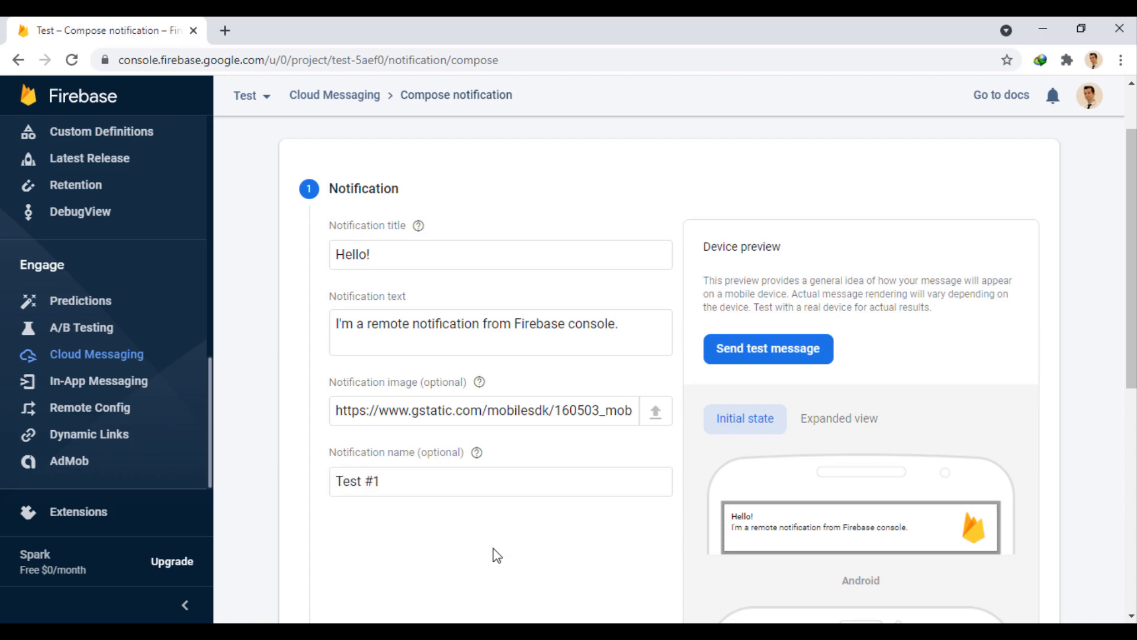
scroll(down, 3)
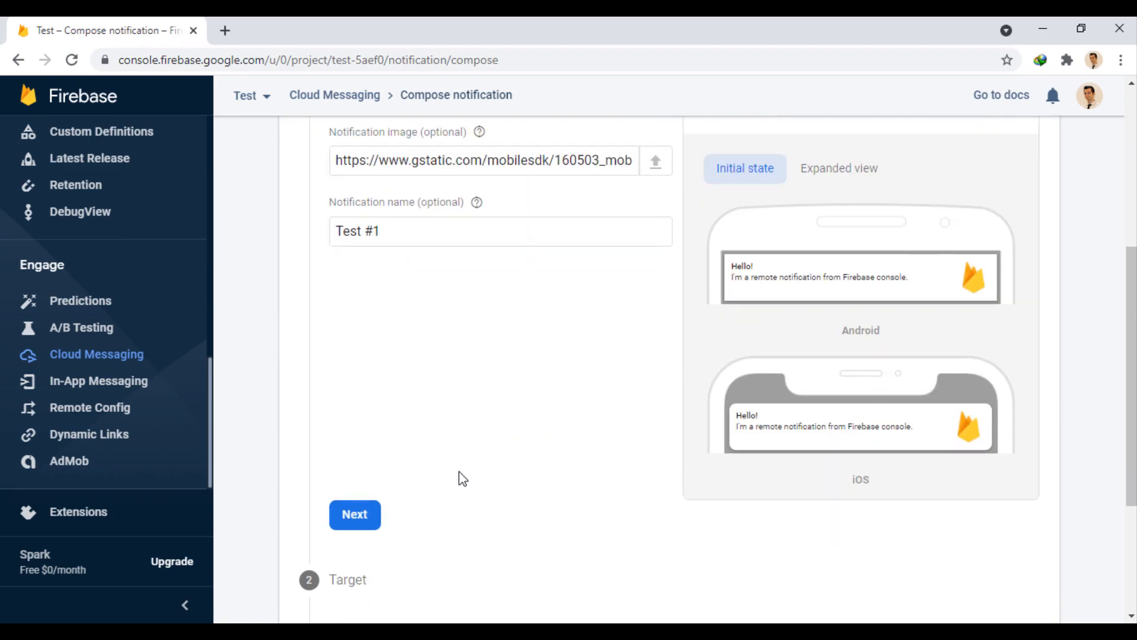
Target the com.mainapp app and leave scheduling set to send Now
click(355, 514)
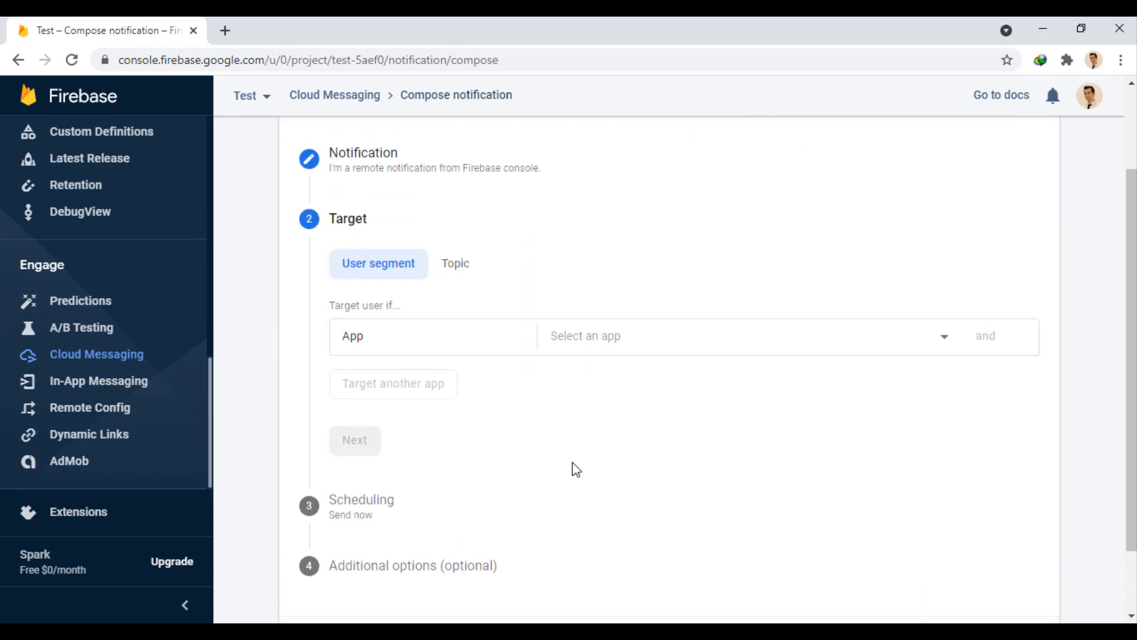
scroll(up, 3)
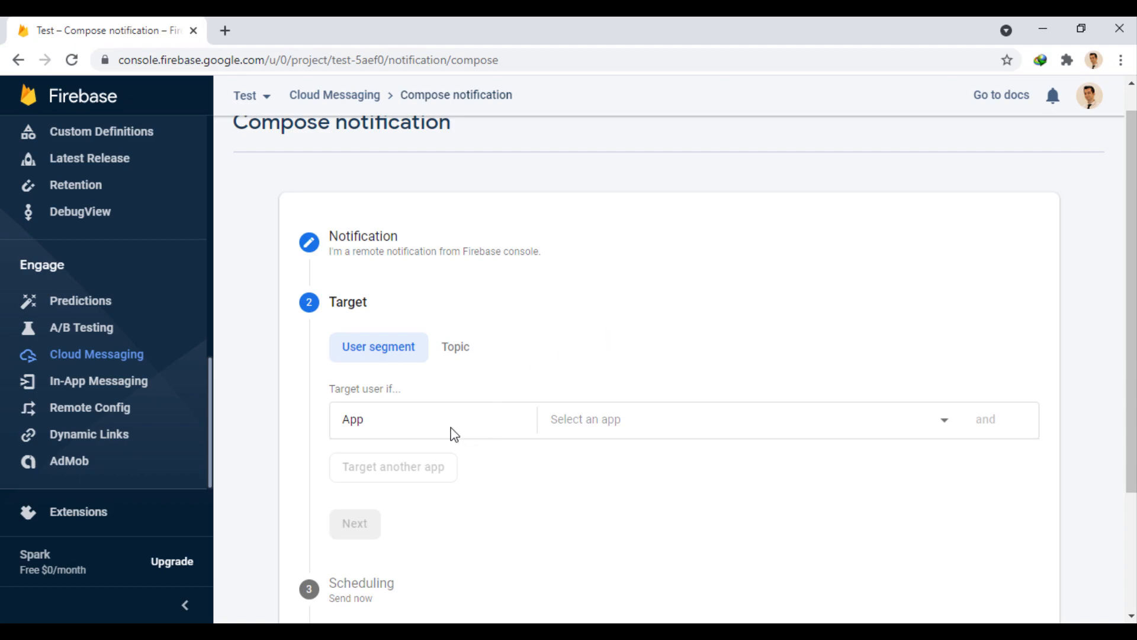
click(747, 419)
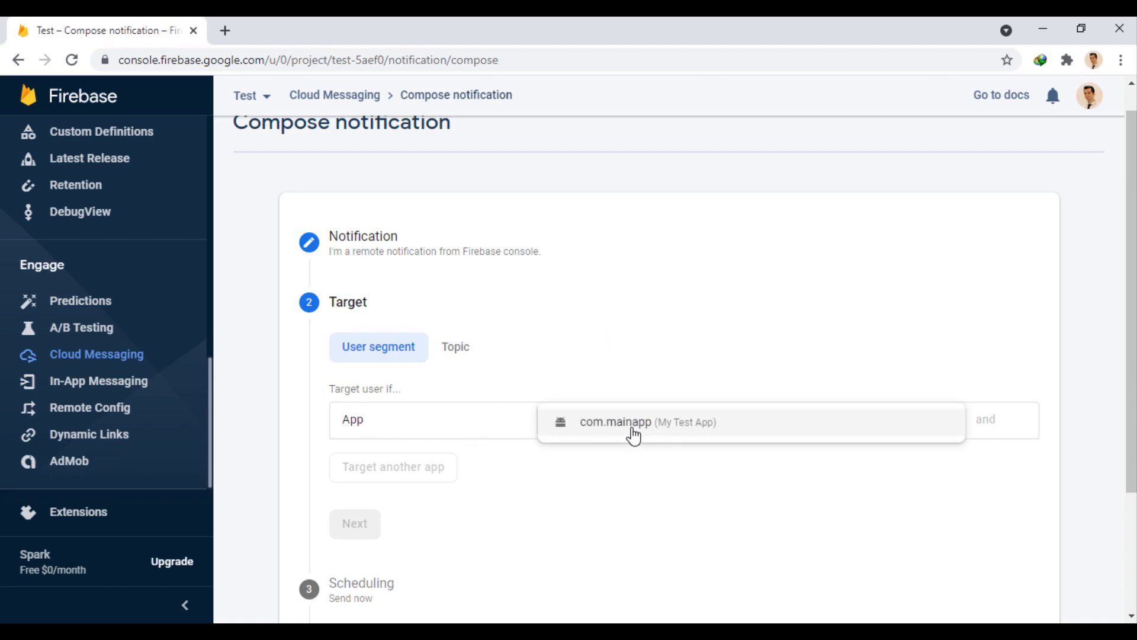
click(633, 422)
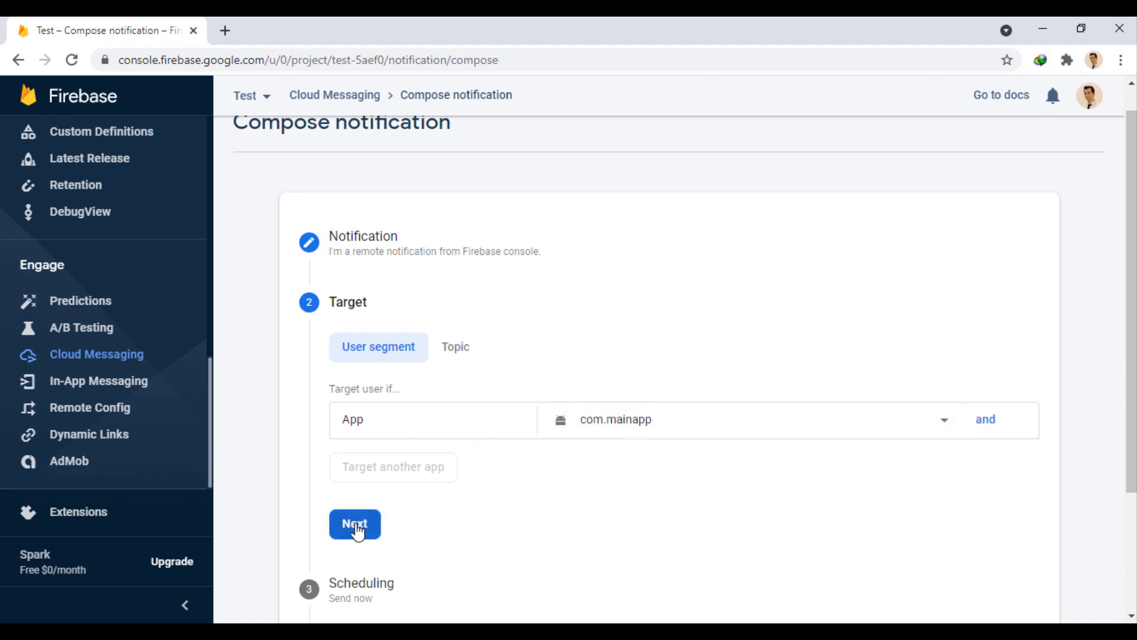
click(354, 523)
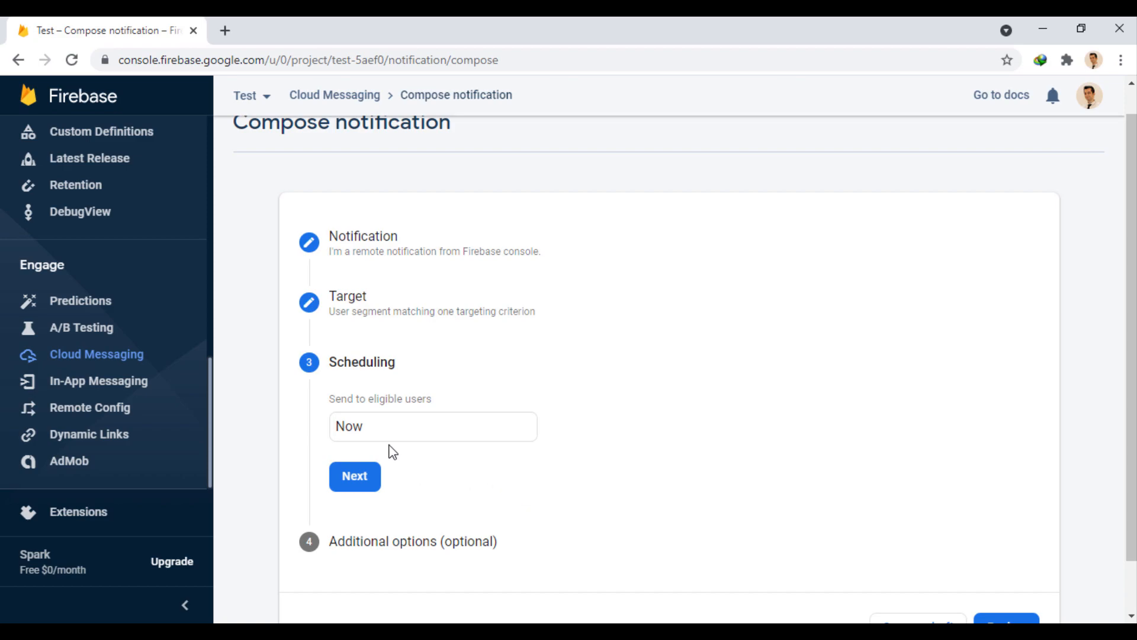
click(432, 425)
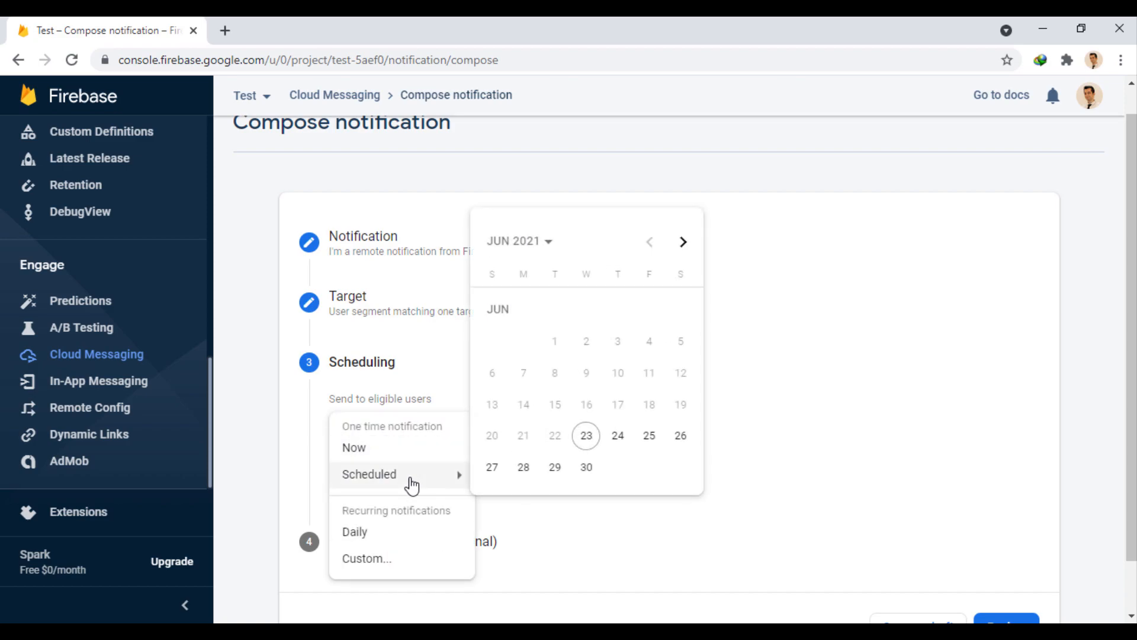
mouse_move(676, 529)
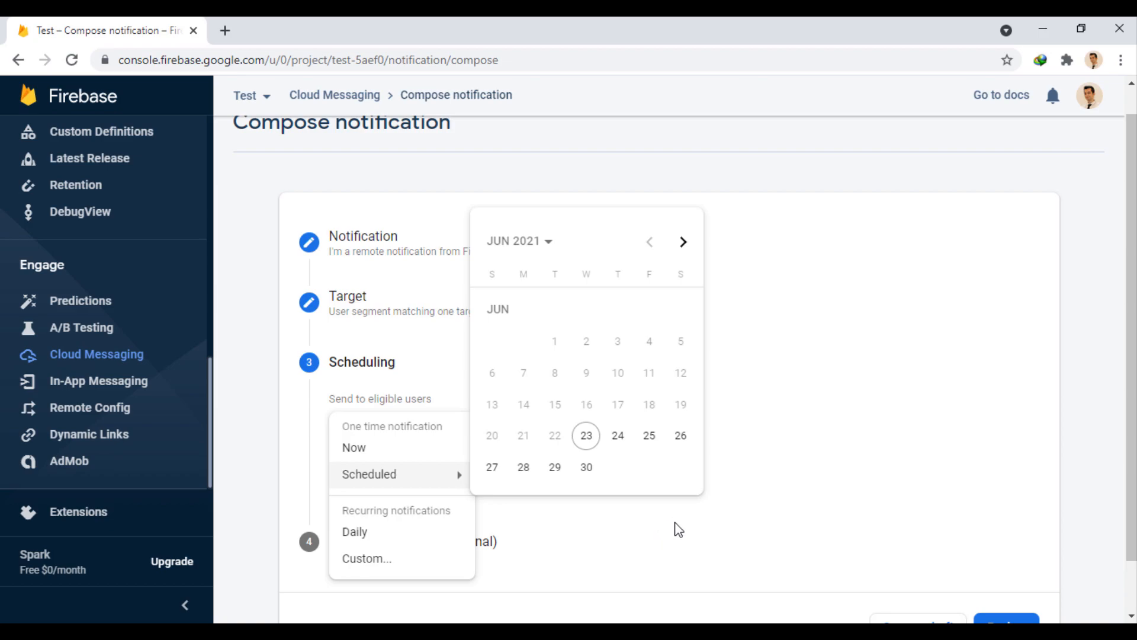
click(353, 448)
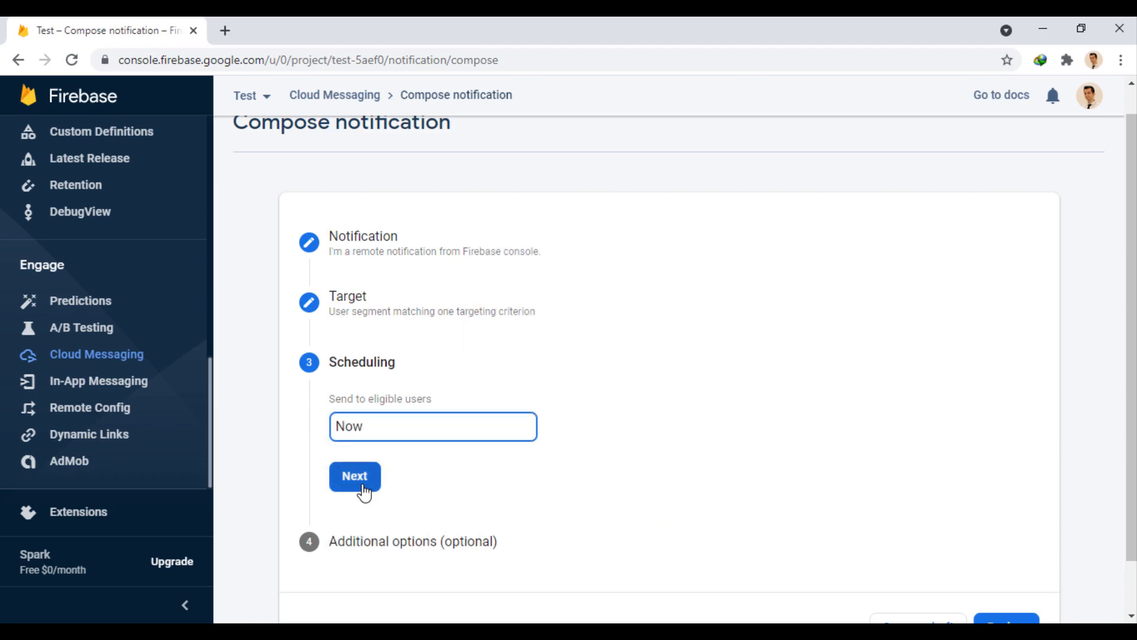
Review Additional options at defaults, keeping sound disabled and expiry unit in Weeks
click(355, 476)
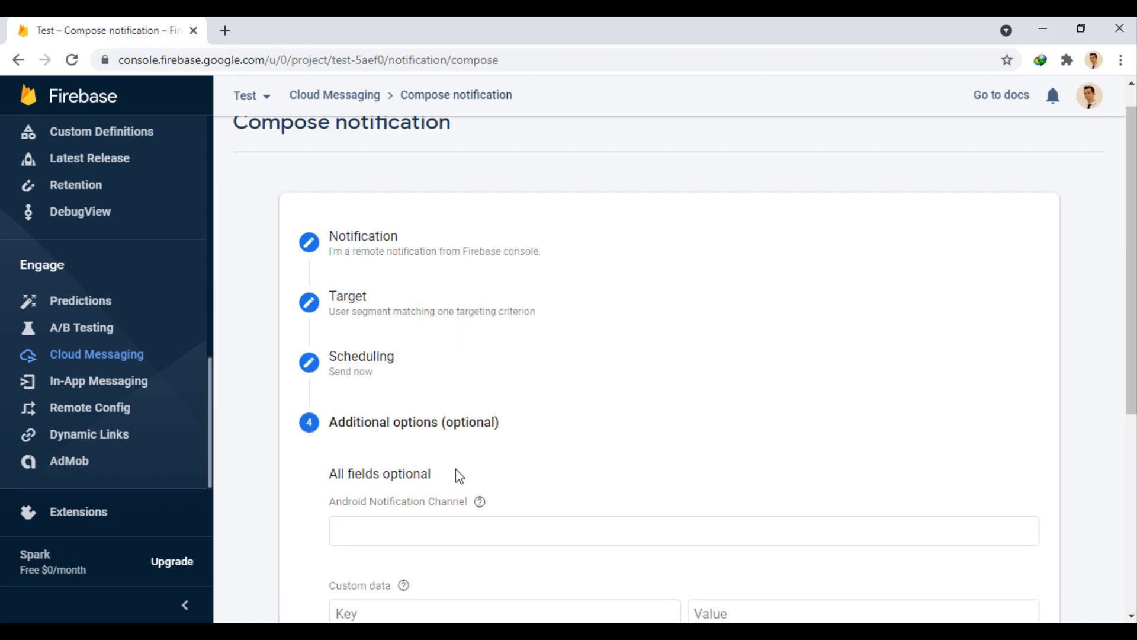
scroll(down, 3)
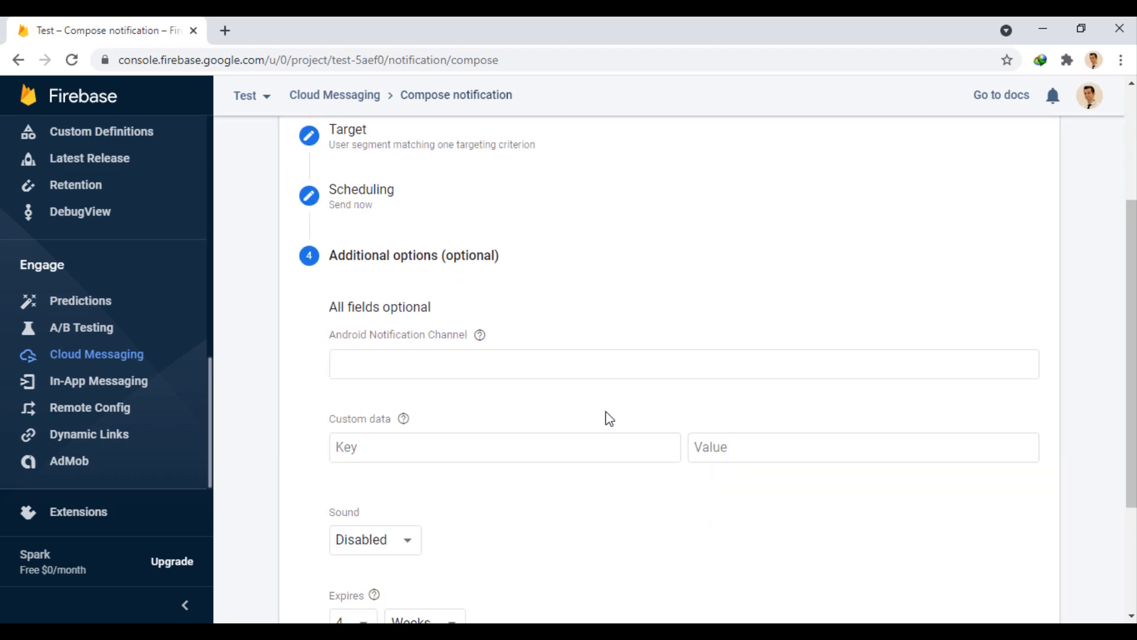
mouse_move(437, 341)
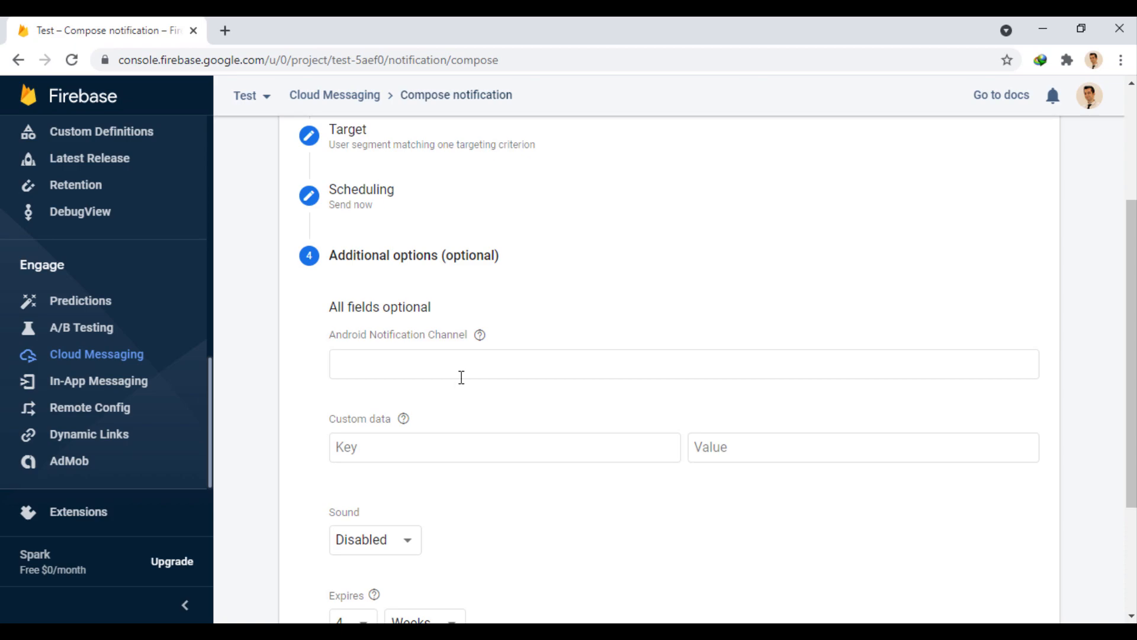
scroll(down, 3)
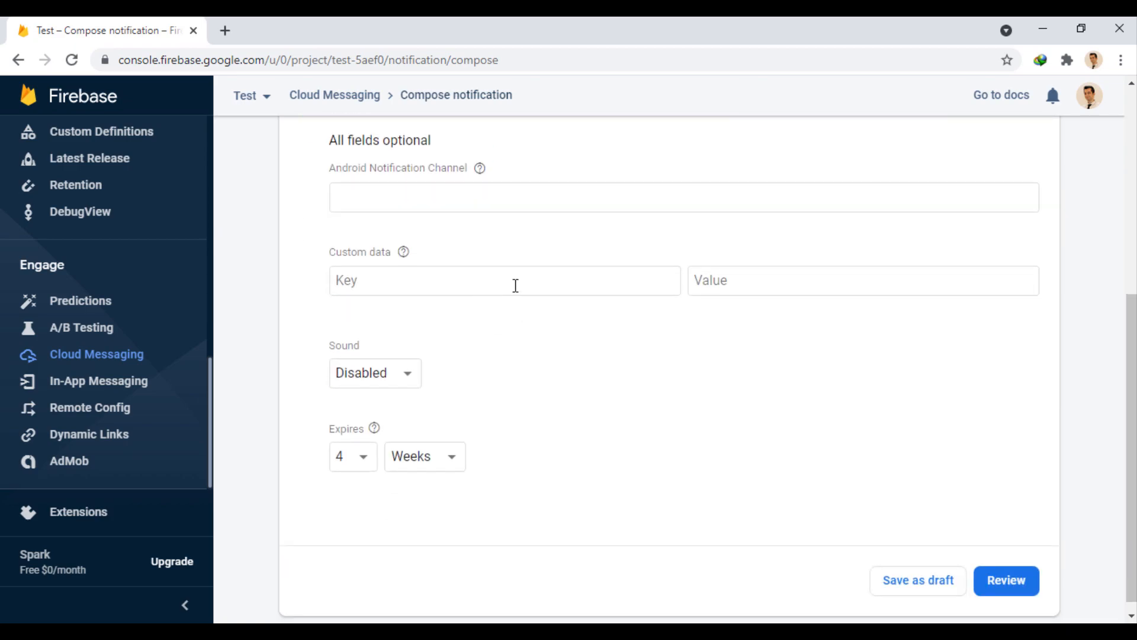
mouse_move(685, 359)
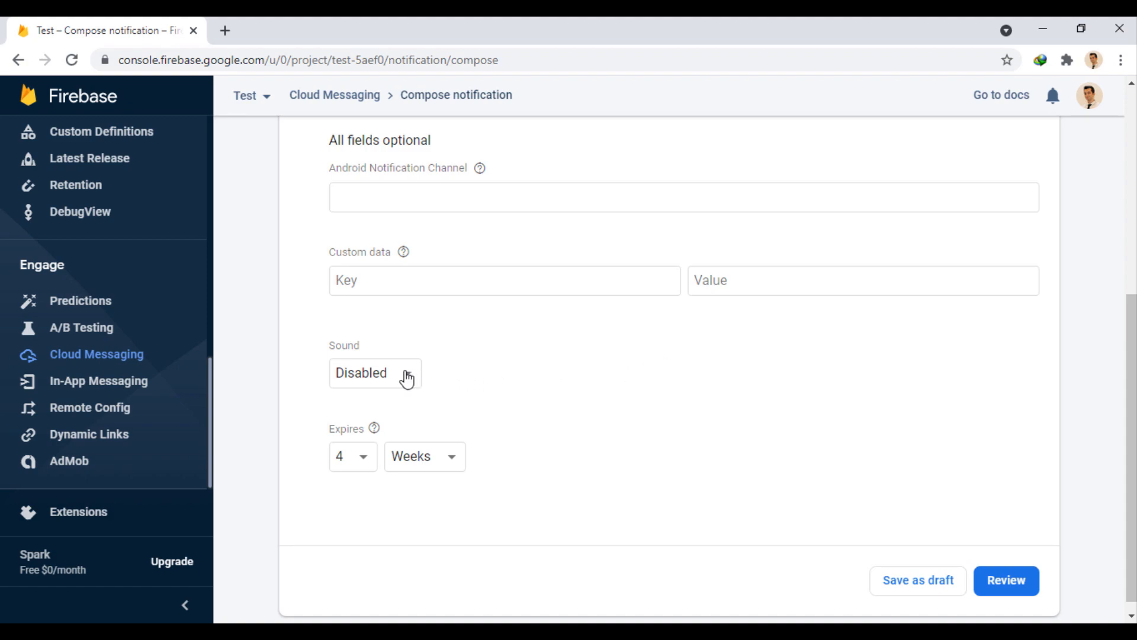
mouse_move(467, 396)
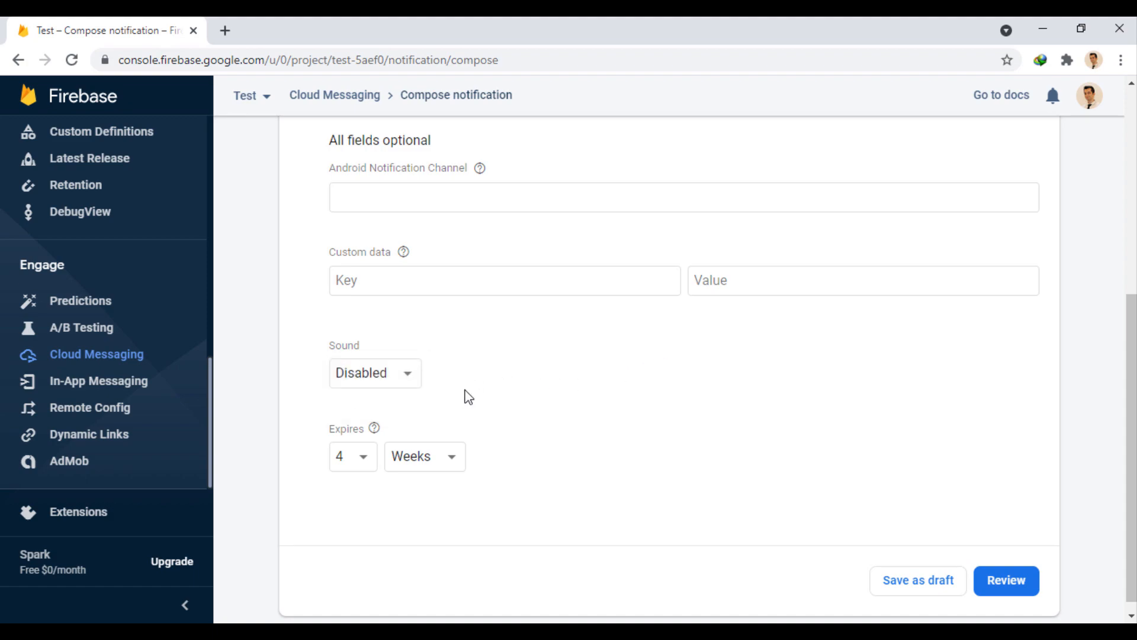
scroll(up, 3)
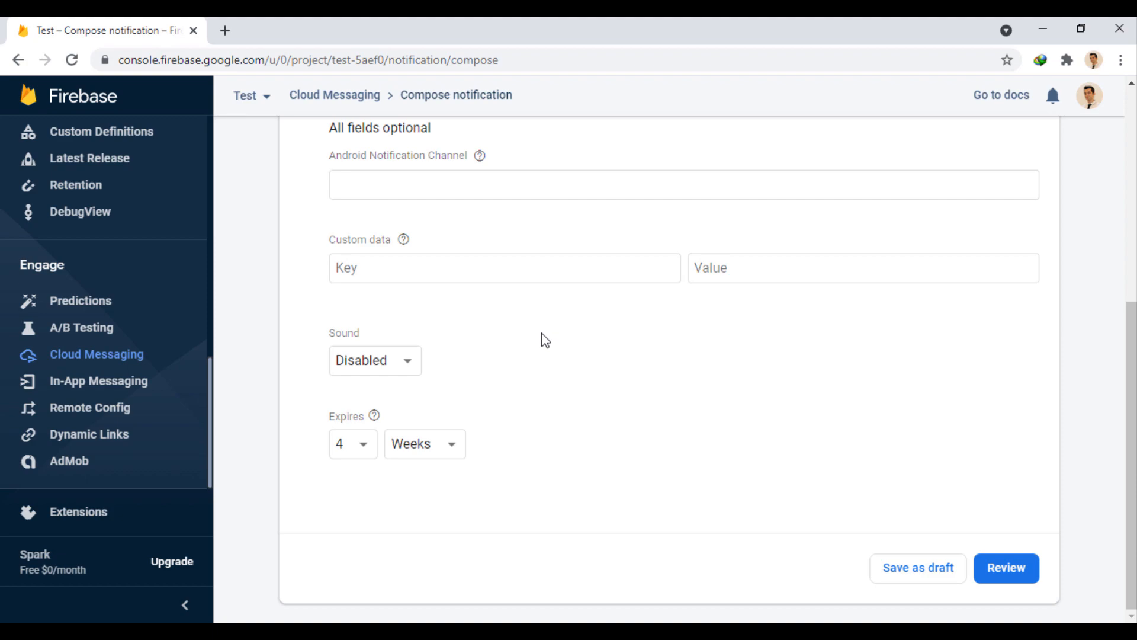
mouse_move(401, 469)
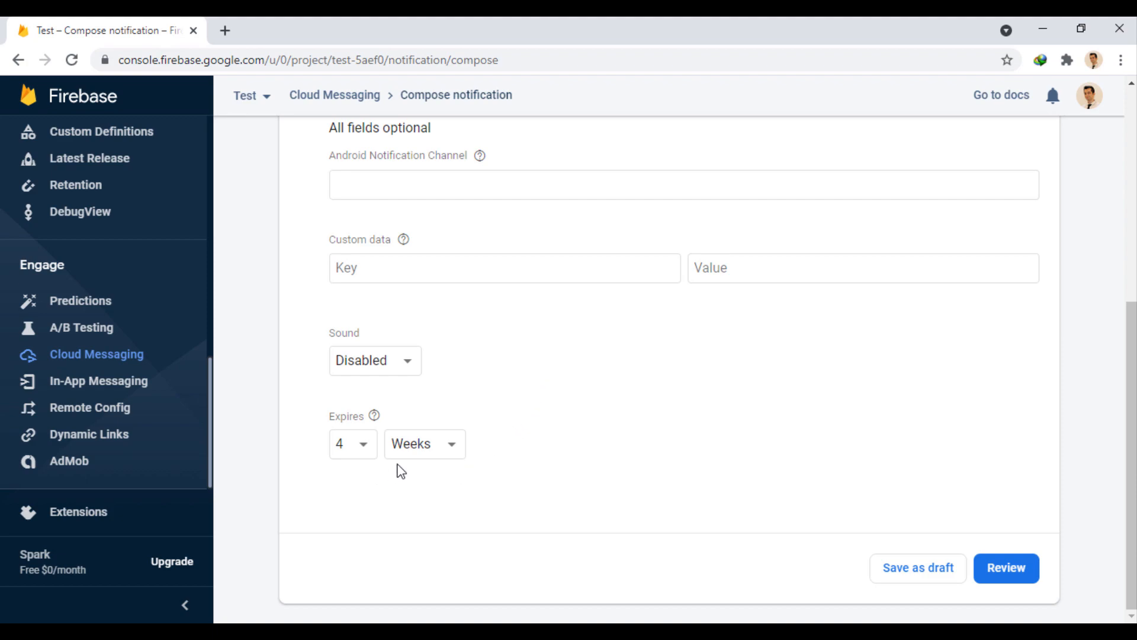
click(423, 443)
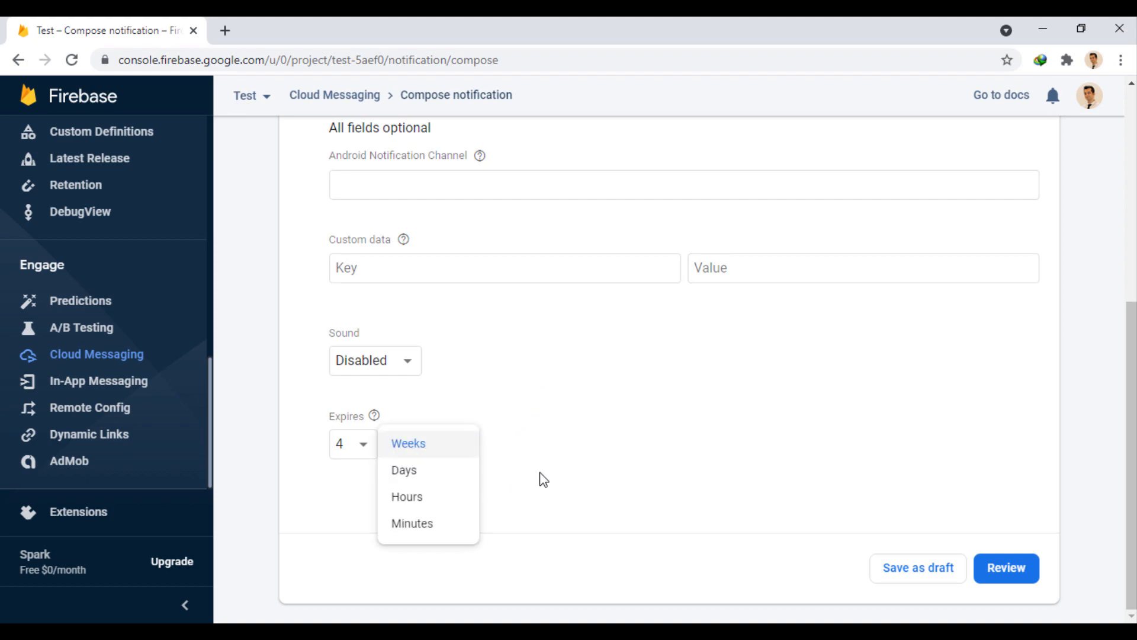
click(408, 443)
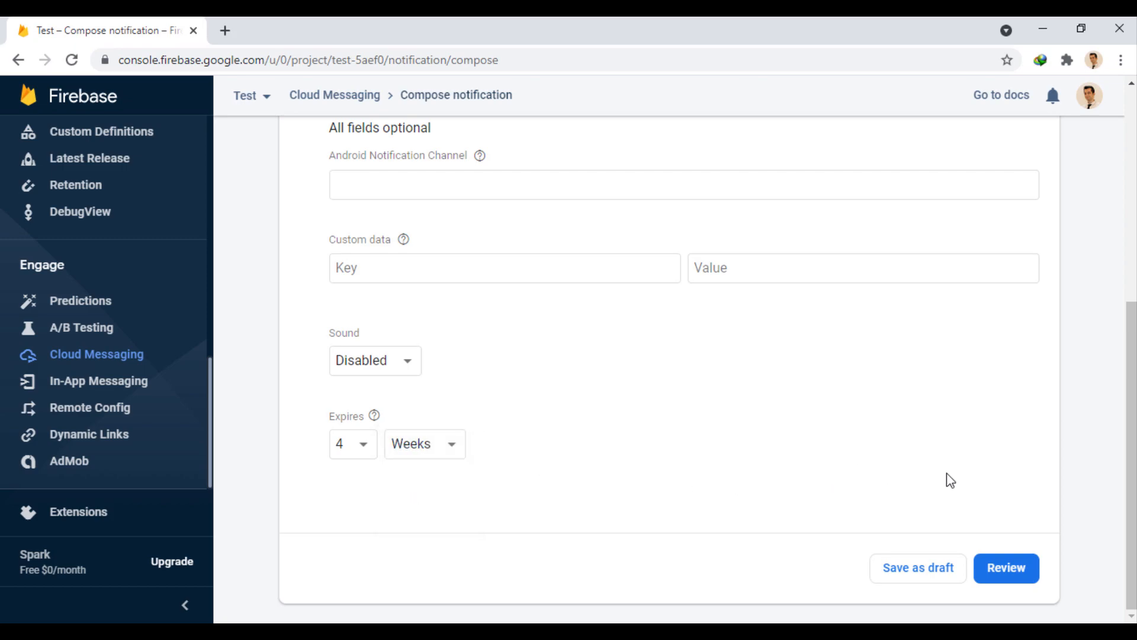
Open the Review message summary for Test #1 and publish the notification
click(1006, 568)
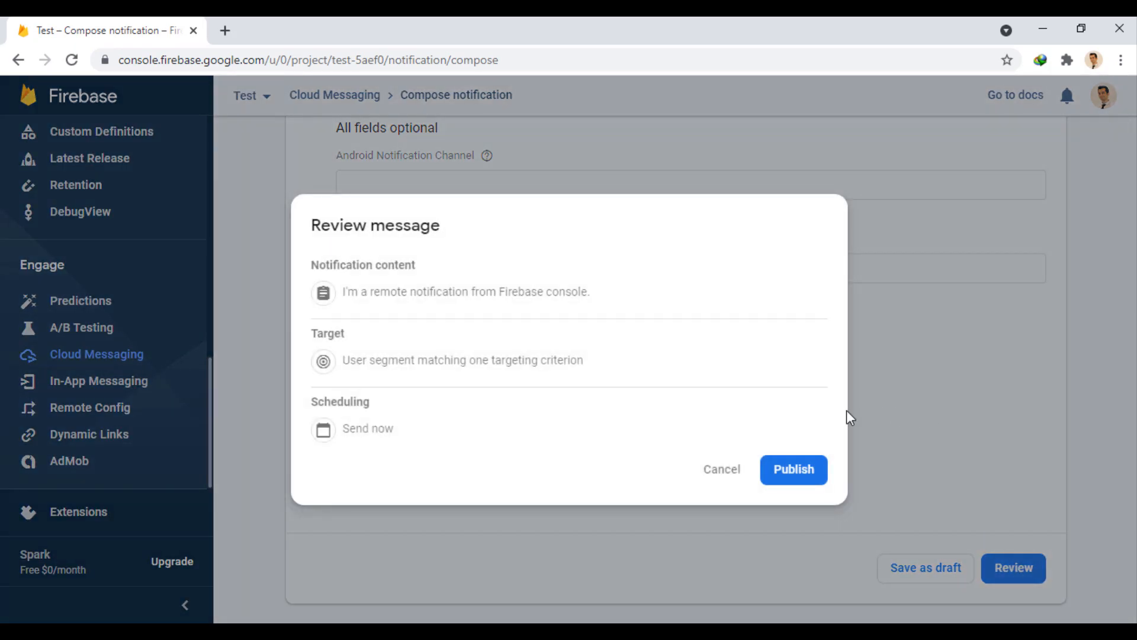
click(792, 469)
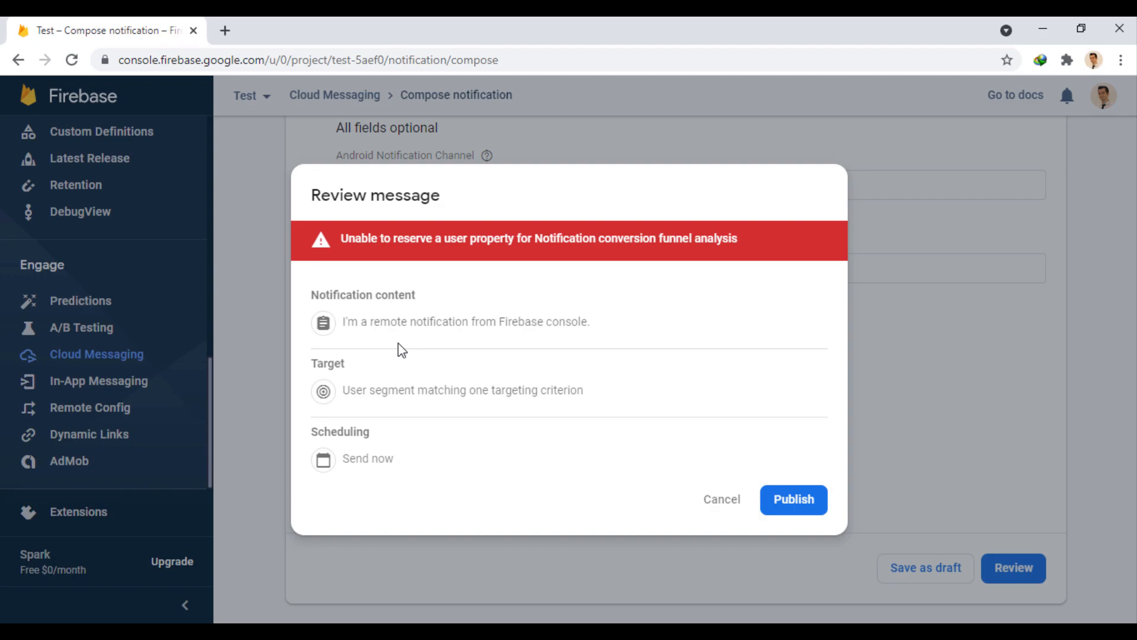
mouse_move(430, 419)
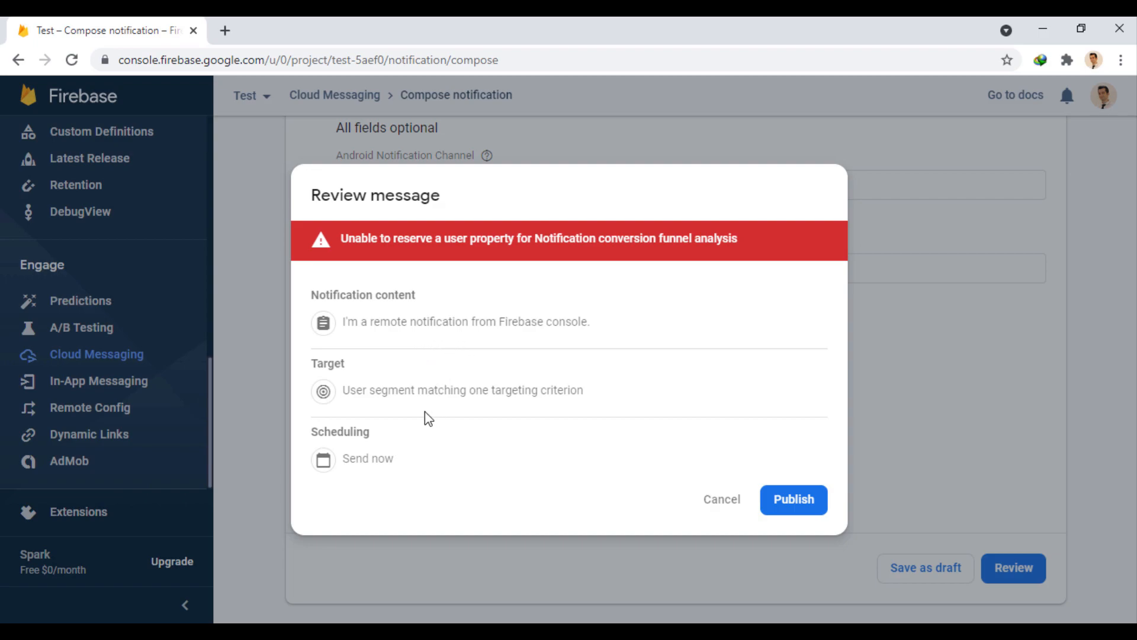
mouse_move(492, 477)
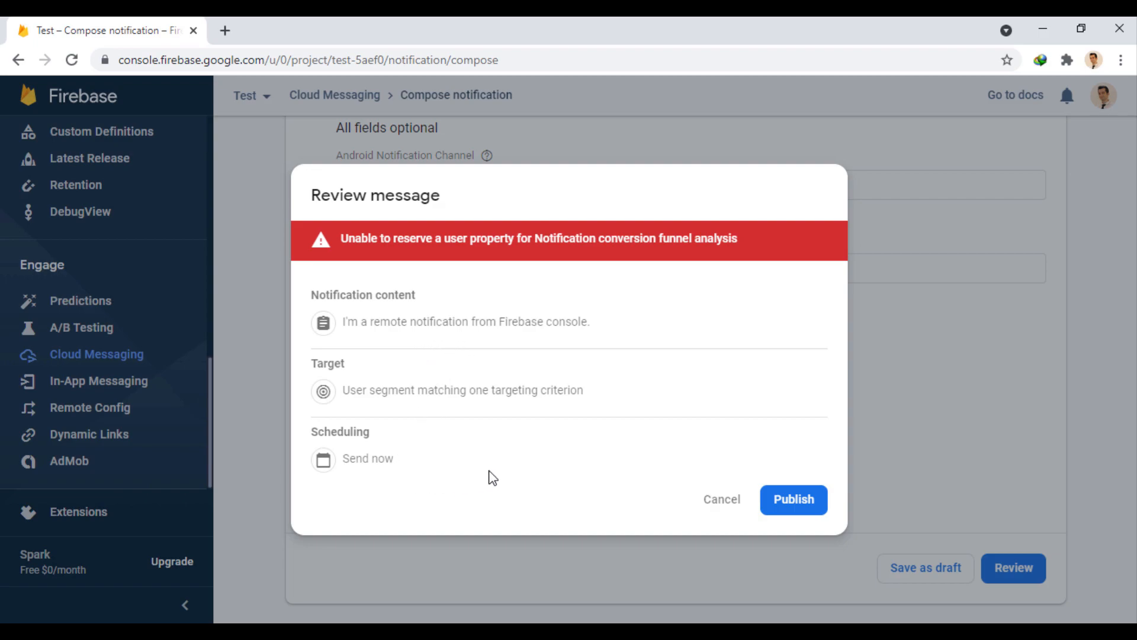
mouse_move(793, 499)
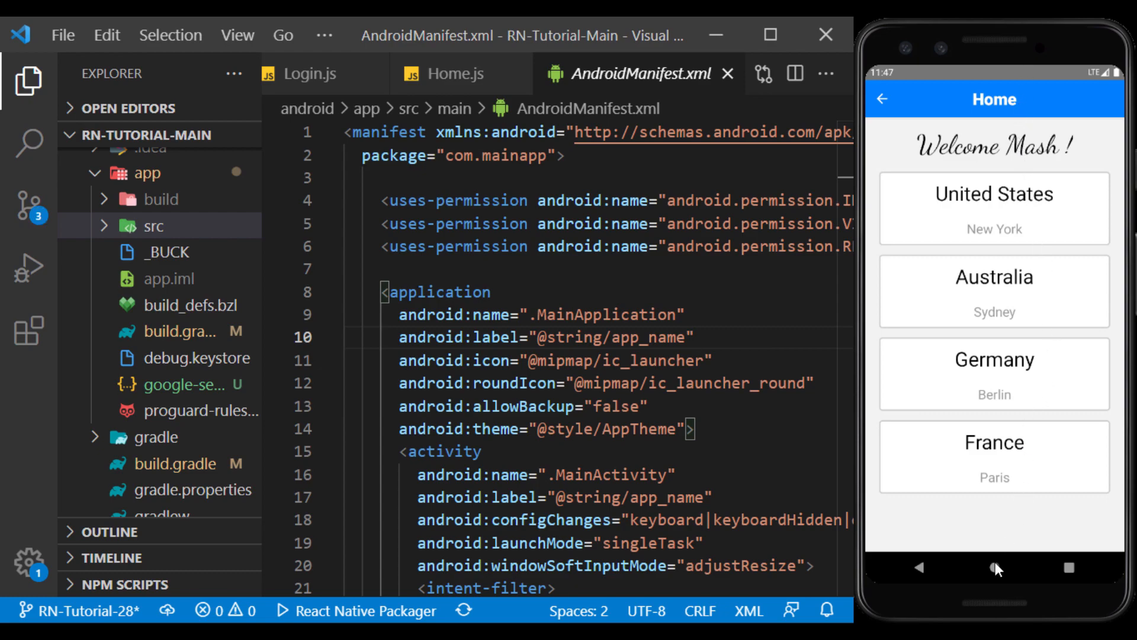
Return the emulator home and view, then collapse, the received MainApp notification with its image
click(994, 568)
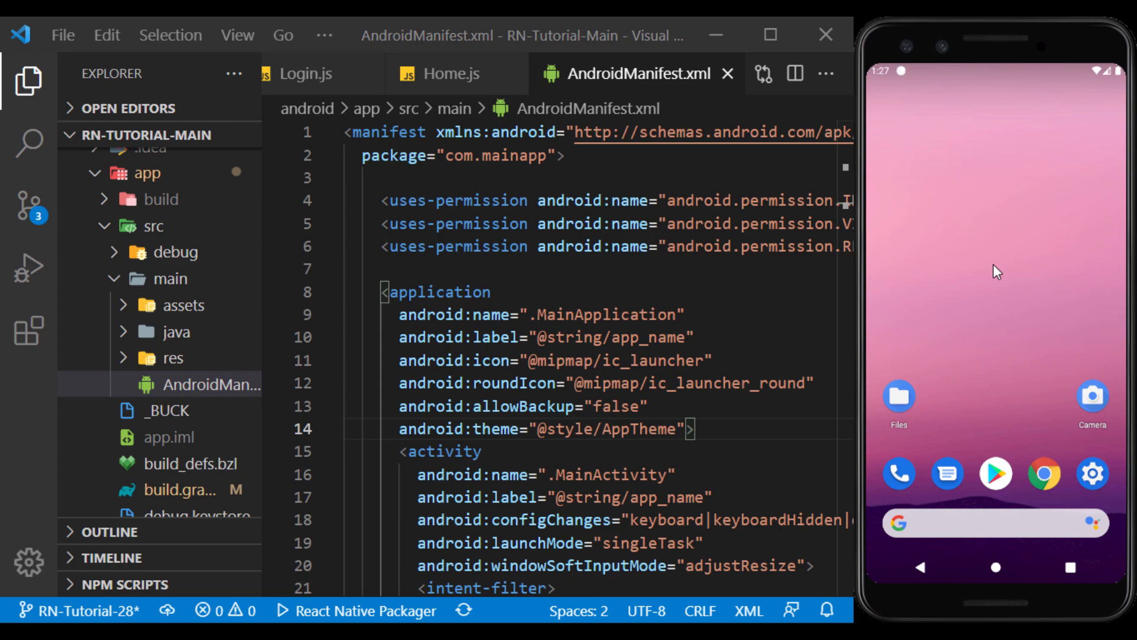
mouse_move(996, 77)
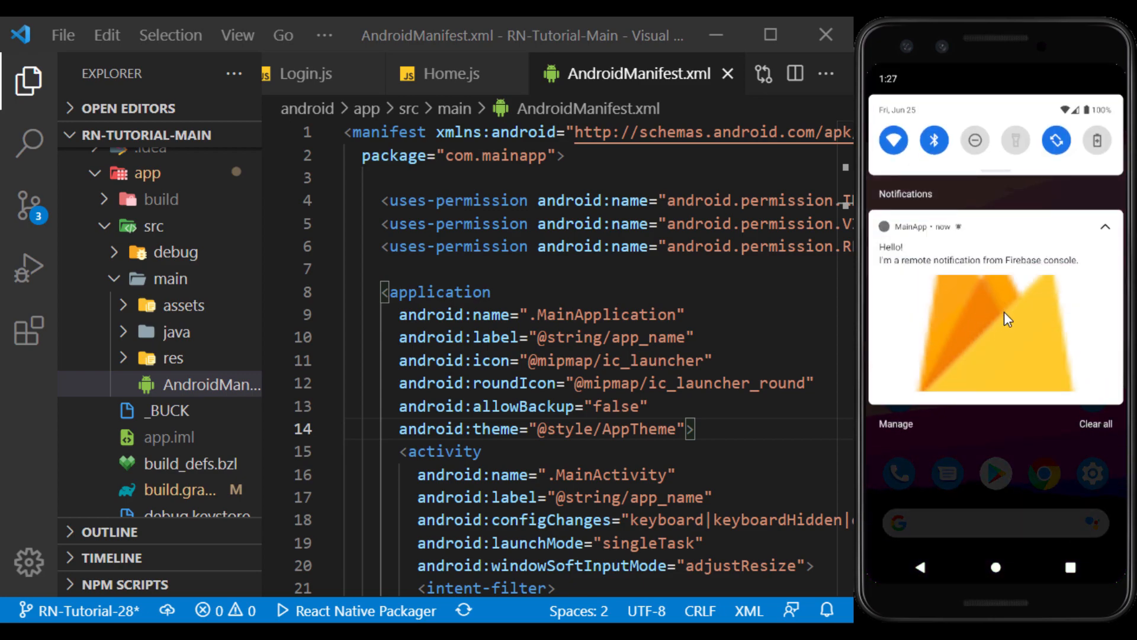
click(1104, 227)
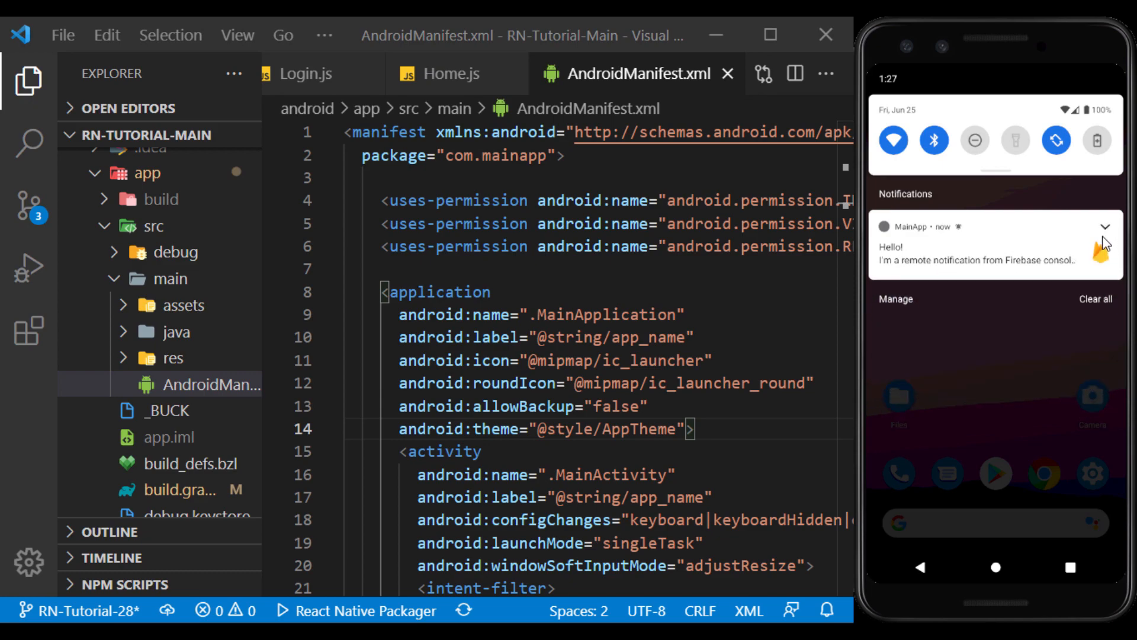
mouse_move(974, 289)
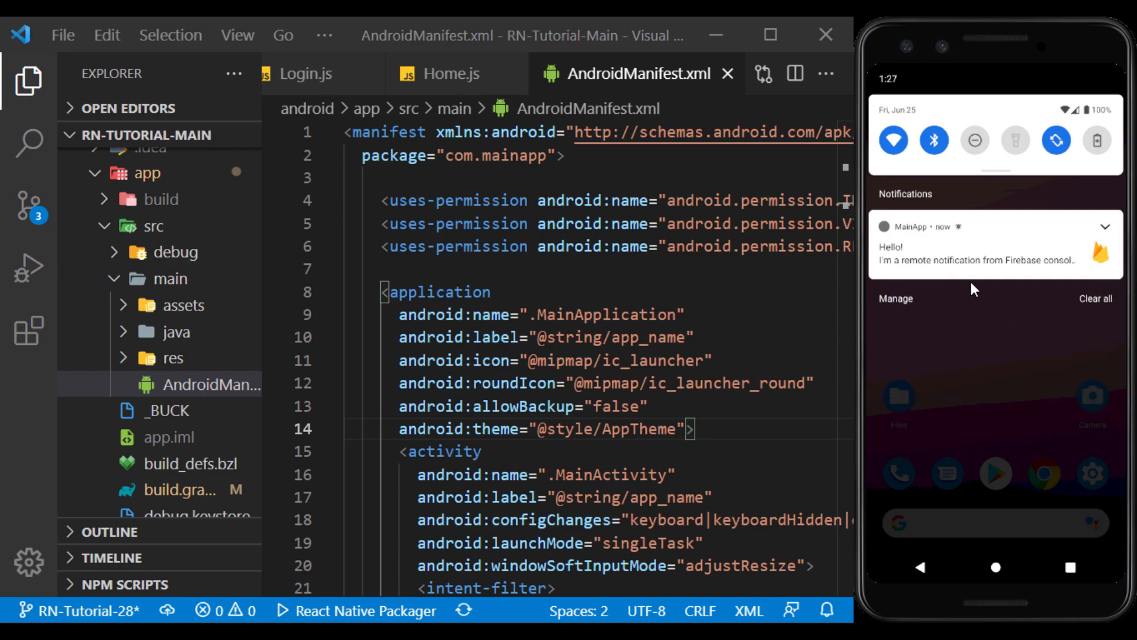
mouse_move(768, 505)
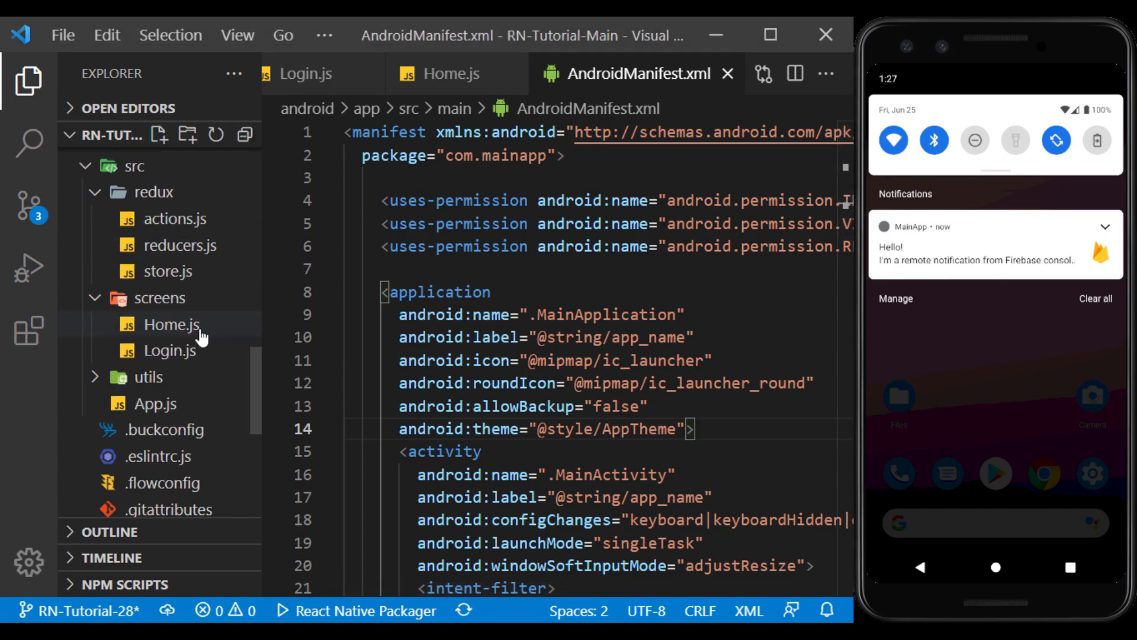
click(149, 319)
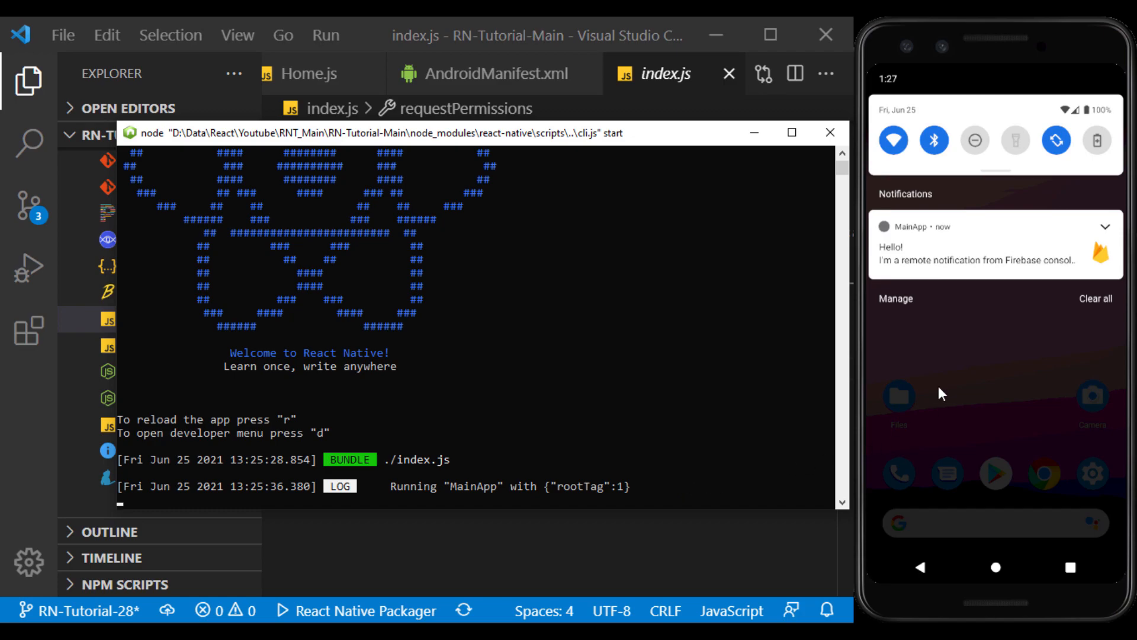
Tap the MainApp notification to reopen the app and log NOTIFICATION data in Metro
click(995, 243)
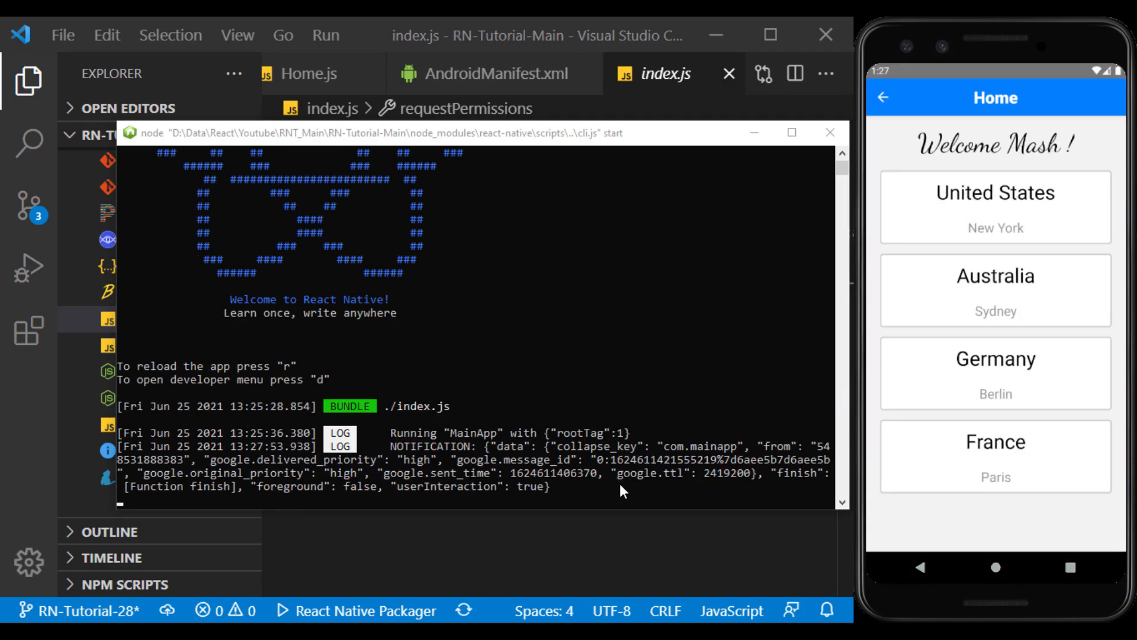
mouse_move(718, 374)
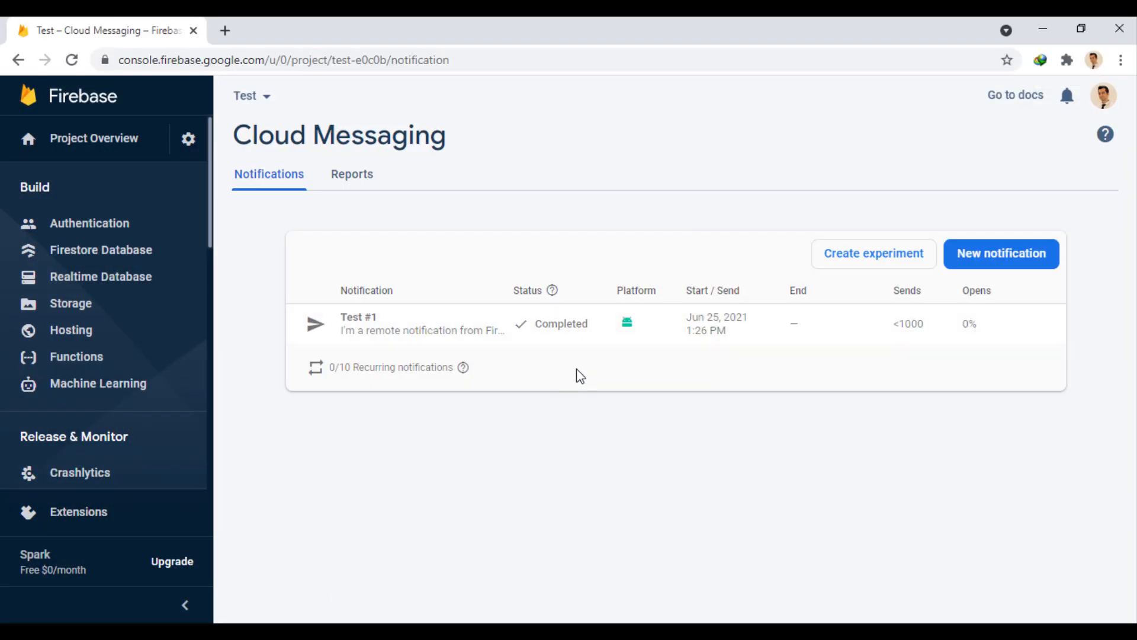
Expand the Test #1 row in Notifications to see 1 send and 0 opens
click(423, 323)
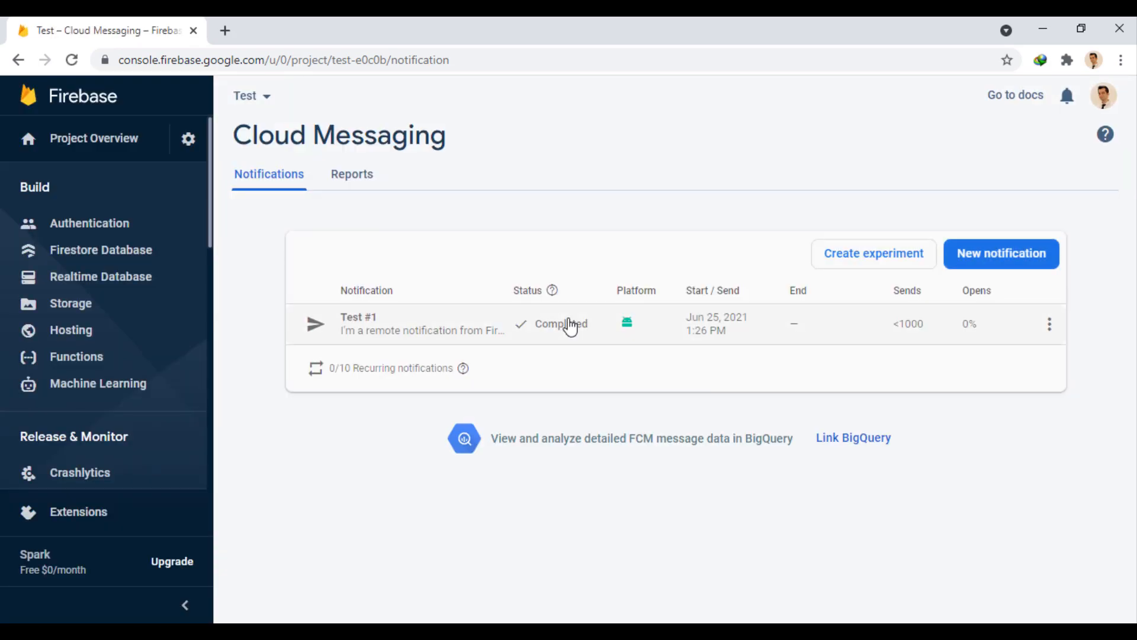
click(423, 323)
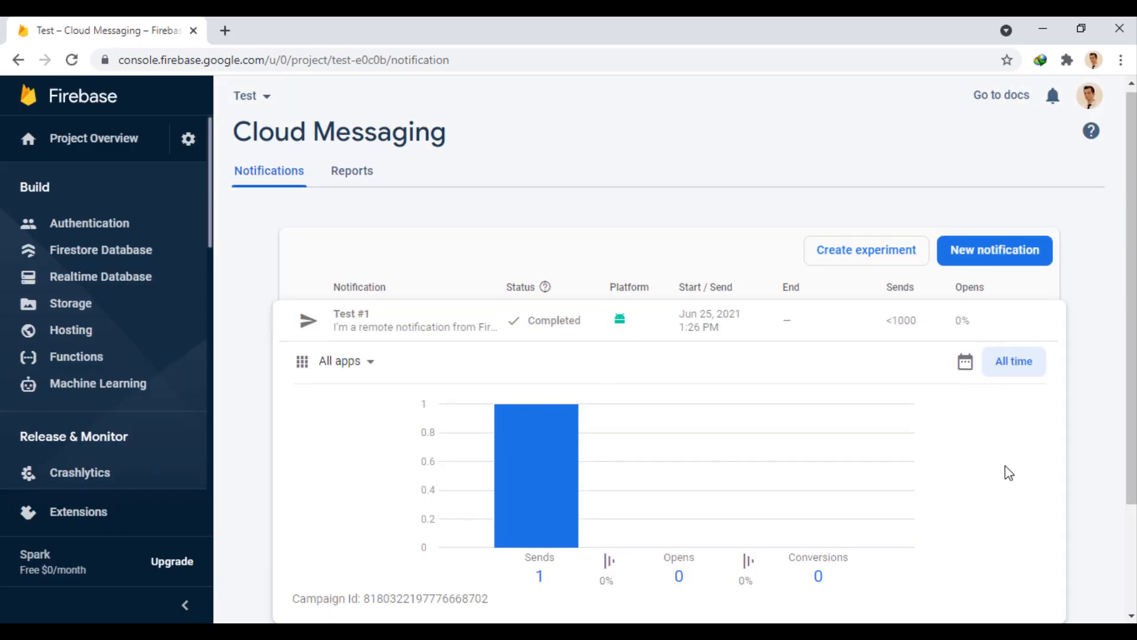
scroll(down, 3)
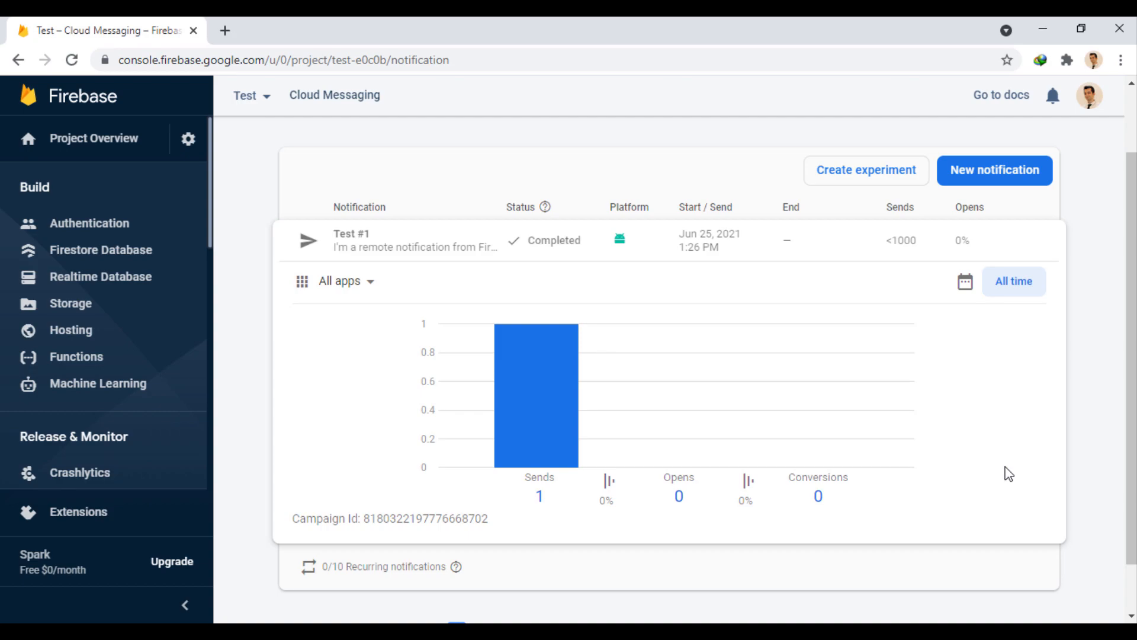